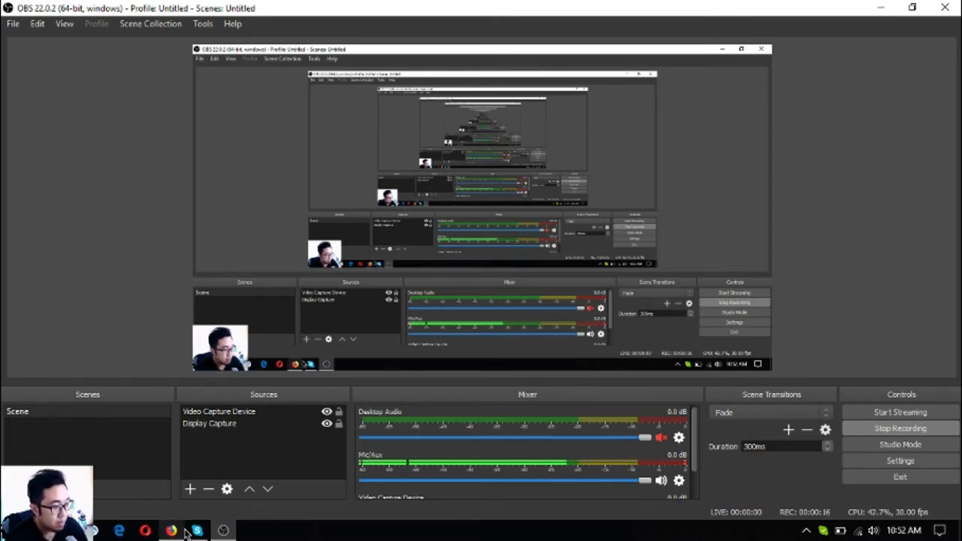
Bring the Firefox window with the China IT Ministry article in front of OBS.
{"action": "left_click", "coordinate": [171, 531]}
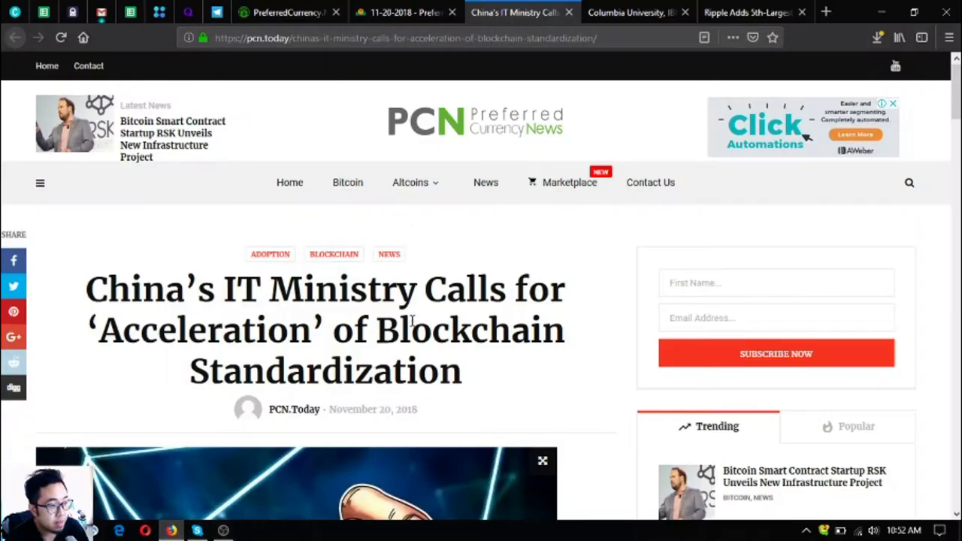
Show the PreferredCurrency.News welcome page scrolled to Subscribe Now with PayPal and Coinbase options.
{"action": "left_click", "coordinate": [288, 12]}
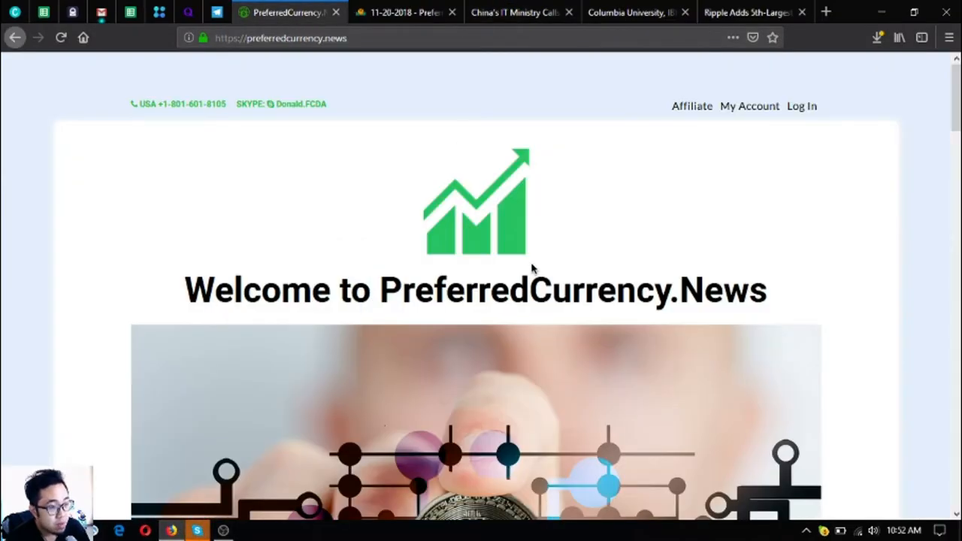
{"action": "scroll", "scroll_direction": "down", "scroll_amount": 3}
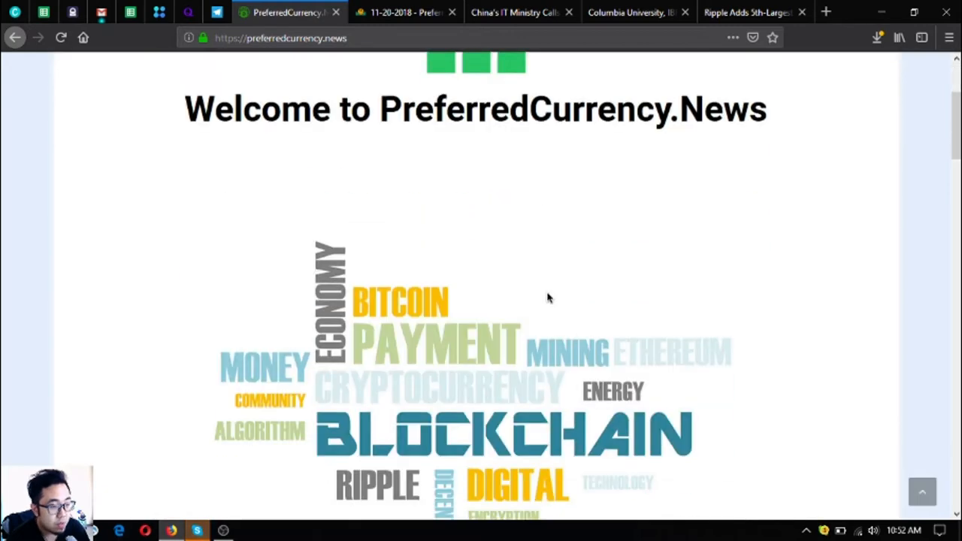
{"action": "scroll", "scroll_direction": "down", "scroll_amount": 3}
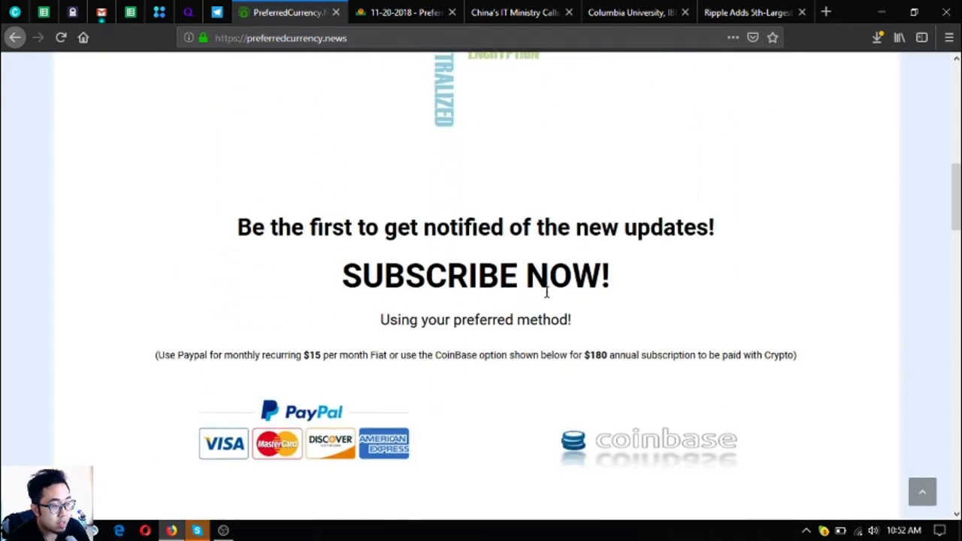
{"action": "scroll", "scroll_direction": "down", "scroll_amount": 3}
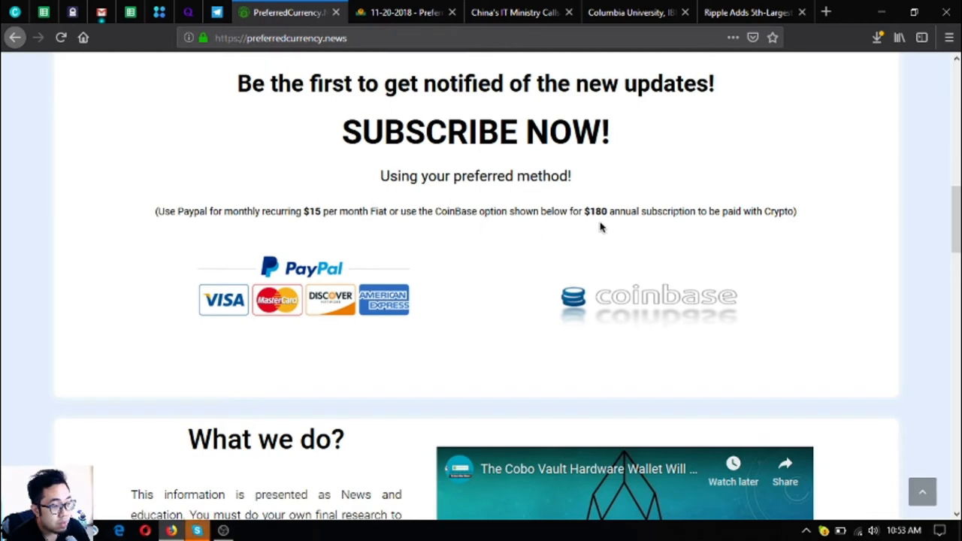
{"action": "mouse_move", "coordinate": [755, 225]}
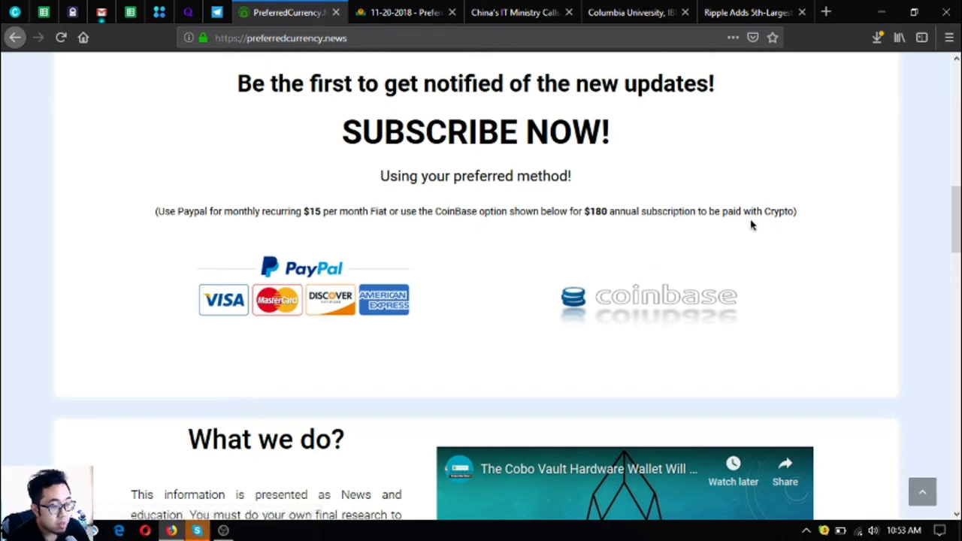
{"action": "mouse_move", "coordinate": [444, 376]}
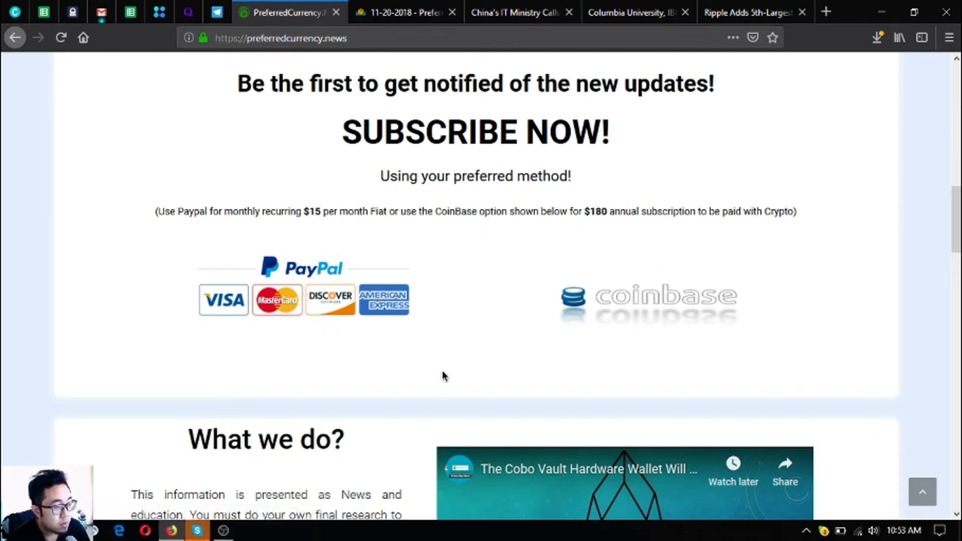
{"action": "mouse_move", "coordinate": [291, 309]}
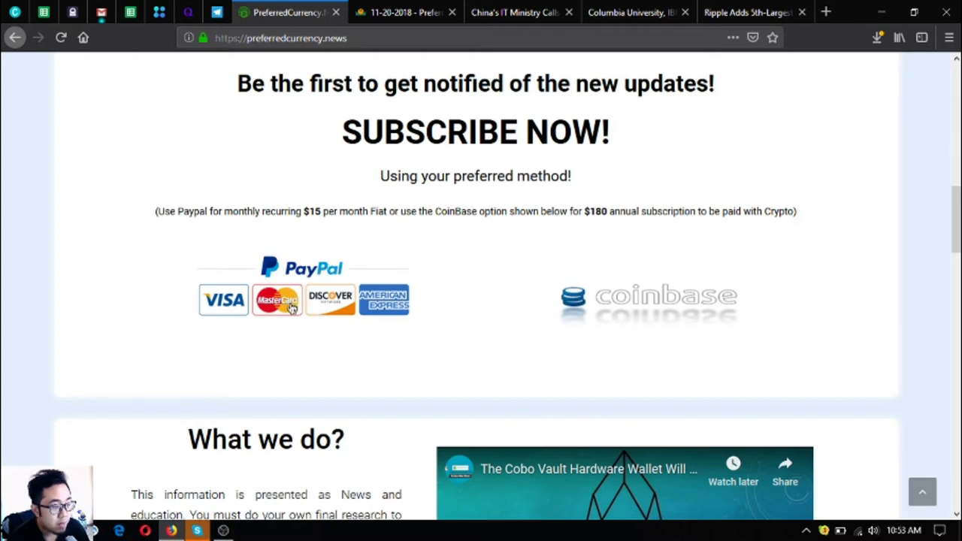
{"action": "mouse_move", "coordinate": [639, 314]}
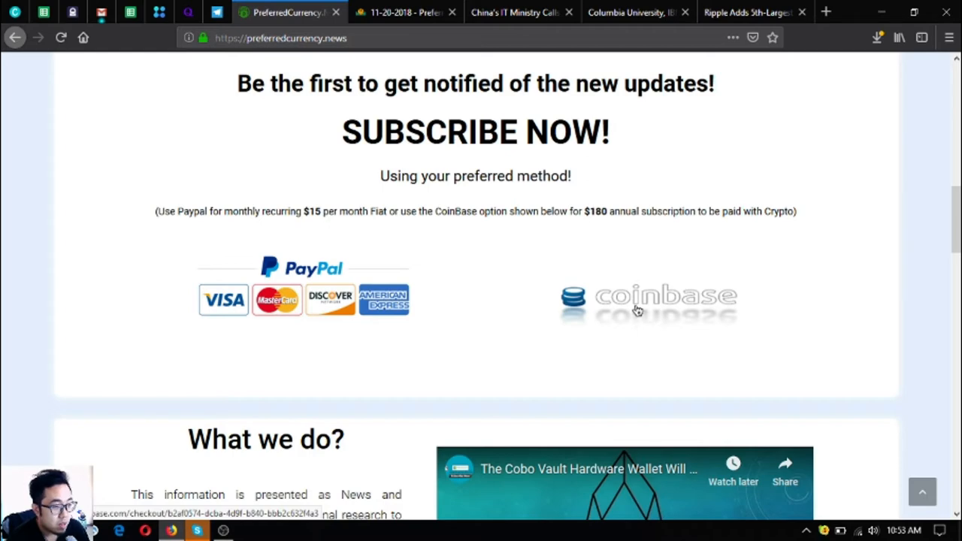
{"action": "mouse_move", "coordinate": [644, 285]}
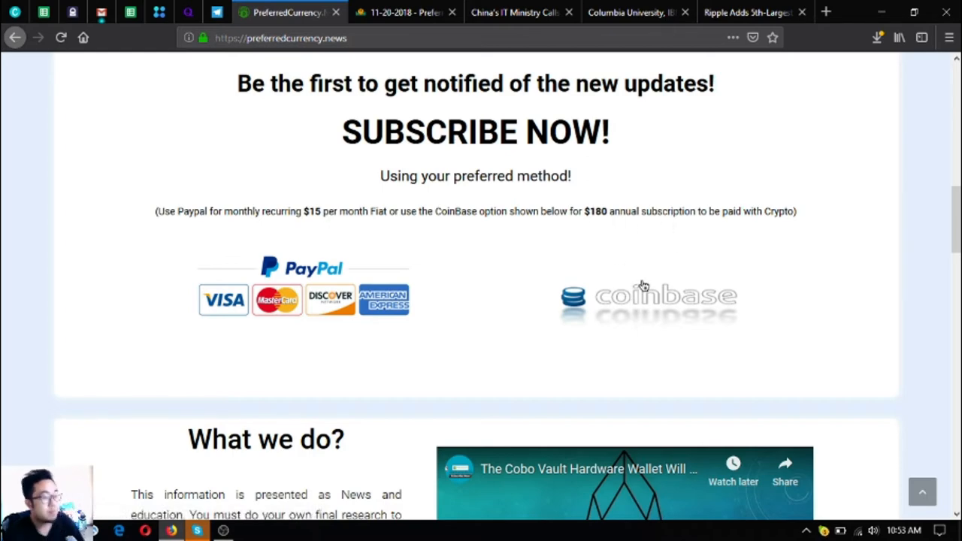
Skim the archived 21 November 2018 newsletter issue, then return to the China IT Ministry article.
{"action": "left_click", "coordinate": [403, 12]}
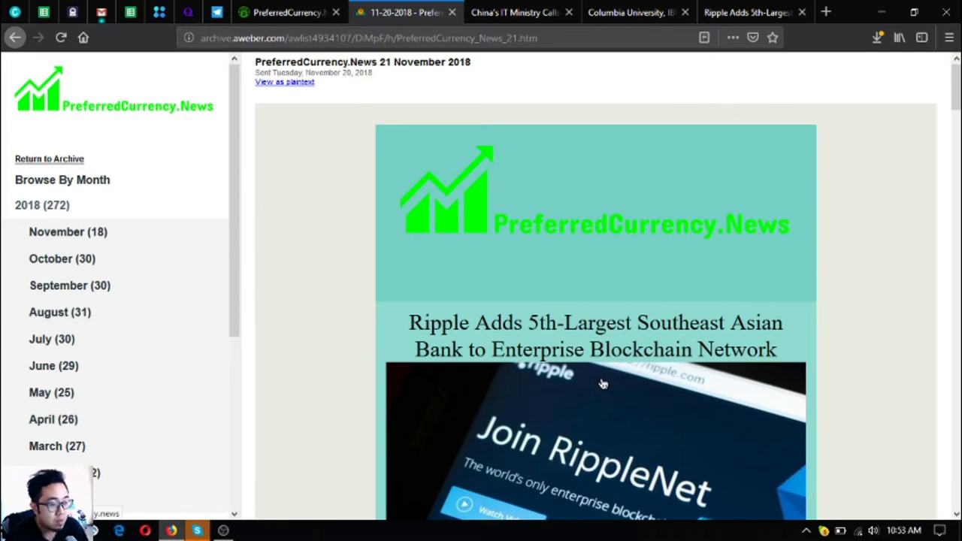
{"action": "mouse_move", "coordinate": [599, 333]}
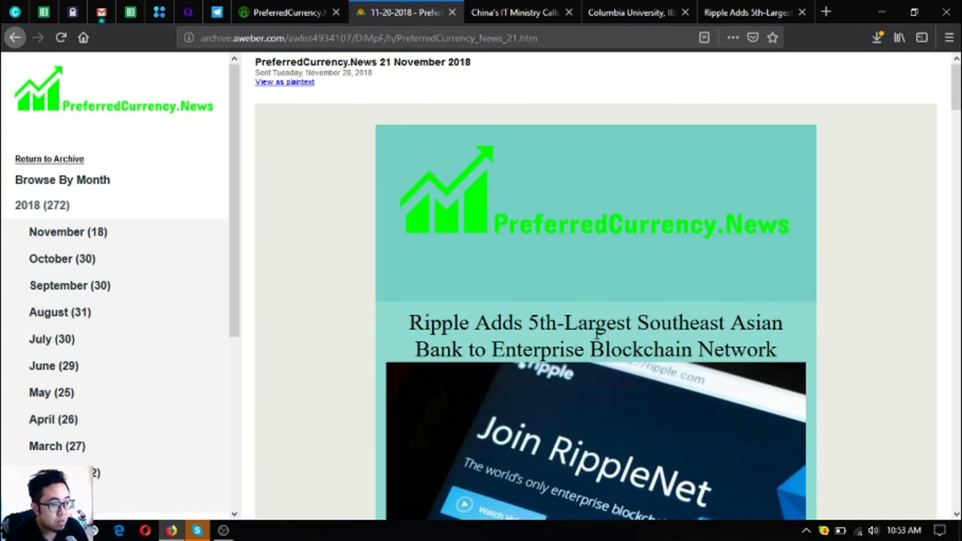
{"action": "mouse_move", "coordinate": [579, 305]}
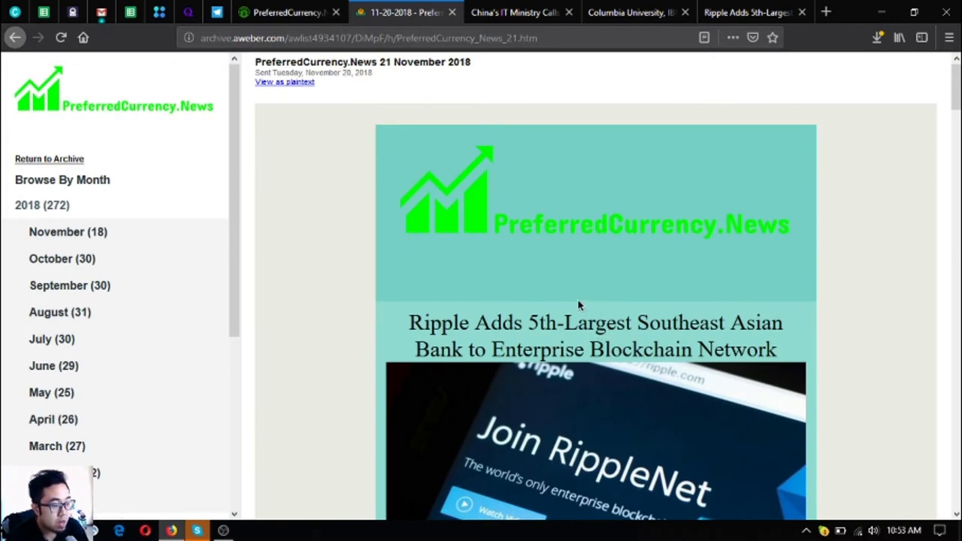
{"action": "scroll", "scroll_direction": "down", "scroll_amount": 3}
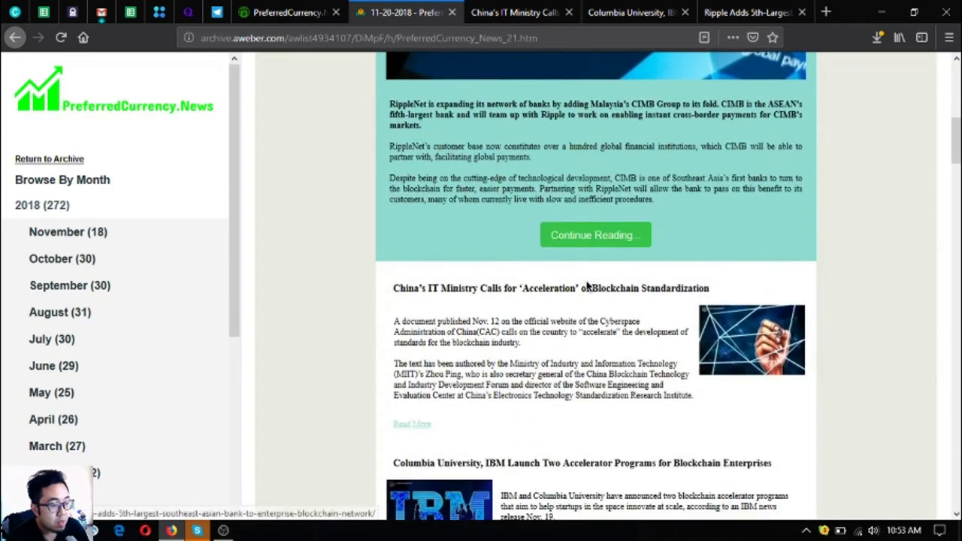
{"action": "scroll", "scroll_direction": "down", "scroll_amount": 3}
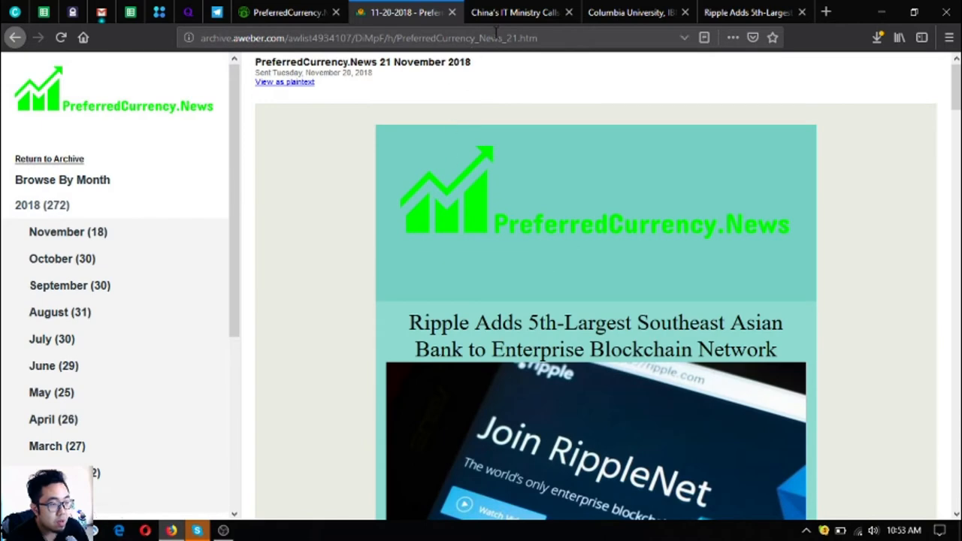
{"action": "left_click", "coordinate": [514, 12]}
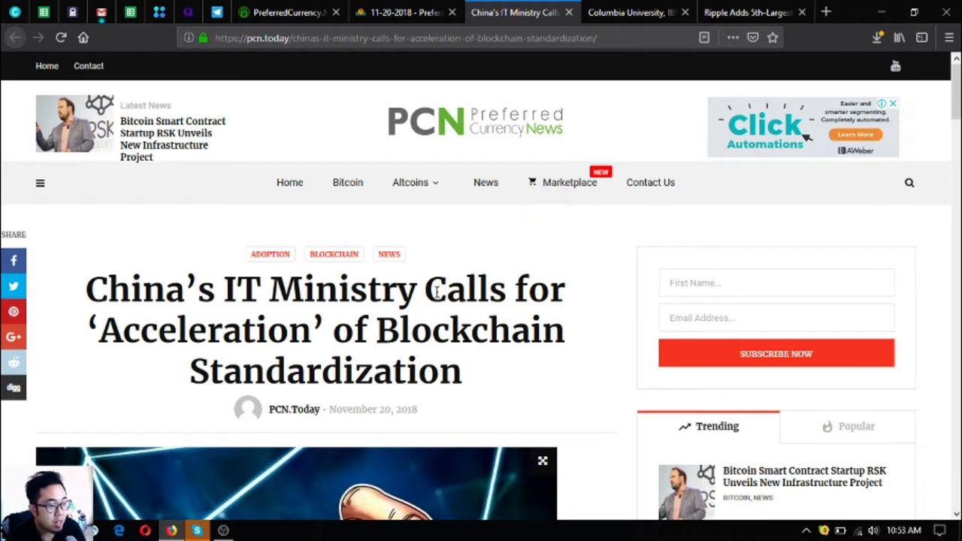
{"action": "mouse_move", "coordinate": [445, 301]}
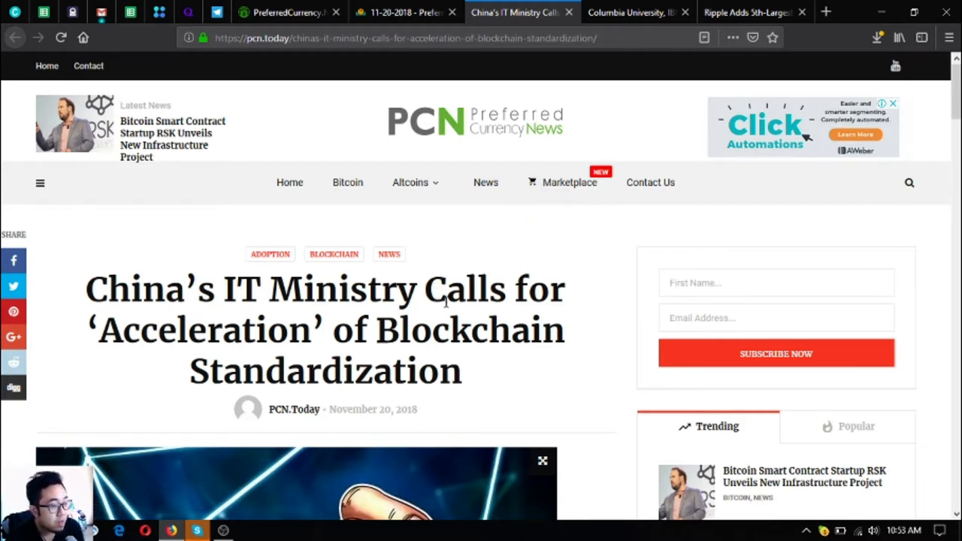
{"action": "mouse_move", "coordinate": [418, 343]}
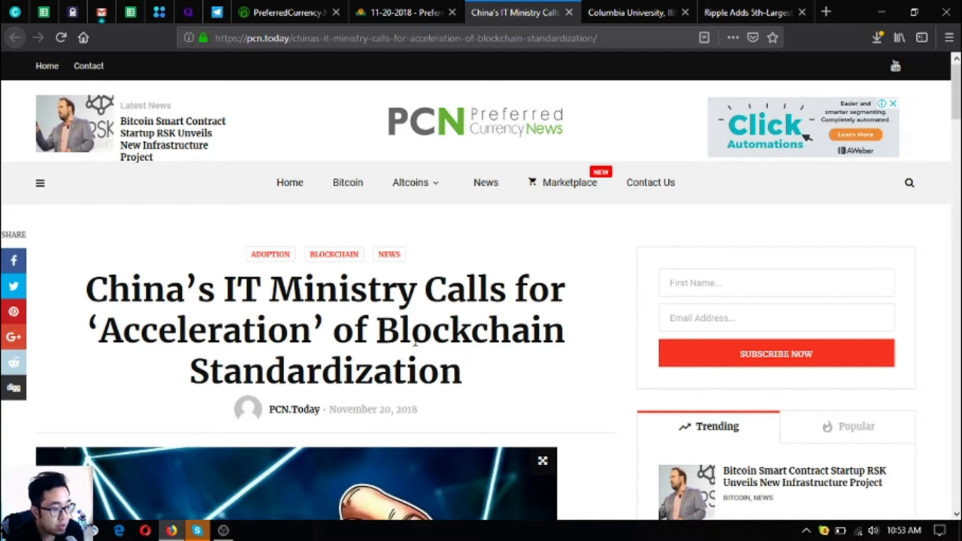
Scroll past the header image to the article's opening paragraphs on the CAC document and MIIT author.
{"action": "scroll", "scroll_direction": "down", "scroll_amount": 3}
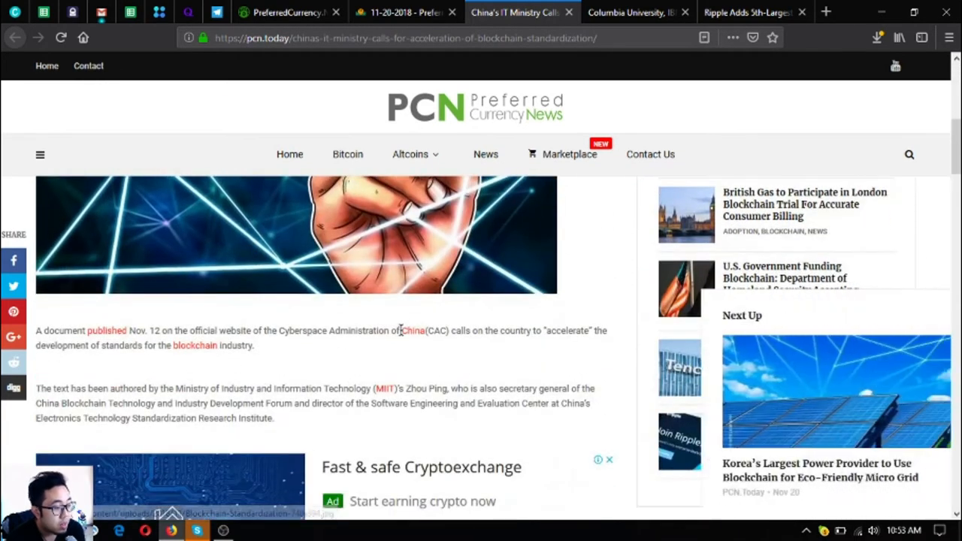
{"action": "scroll", "scroll_direction": "down", "scroll_amount": 3}
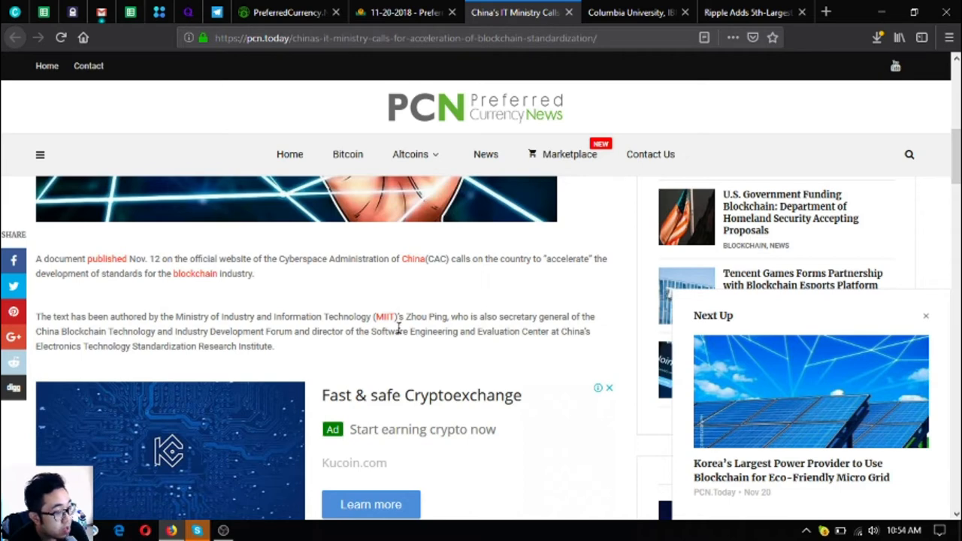
Read on to the paragraphs on standardization work and hurdles like talent shortages.
{"action": "scroll", "scroll_direction": "down", "scroll_amount": 3}
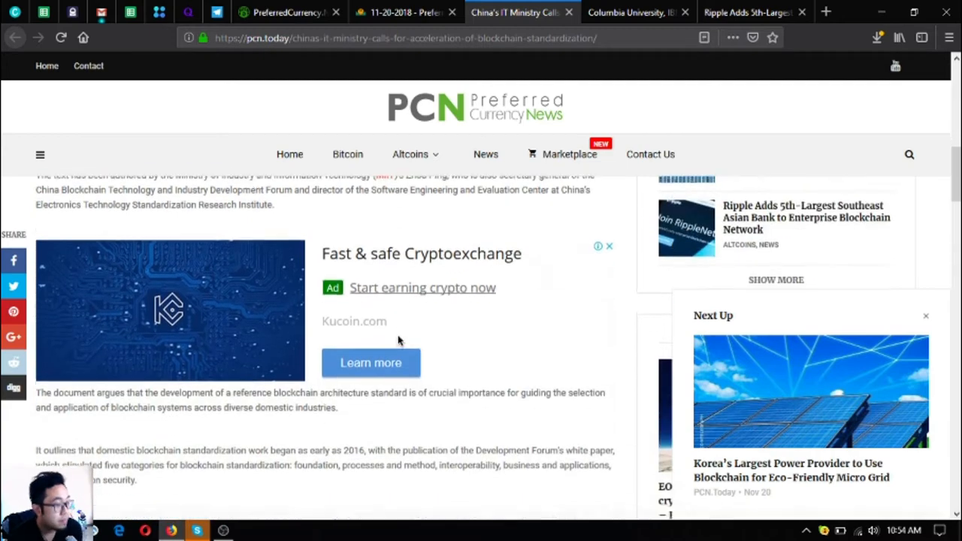
{"action": "scroll", "scroll_direction": "down", "scroll_amount": 3}
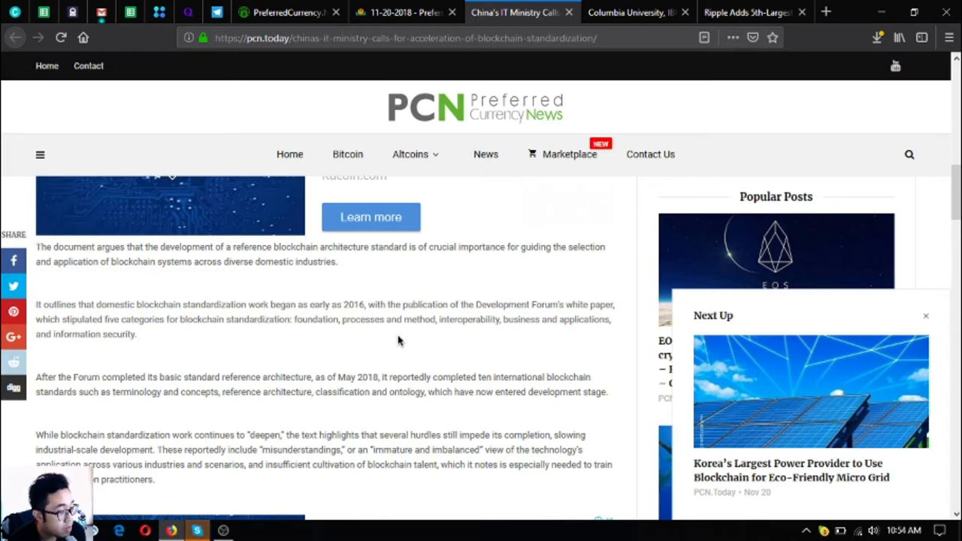
{"action": "scroll", "scroll_direction": "down", "scroll_amount": 3}
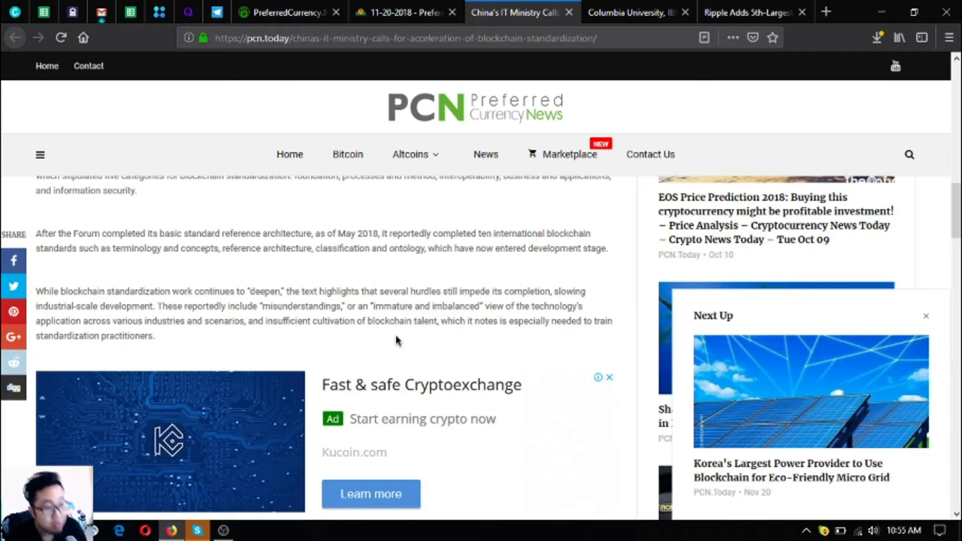
{"action": "scroll", "scroll_direction": "down", "scroll_amount": 3}
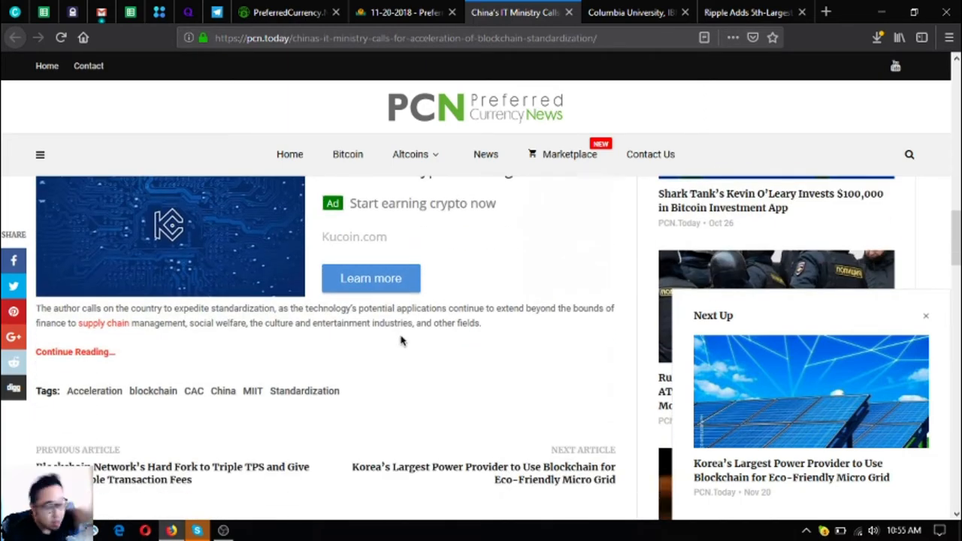
{"action": "mouse_move", "coordinate": [406, 301]}
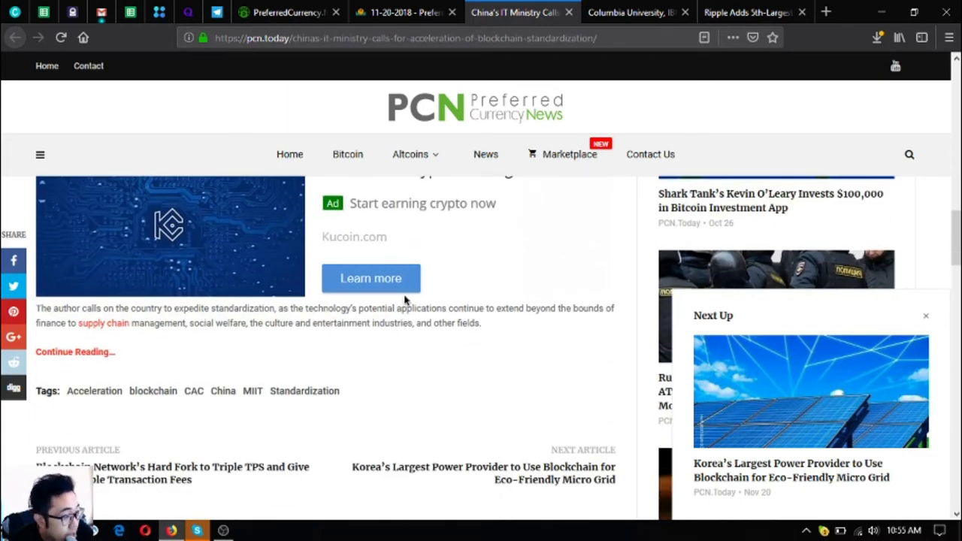
{"action": "mouse_move", "coordinate": [421, 323]}
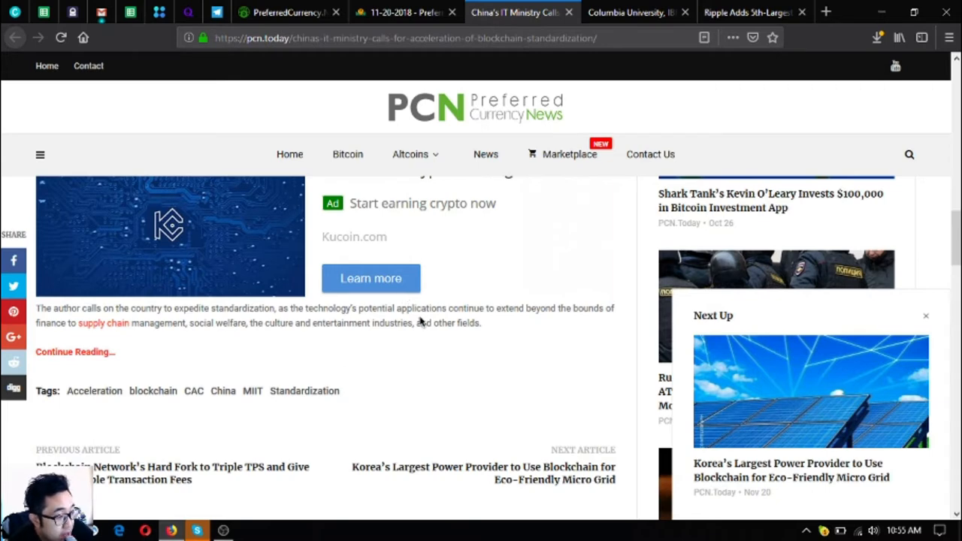
{"action": "mouse_move", "coordinate": [304, 321]}
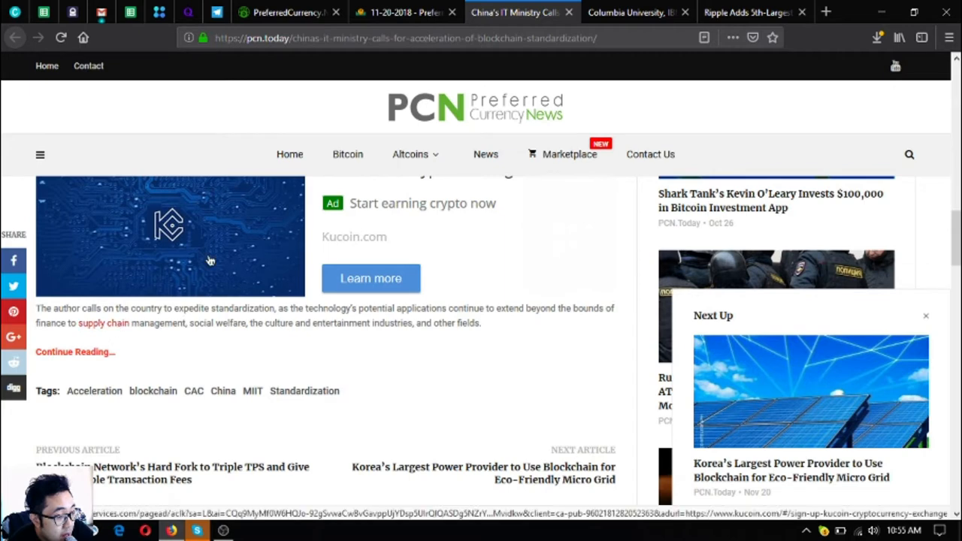
{"action": "mouse_move", "coordinate": [186, 365]}
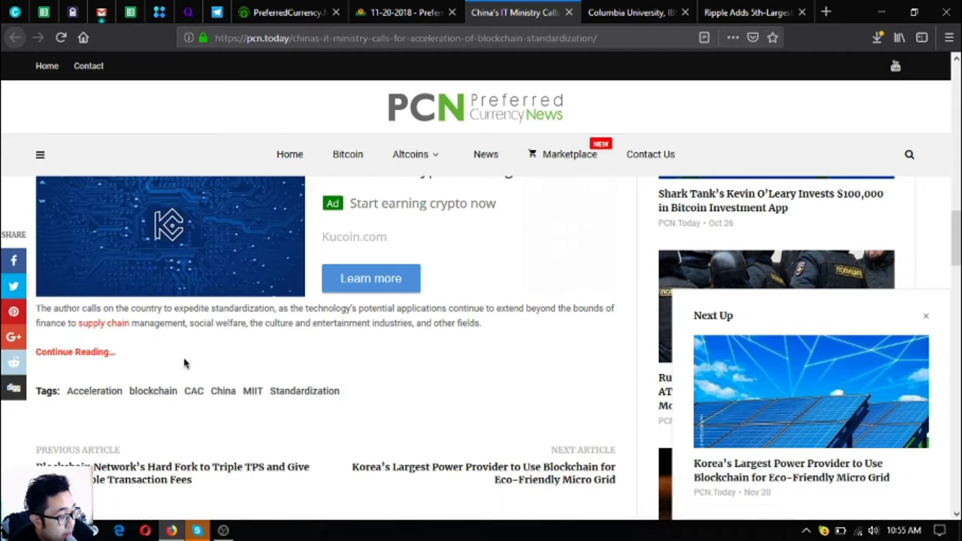
{"action": "mouse_move", "coordinate": [188, 347]}
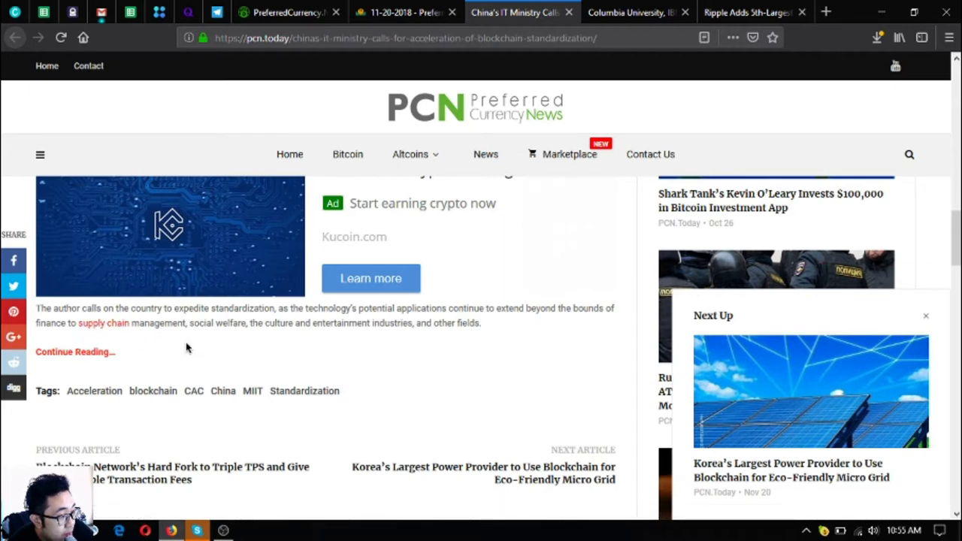
{"action": "mouse_move", "coordinate": [238, 343]}
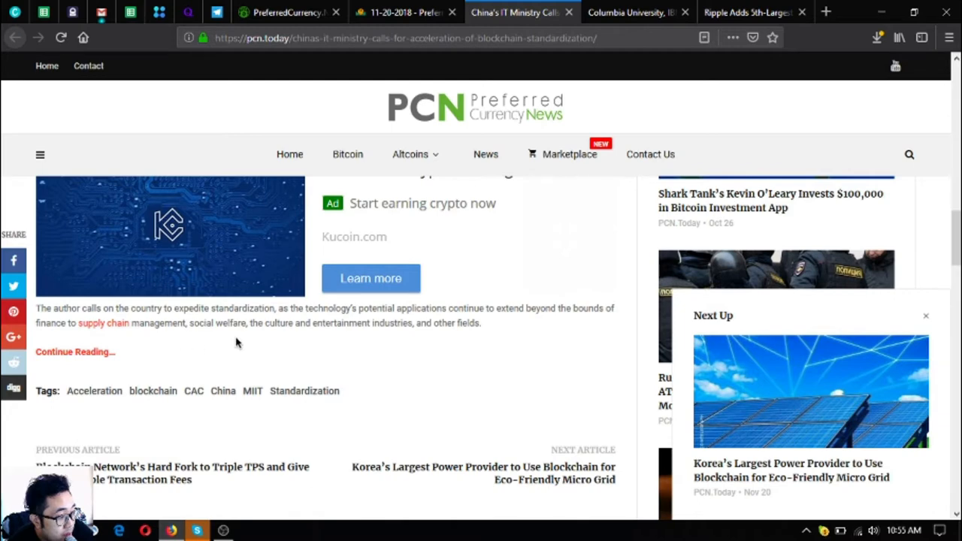
{"action": "mouse_move", "coordinate": [276, 340]}
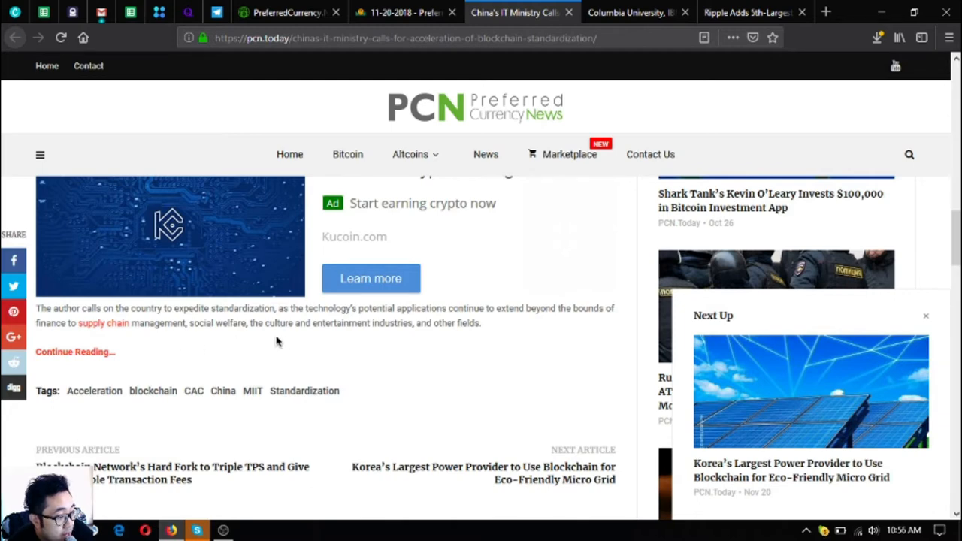
{"action": "mouse_move", "coordinate": [447, 339]}
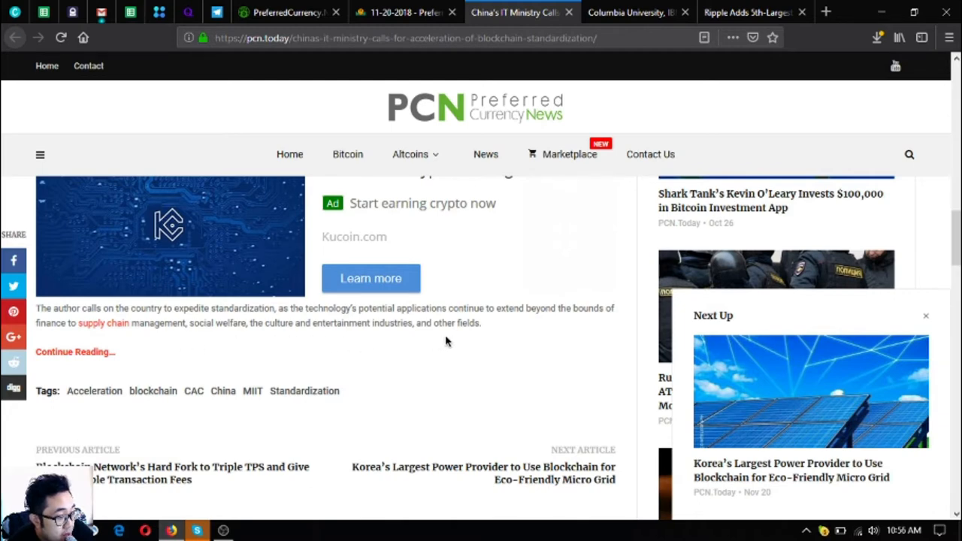
{"action": "scroll", "scroll_direction": "up", "scroll_amount": 3}
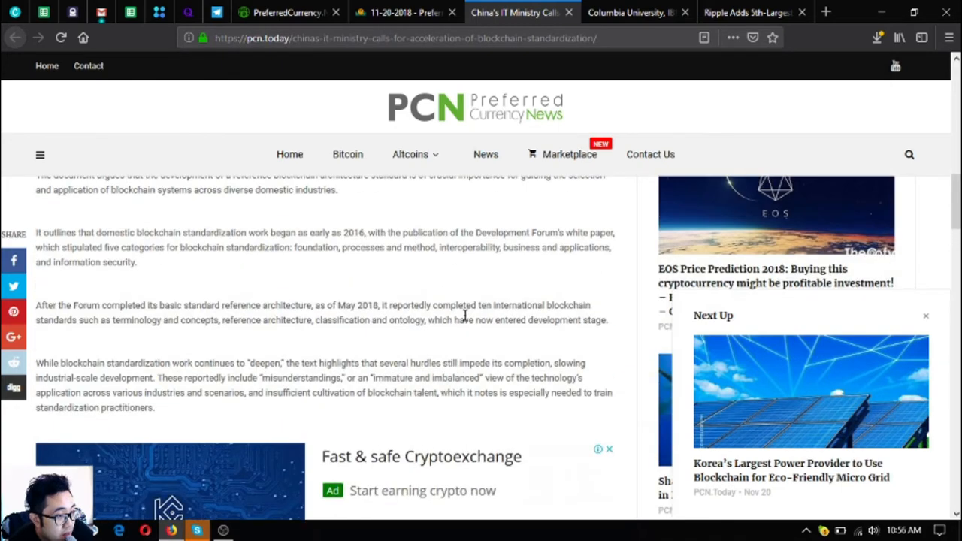
{"action": "scroll", "scroll_direction": "up", "scroll_amount": 3}
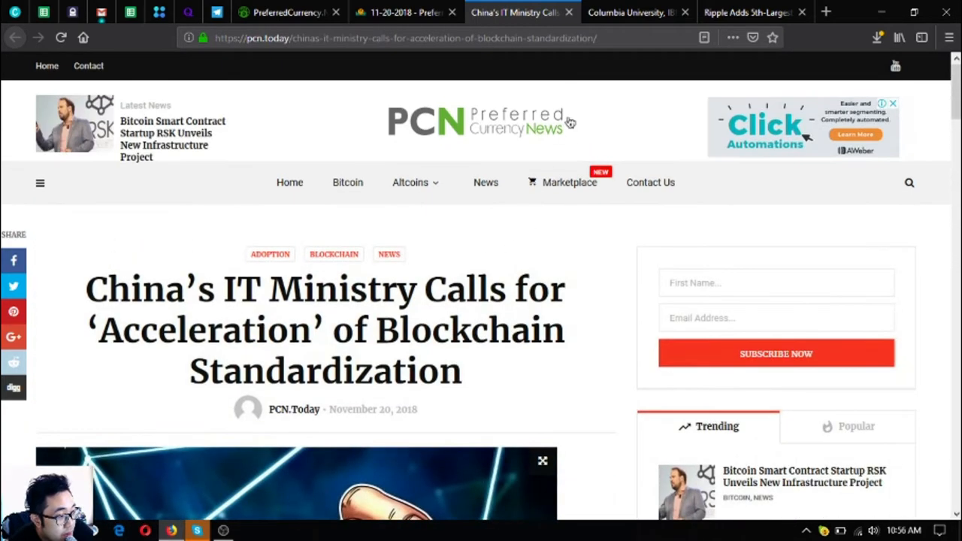
Switch to the Columbia University–IBM accelerator article and dismiss the Next Up story popup.
{"action": "left_click", "coordinate": [635, 12]}
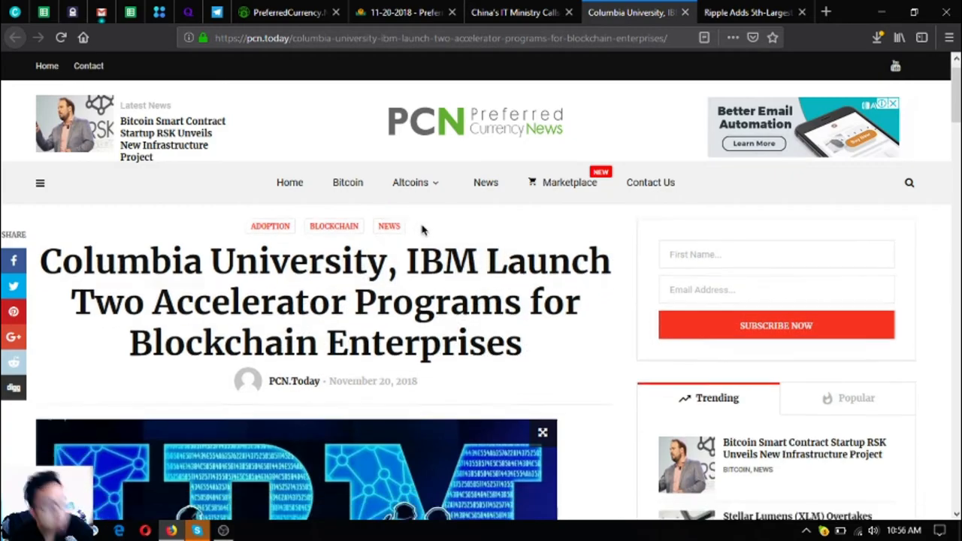
{"action": "scroll", "scroll_direction": "down", "scroll_amount": 3}
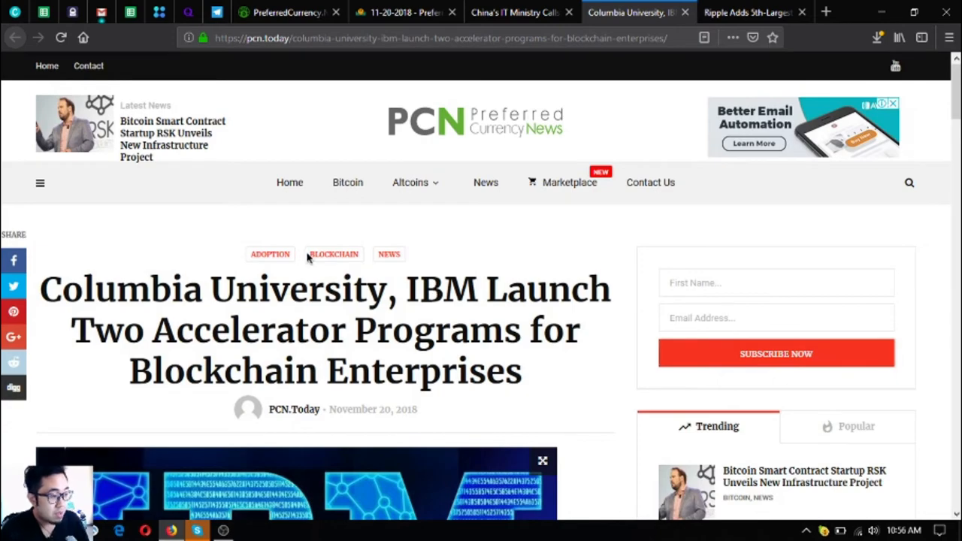
{"action": "scroll", "scroll_direction": "down", "scroll_amount": 3}
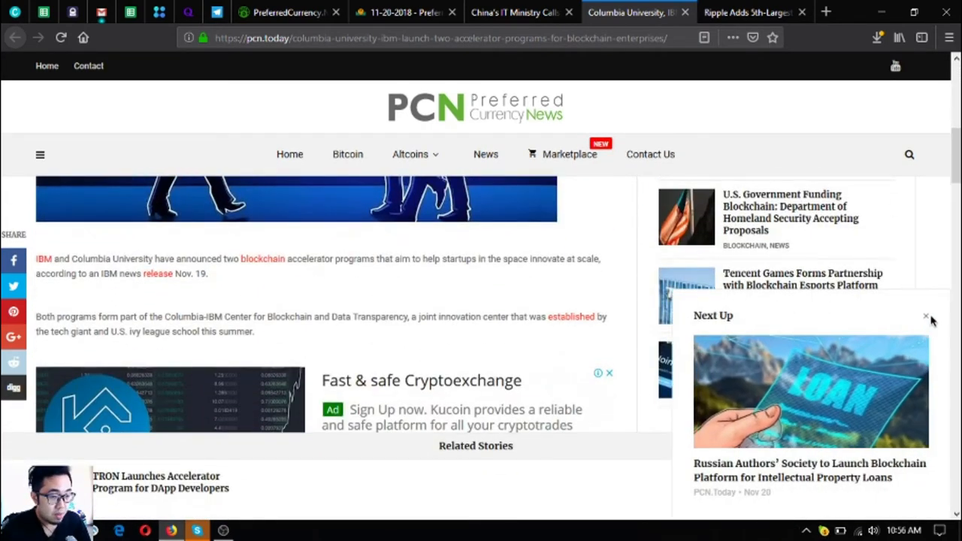
{"action": "left_click", "coordinate": [926, 316]}
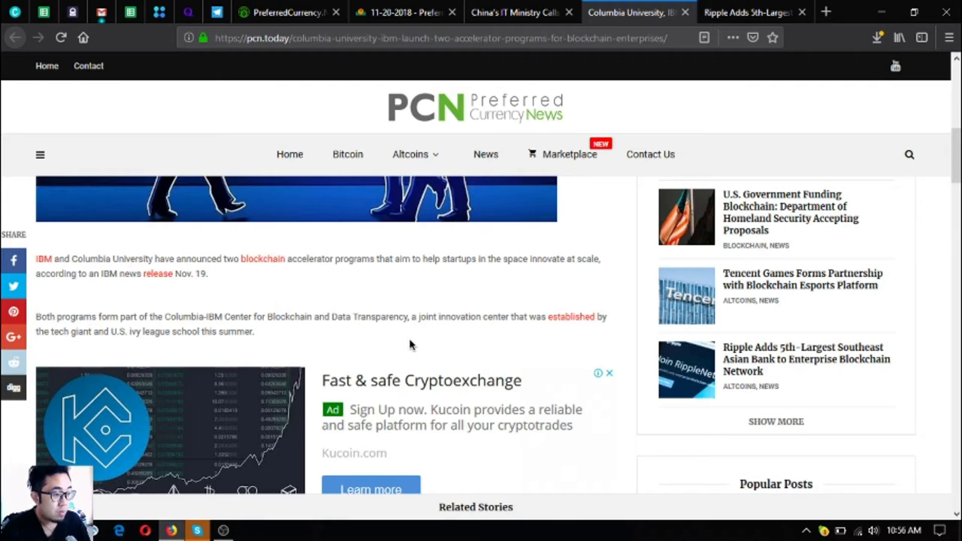
{"action": "mouse_move", "coordinate": [406, 343]}
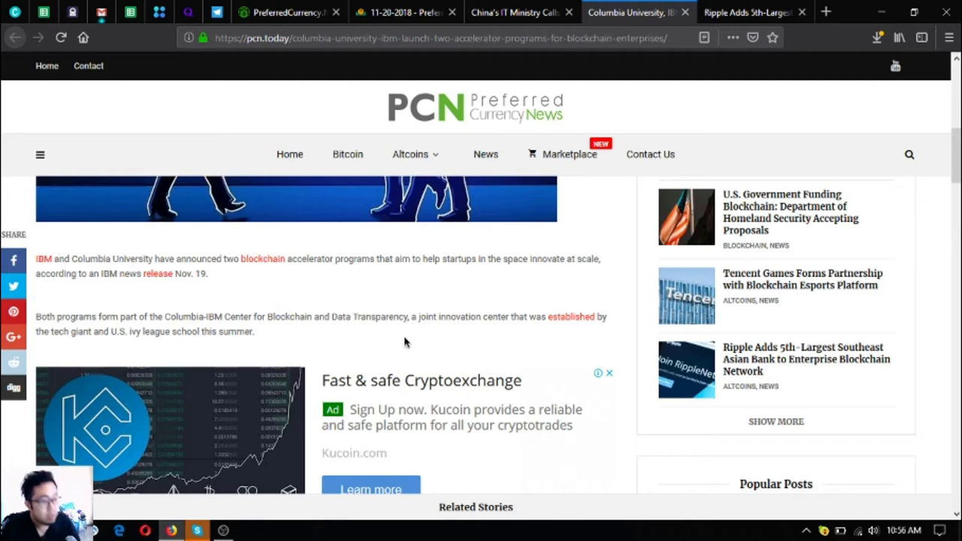
{"action": "mouse_move", "coordinate": [368, 336]}
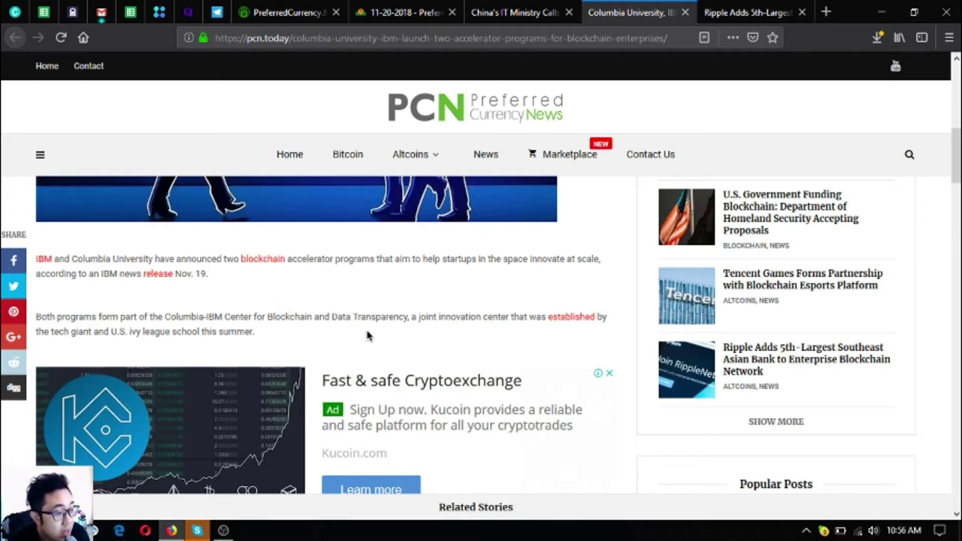
{"action": "mouse_move", "coordinate": [349, 333]}
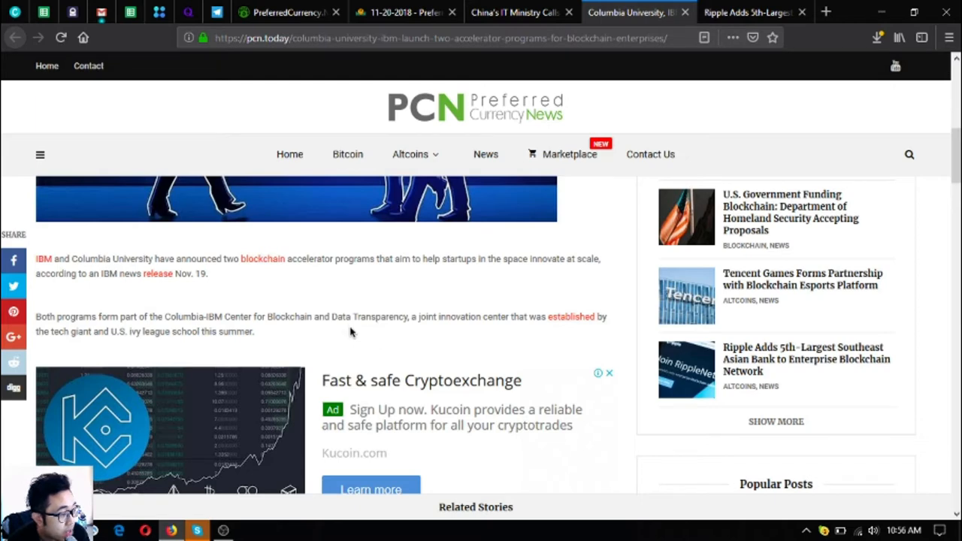
{"action": "mouse_move", "coordinate": [337, 331]}
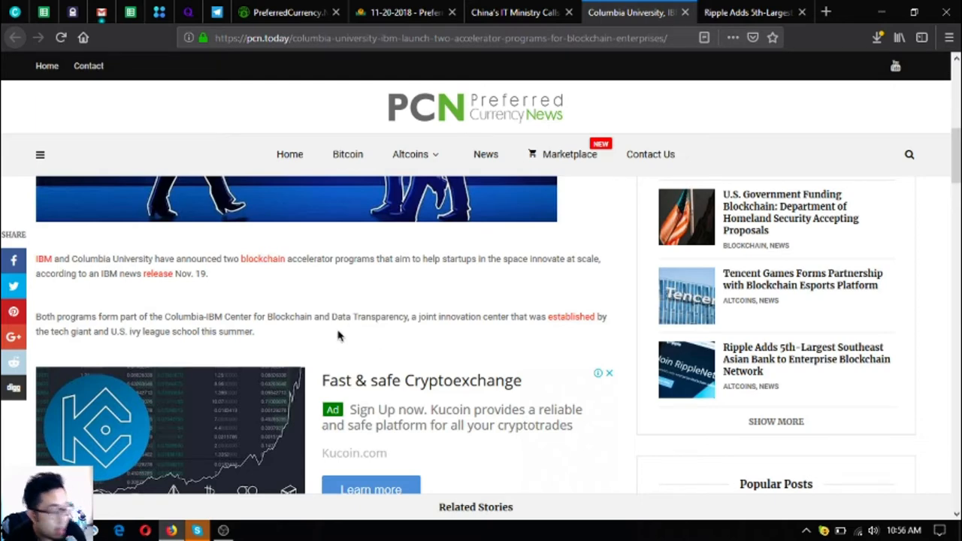
{"action": "mouse_move", "coordinate": [364, 403]}
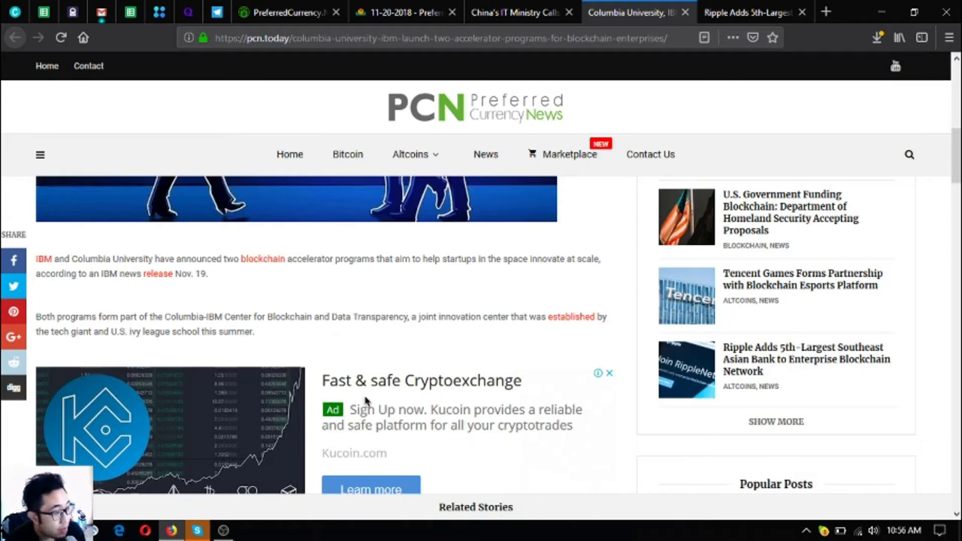
{"action": "mouse_move", "coordinate": [292, 361]}
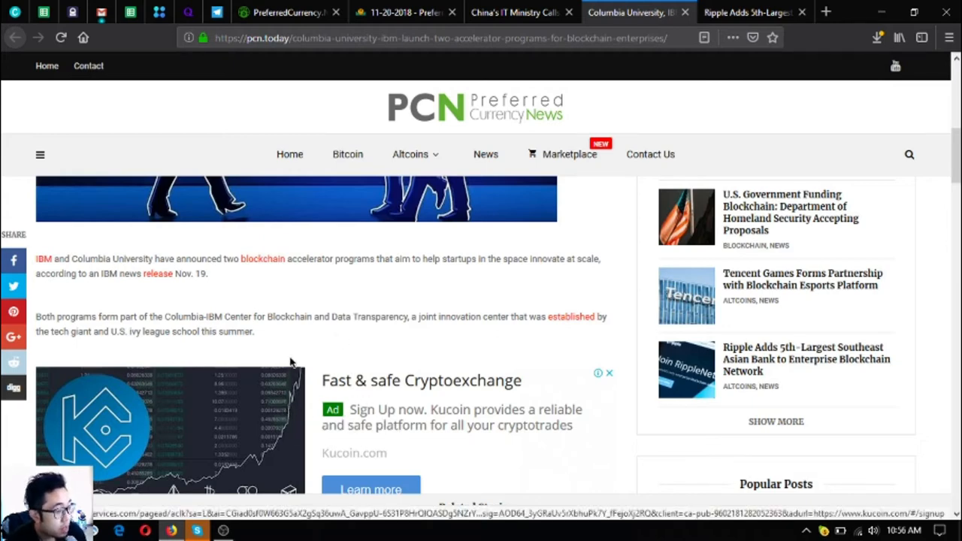
{"action": "mouse_move", "coordinate": [370, 365]}
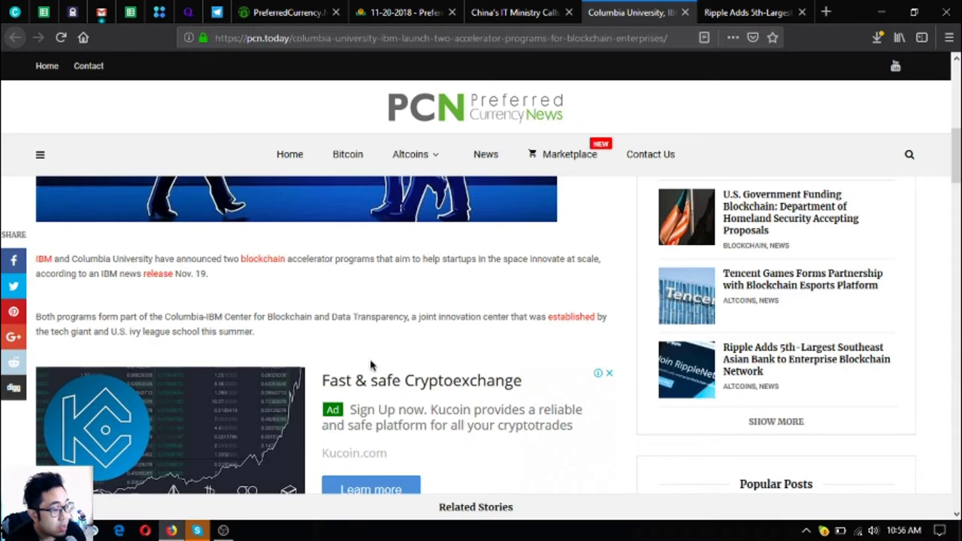
{"action": "mouse_move", "coordinate": [369, 366]}
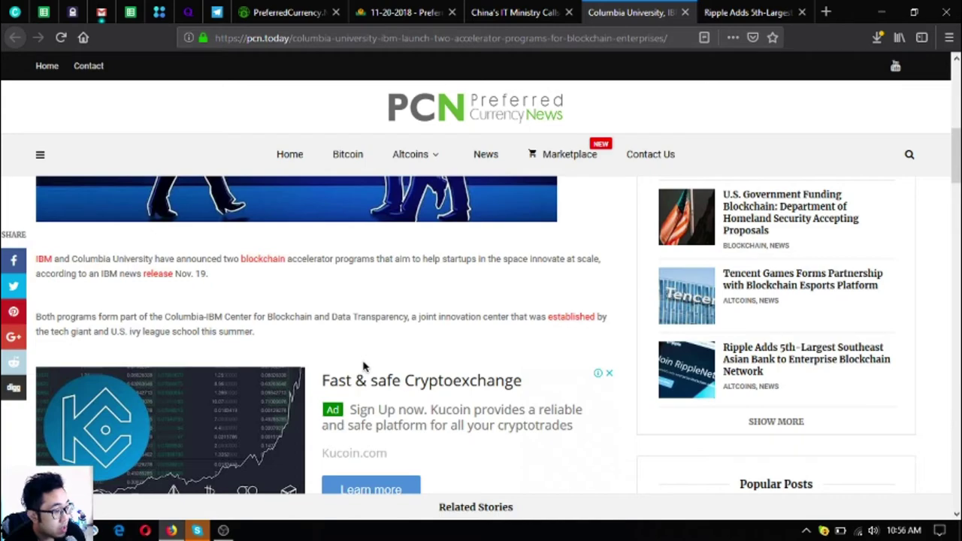
Read through the accelerator programs and funding details down to the article's tags.
{"action": "scroll", "scroll_direction": "down", "scroll_amount": 3}
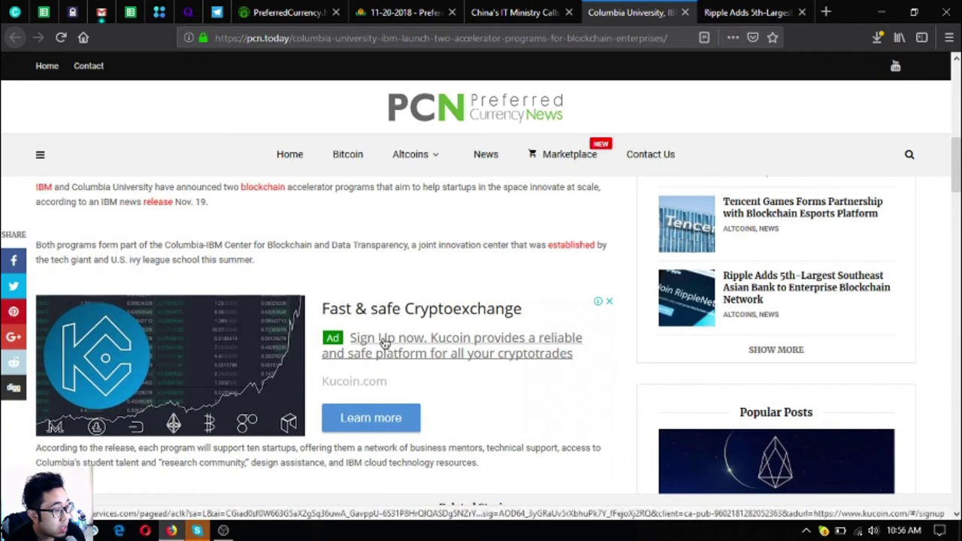
{"action": "scroll", "scroll_direction": "down", "scroll_amount": 3}
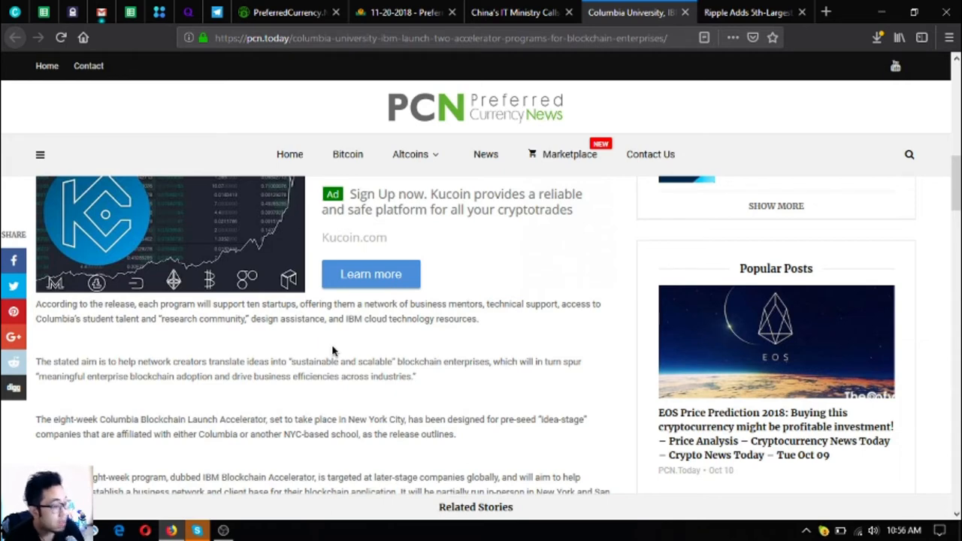
{"action": "mouse_move", "coordinate": [329, 349]}
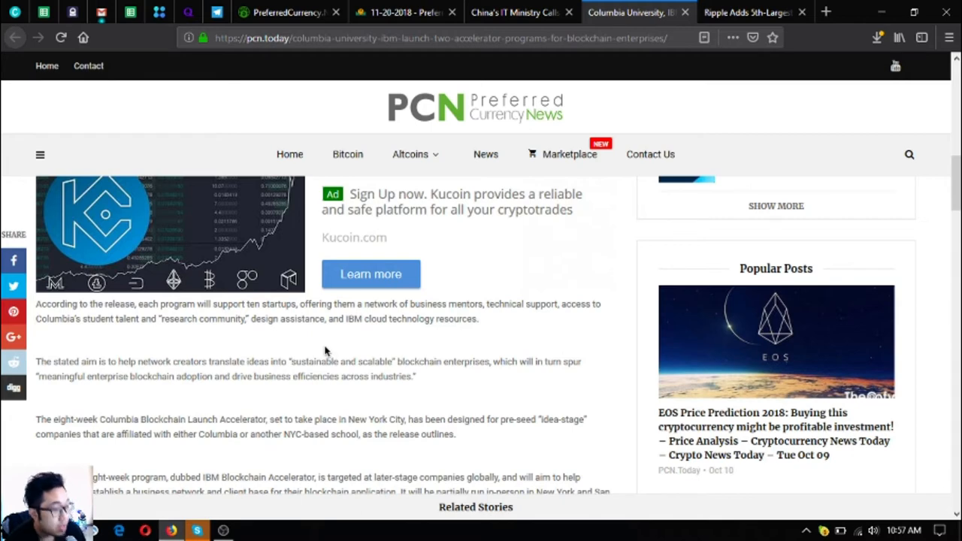
{"action": "scroll", "scroll_direction": "down", "scroll_amount": 3}
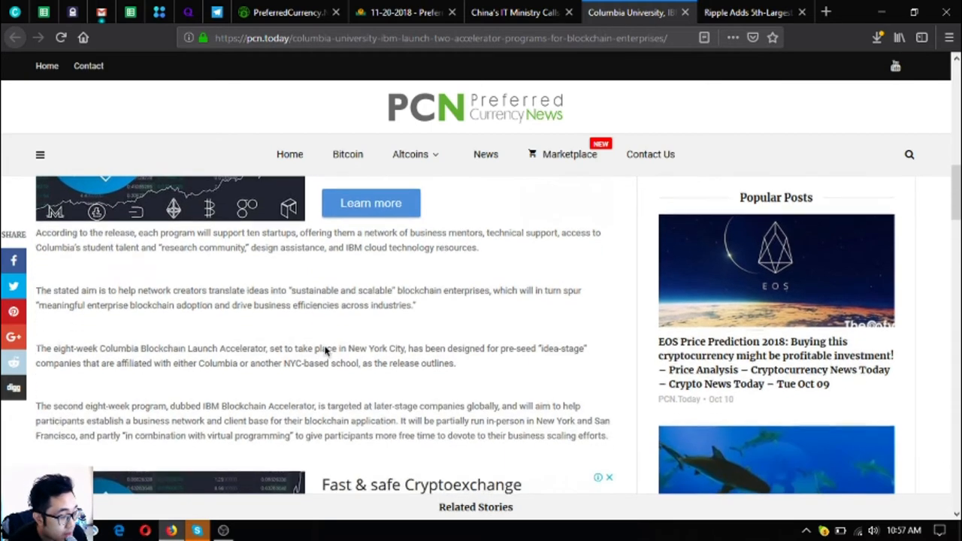
{"action": "scroll", "scroll_direction": "down", "scroll_amount": 3}
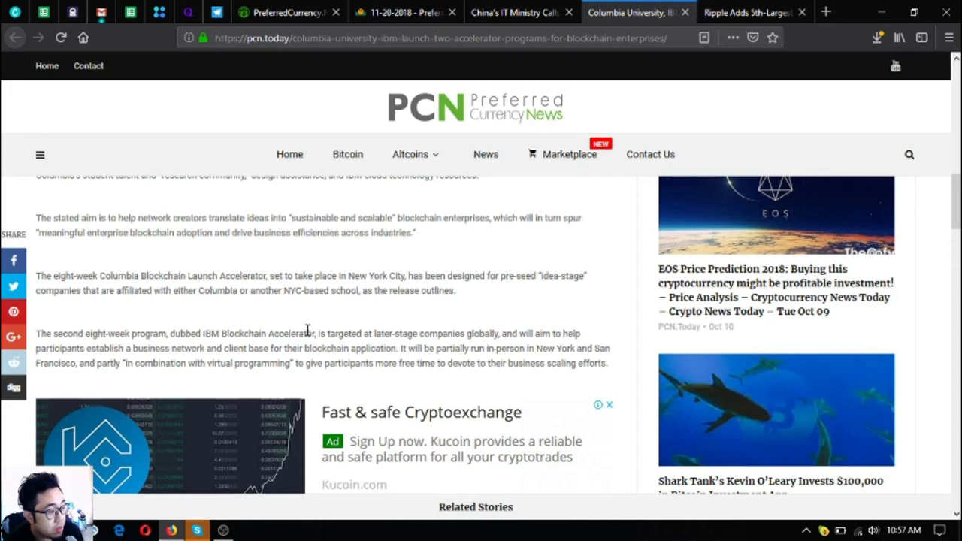
{"action": "scroll", "scroll_direction": "down", "scroll_amount": 3}
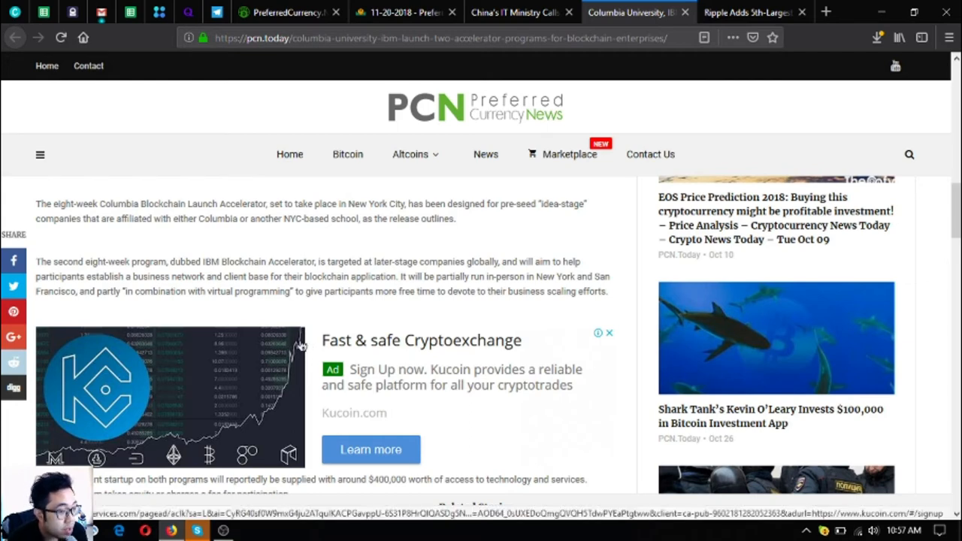
{"action": "mouse_move", "coordinate": [234, 346]}
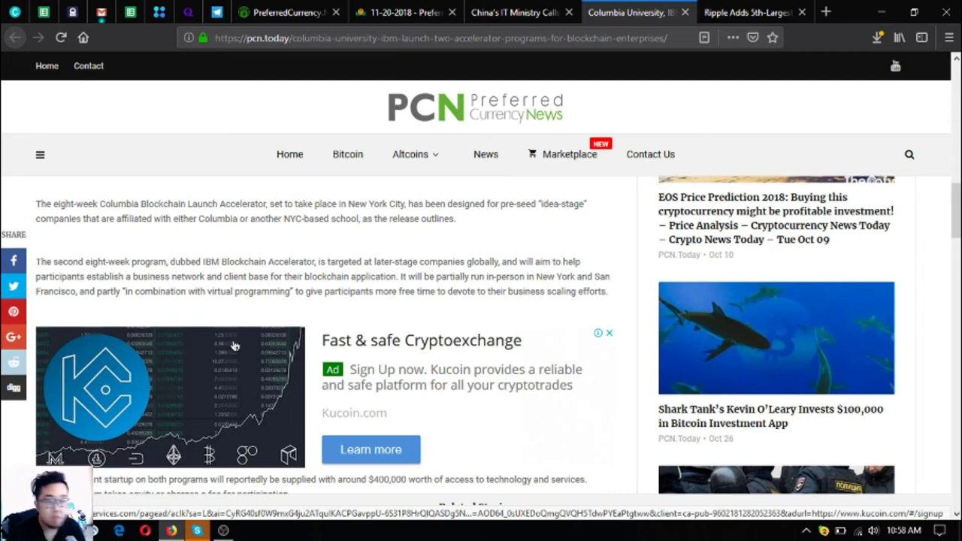
{"action": "scroll", "scroll_direction": "down", "scroll_amount": 3}
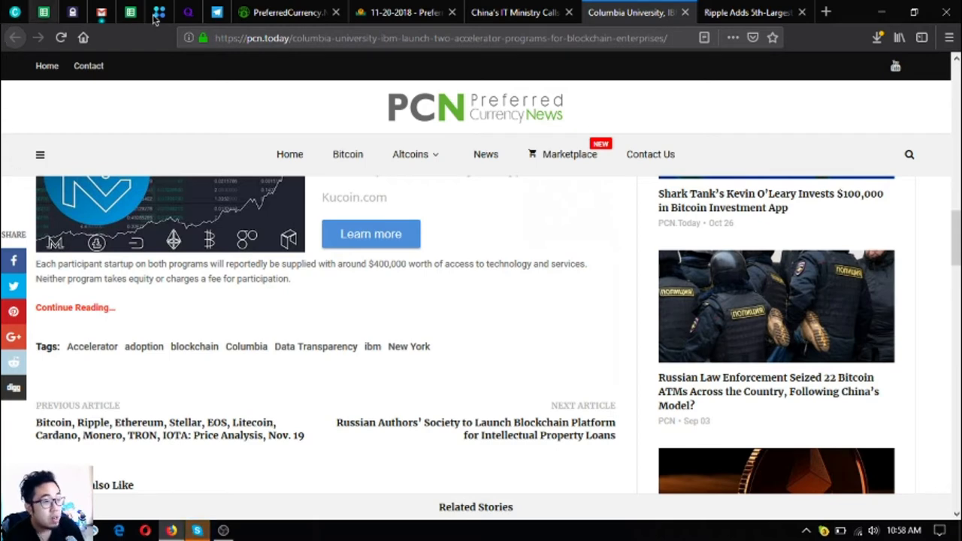
Flip through the China IT Ministry and Columbia–IBM tabs, ending on the Ripple 5th-largest Southeast Asian bank article.
{"action": "scroll", "scroll_direction": "up", "scroll_amount": 3}
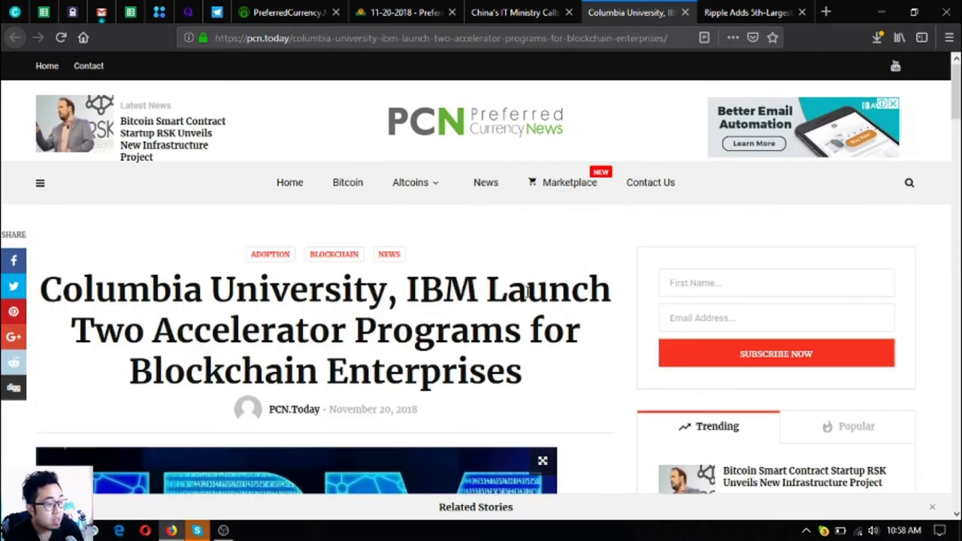
{"action": "mouse_move", "coordinate": [387, 253]}
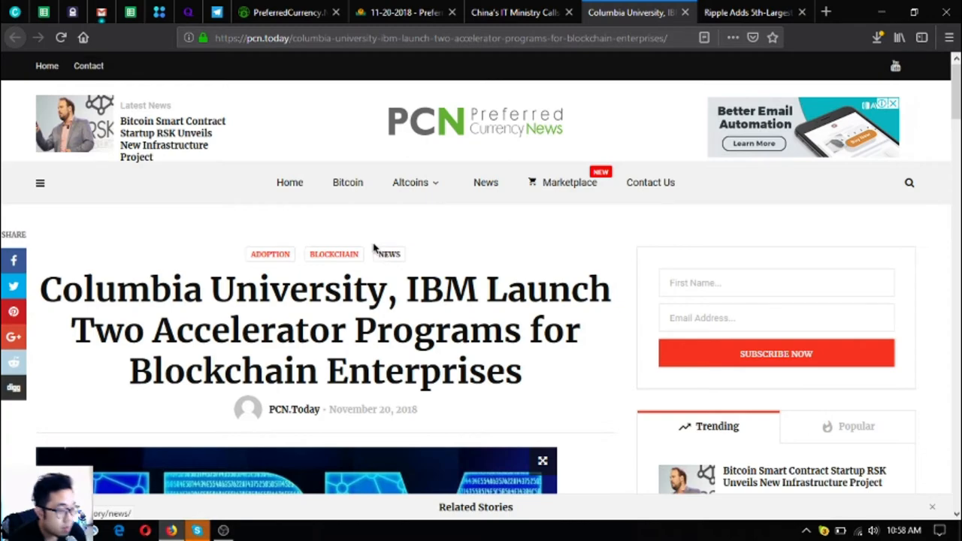
{"action": "left_click", "coordinate": [514, 12]}
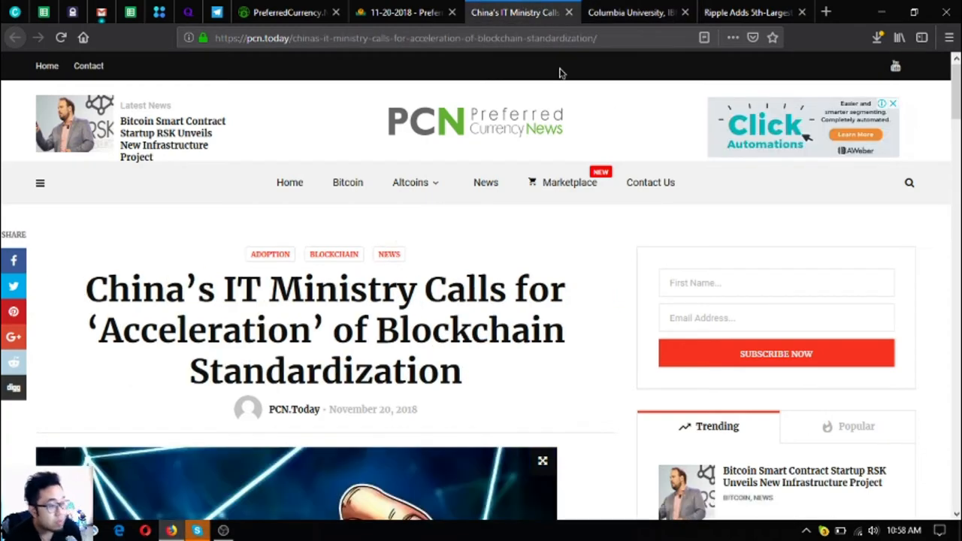
{"action": "mouse_move", "coordinate": [442, 167]}
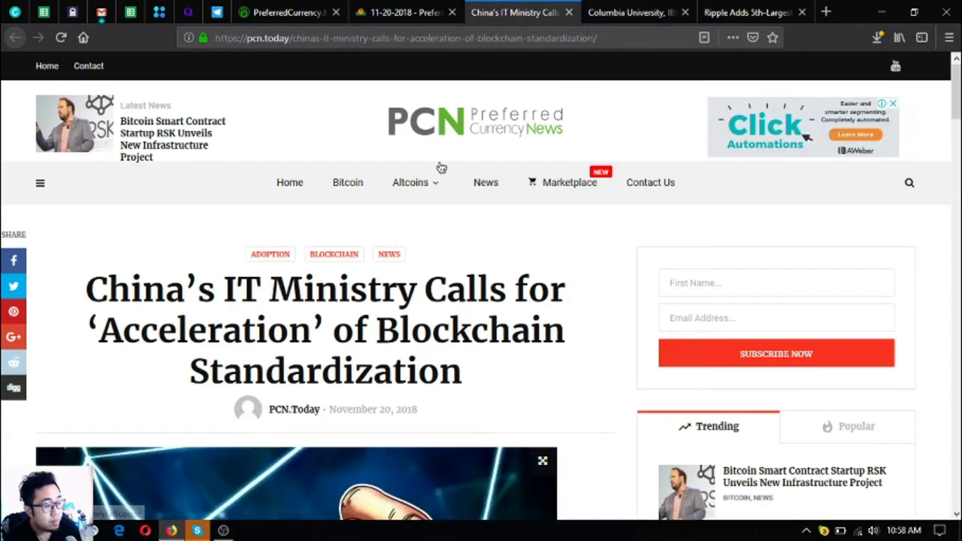
{"action": "left_click", "coordinate": [632, 12]}
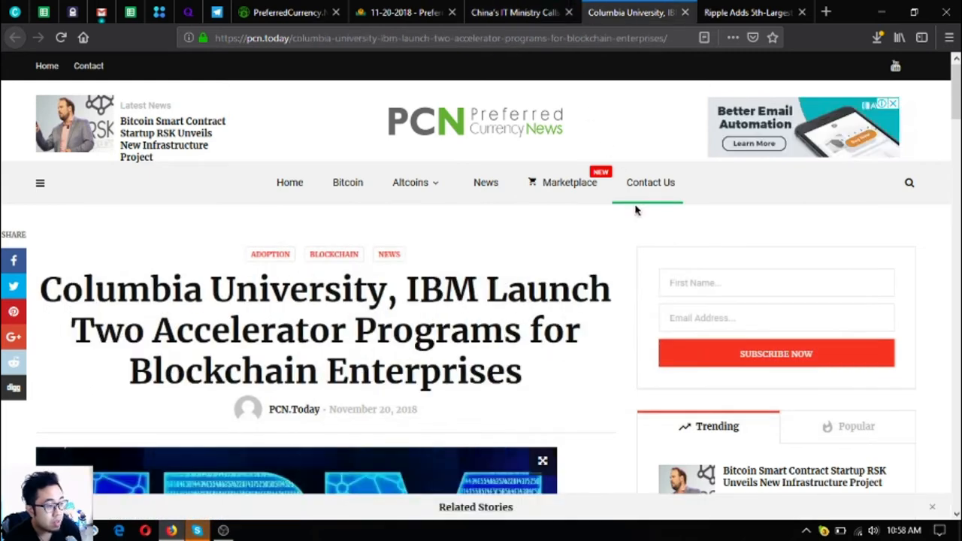
{"action": "left_click", "coordinate": [749, 12]}
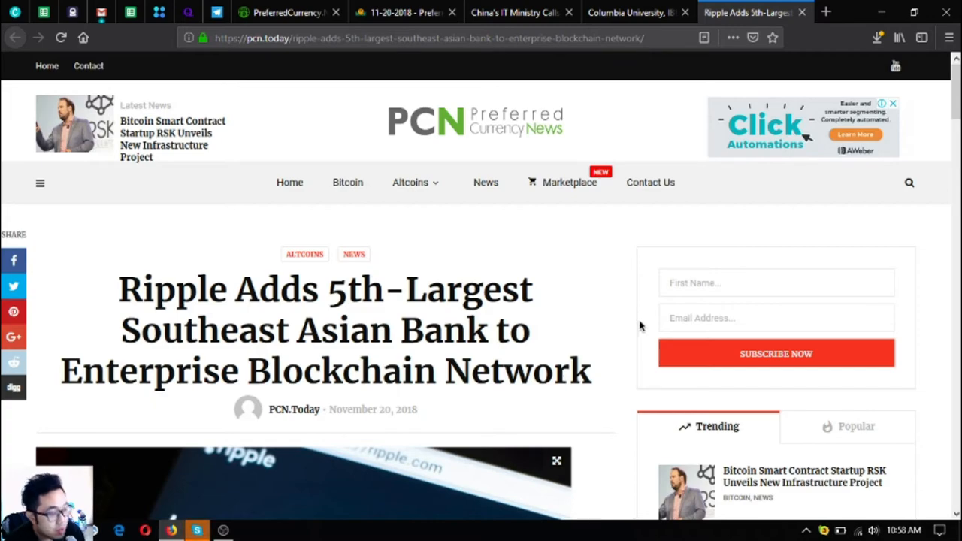
Read the Ripple–CIMB article past the SpeedSend section and CEO quote to its tags.
{"action": "scroll", "scroll_direction": "down", "scroll_amount": 3}
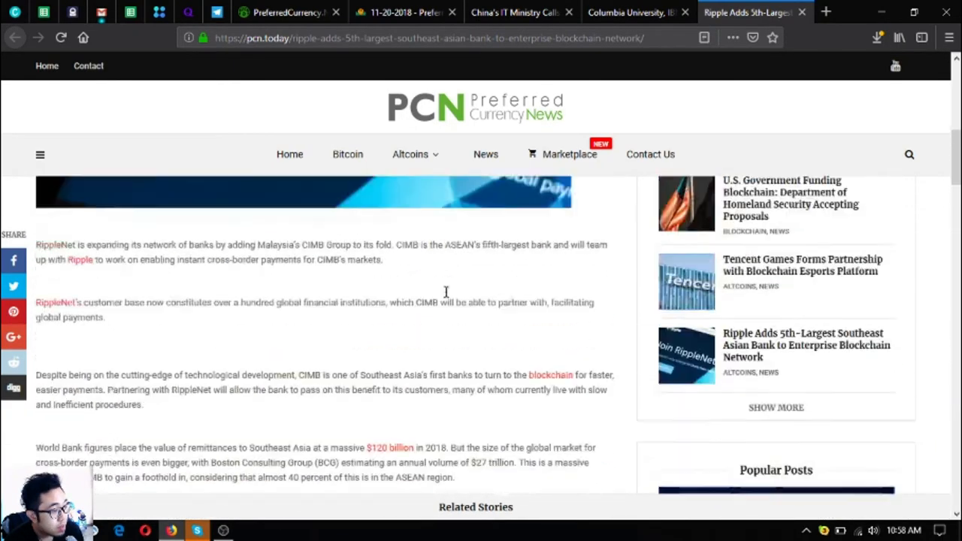
{"action": "scroll", "scroll_direction": "up", "scroll_amount": 3}
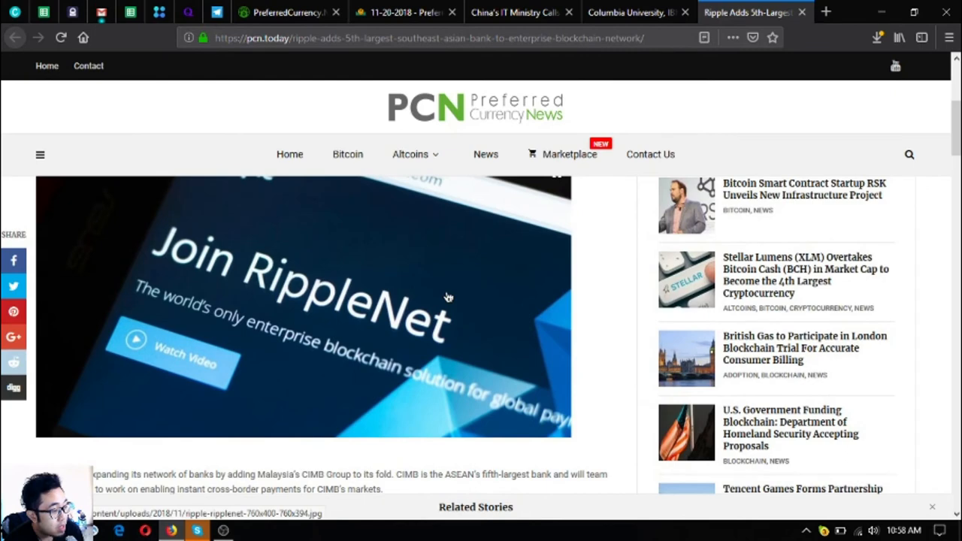
{"action": "scroll", "scroll_direction": "down", "scroll_amount": 3}
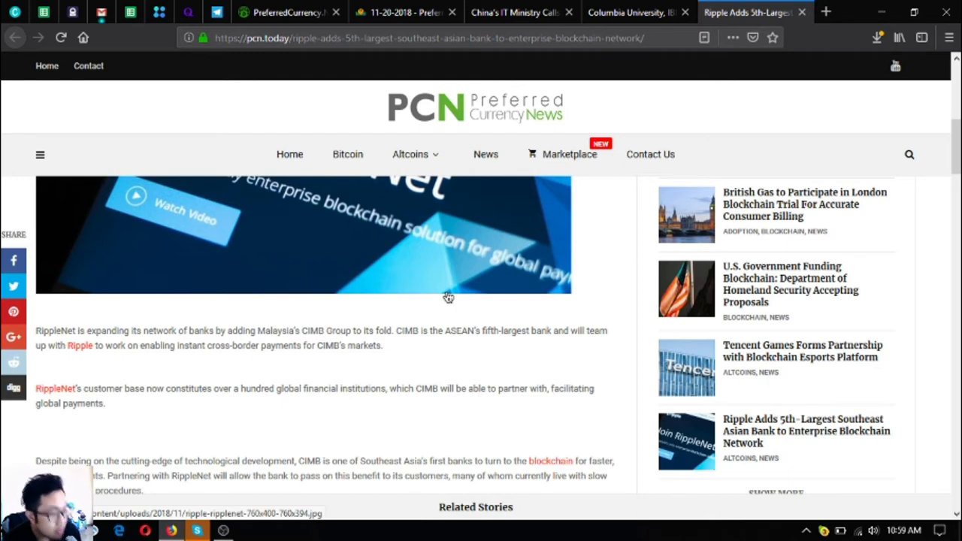
{"action": "scroll", "scroll_direction": "down", "scroll_amount": 3}
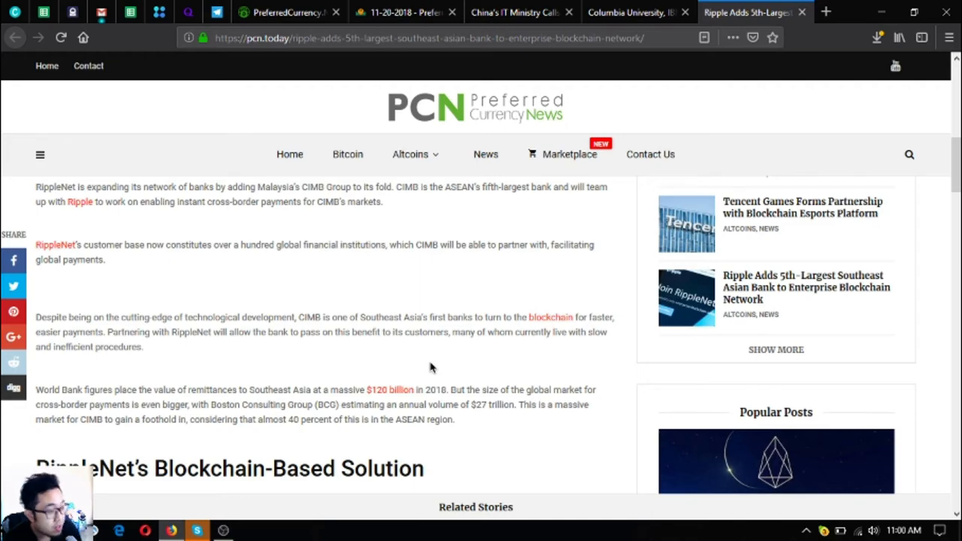
{"action": "scroll", "scroll_direction": "down", "scroll_amount": 3}
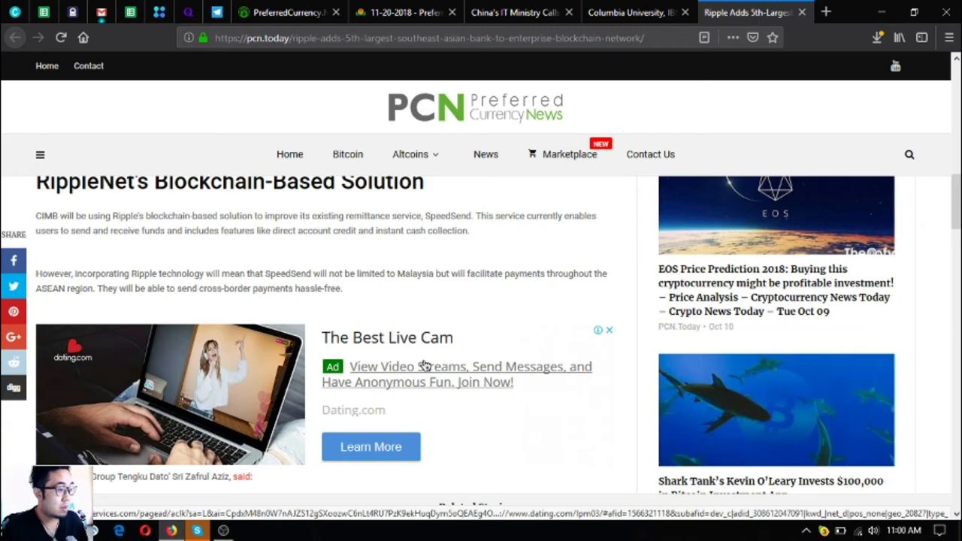
{"action": "mouse_move", "coordinate": [383, 367]}
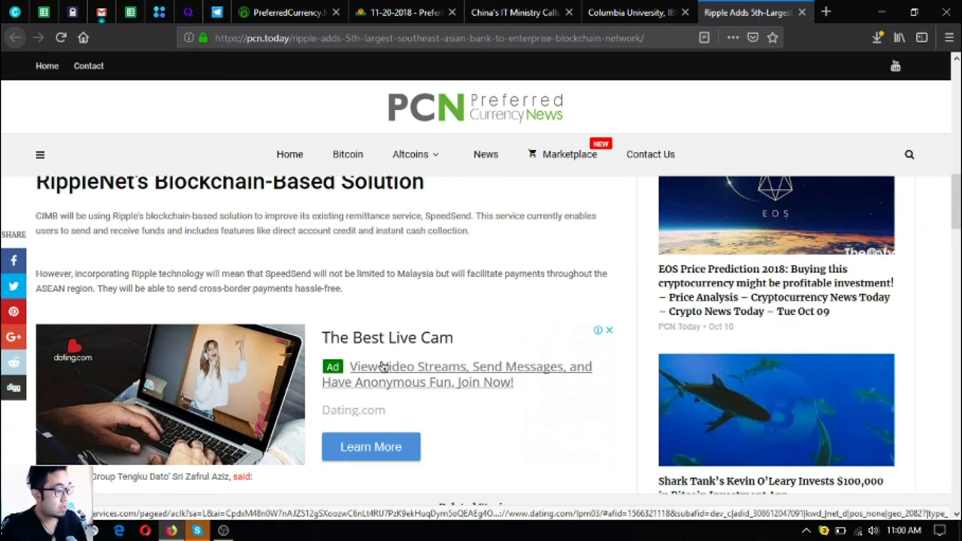
{"action": "scroll", "scroll_direction": "down", "scroll_amount": 3}
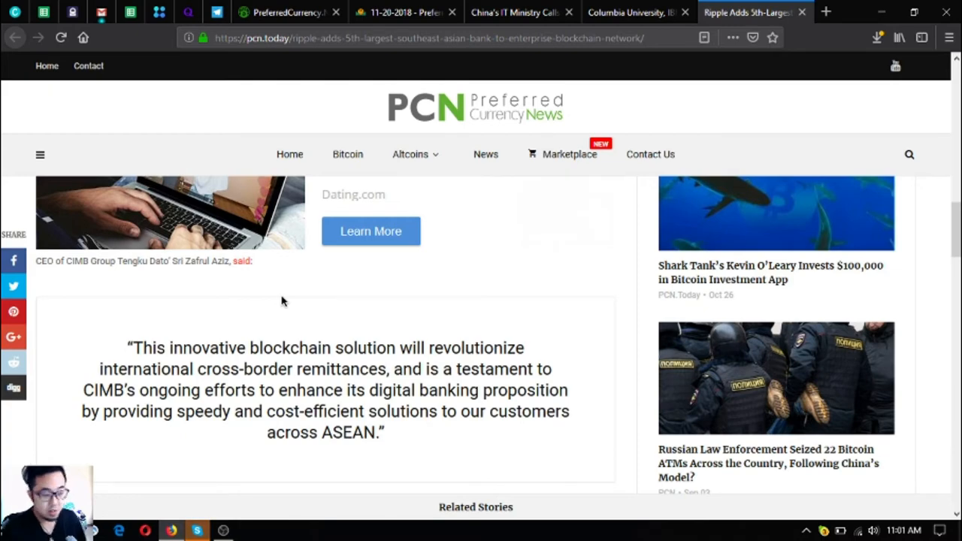
{"action": "scroll", "scroll_direction": "down", "scroll_amount": 3}
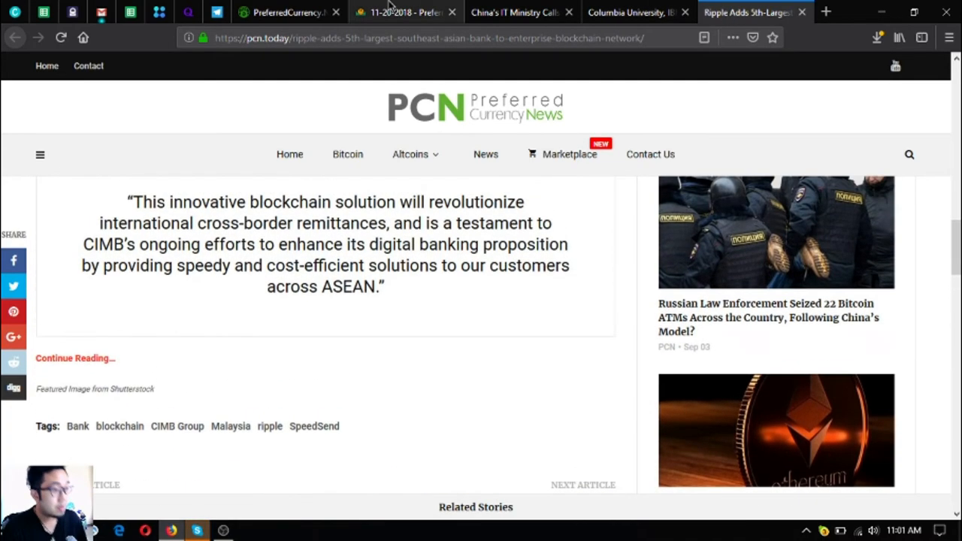
{"action": "left_click", "coordinate": [406, 12]}
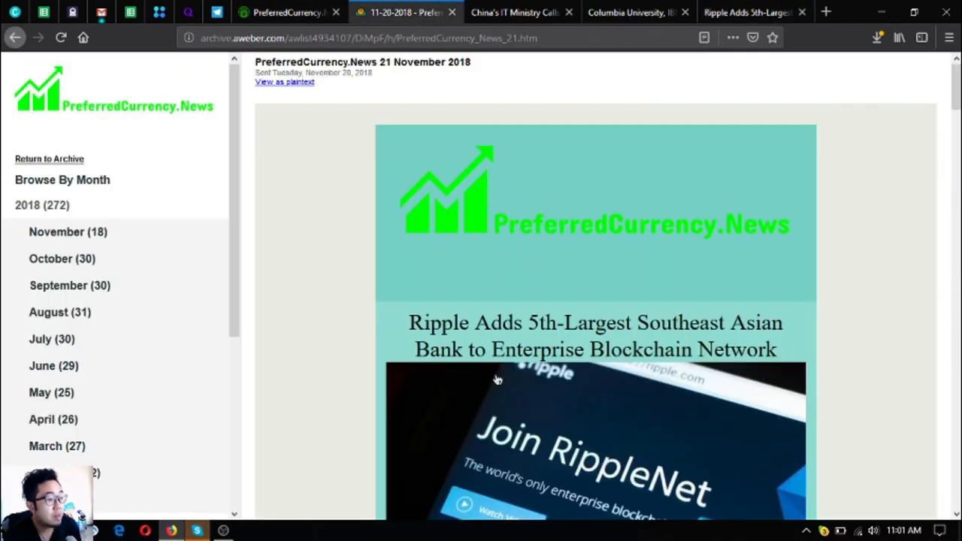
{"action": "scroll", "scroll_direction": "down", "scroll_amount": 3}
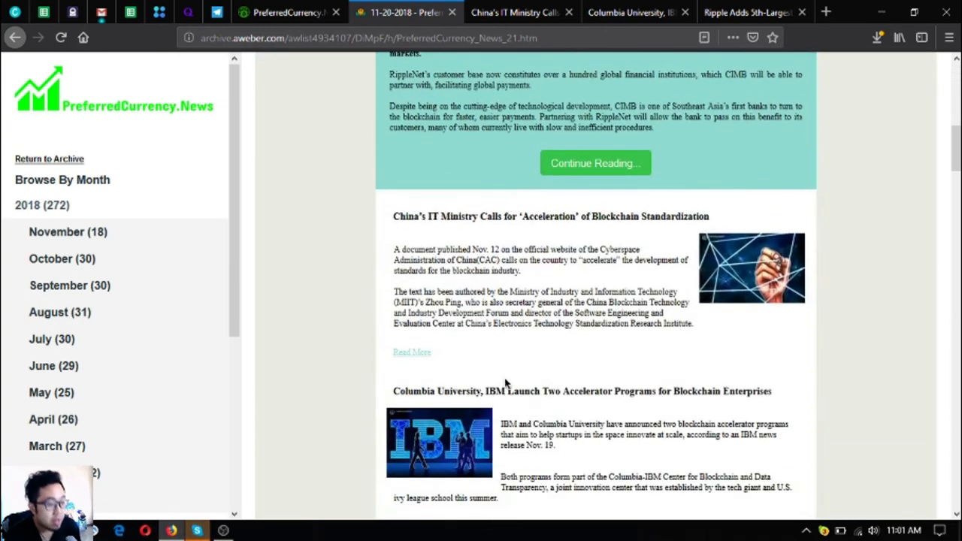
{"action": "scroll", "scroll_direction": "down", "scroll_amount": 3}
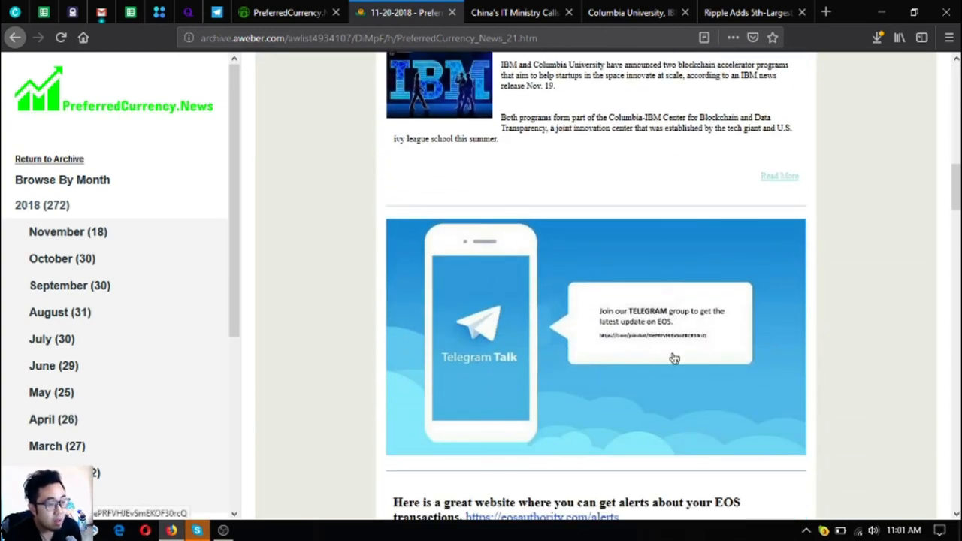
{"action": "mouse_move", "coordinate": [514, 340]}
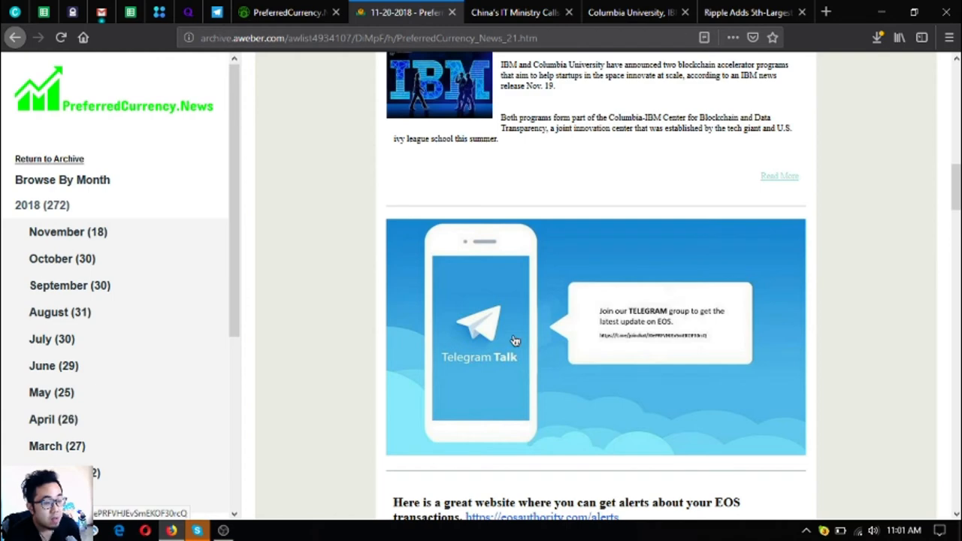
{"action": "mouse_move", "coordinate": [559, 325]}
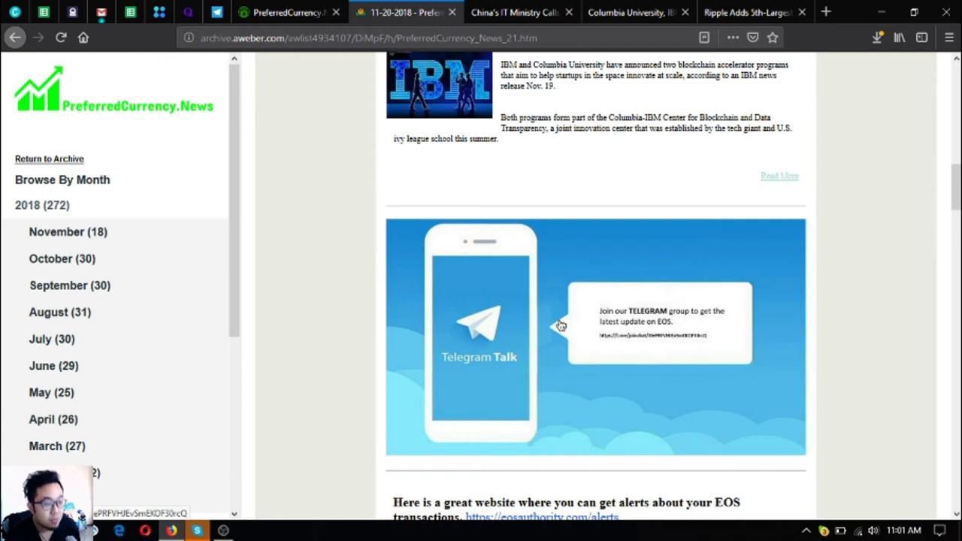
{"action": "scroll", "scroll_direction": "down", "scroll_amount": 3}
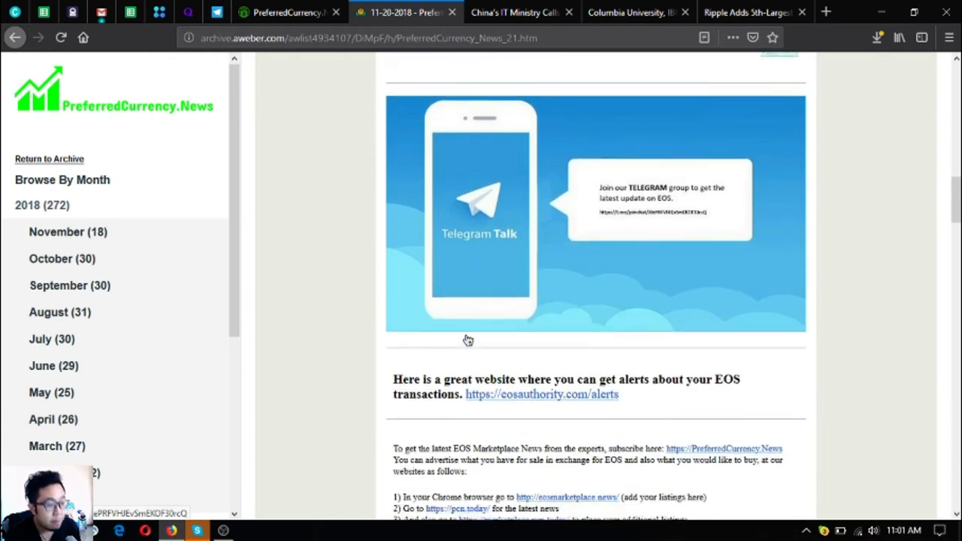
{"action": "scroll", "scroll_direction": "down", "scroll_amount": 3}
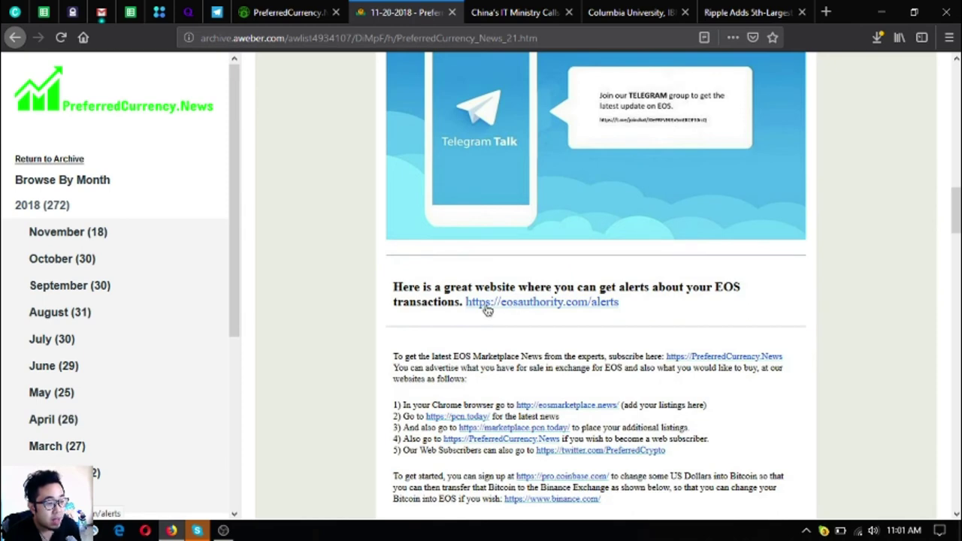
{"action": "mouse_move", "coordinate": [616, 308]}
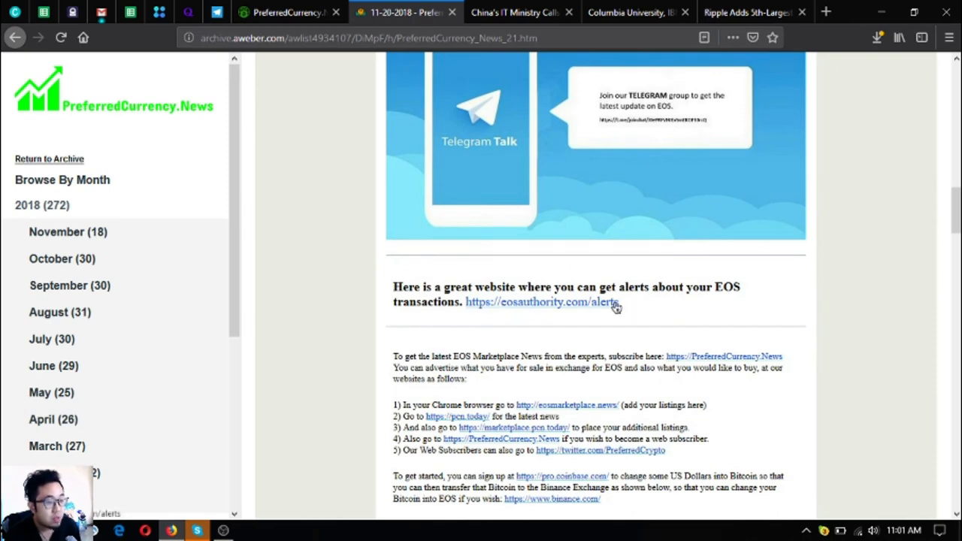
{"action": "mouse_move", "coordinate": [586, 310]}
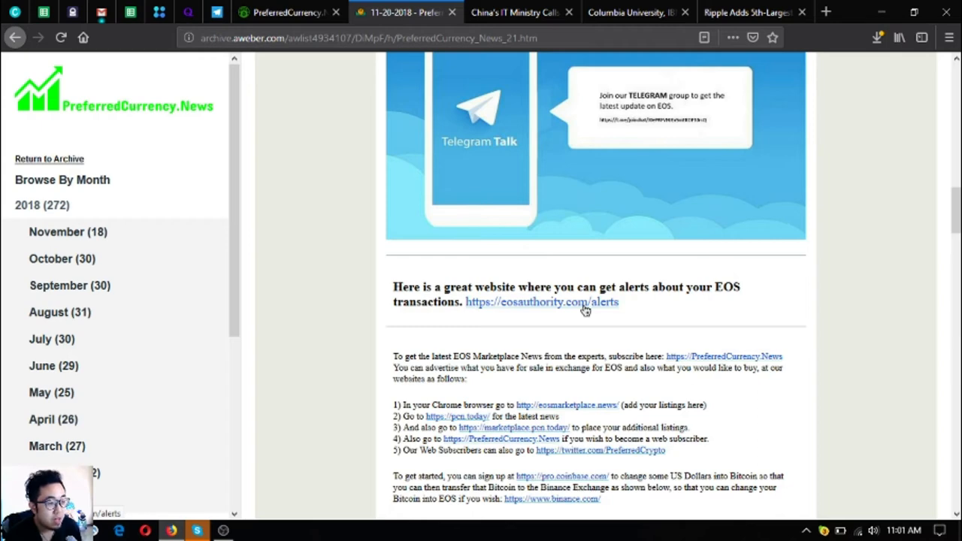
{"action": "mouse_move", "coordinate": [562, 312]}
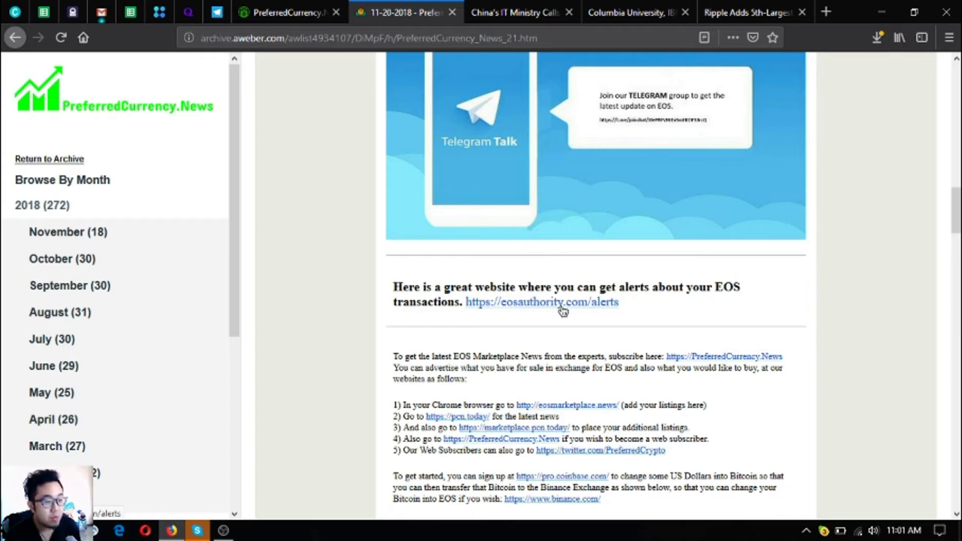
{"action": "scroll", "scroll_direction": "down", "scroll_amount": 3}
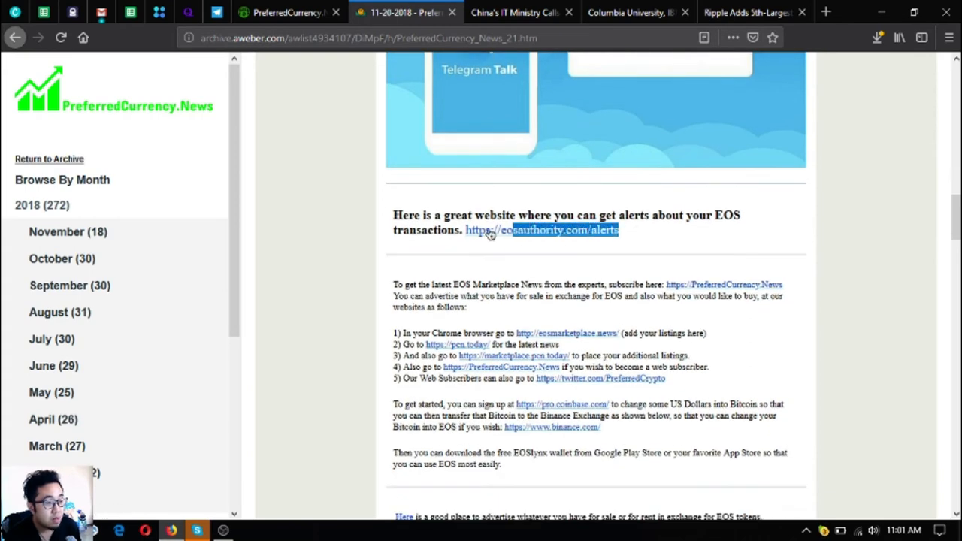
{"action": "scroll", "scroll_direction": "down", "scroll_amount": 3}
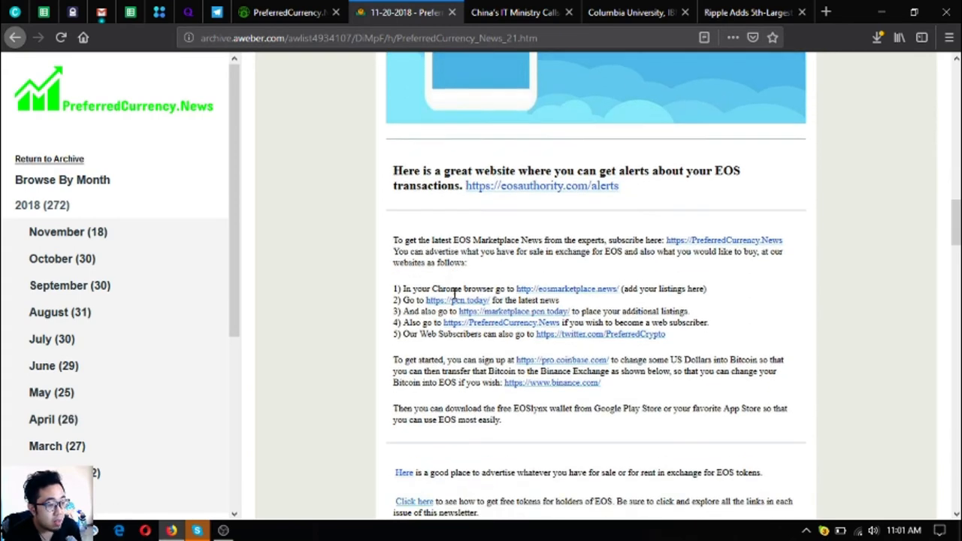
{"action": "scroll", "scroll_direction": "down", "scroll_amount": 3}
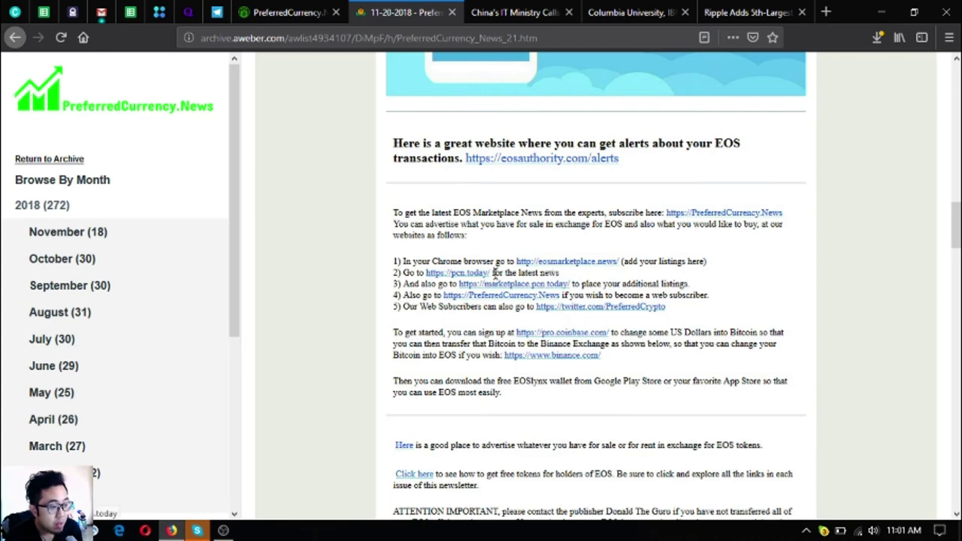
{"action": "mouse_move", "coordinate": [558, 272]}
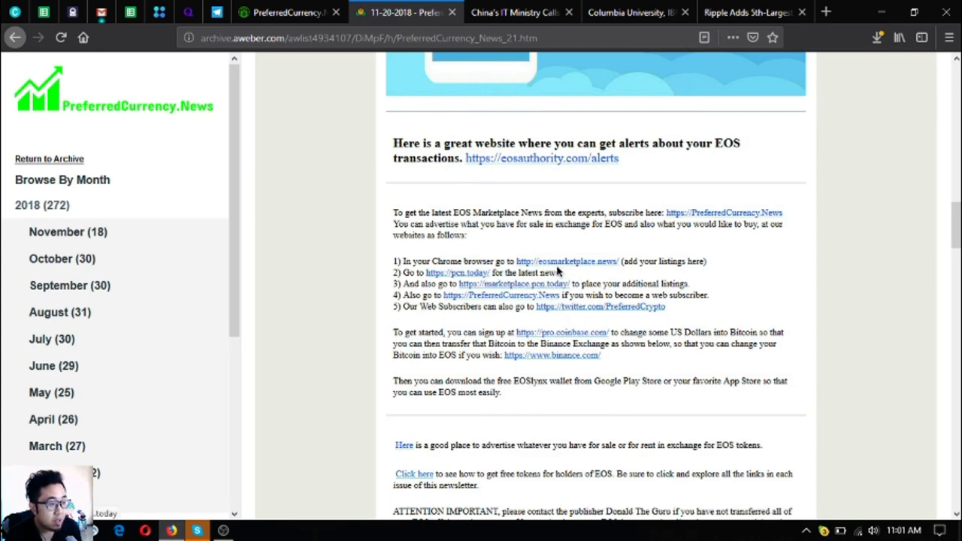
{"action": "mouse_move", "coordinate": [571, 277]}
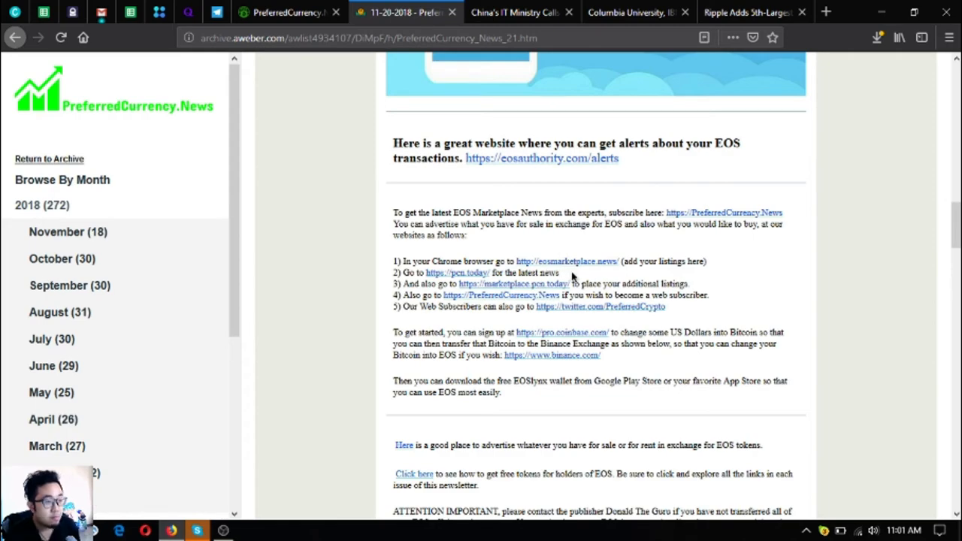
{"action": "mouse_move", "coordinate": [541, 325]}
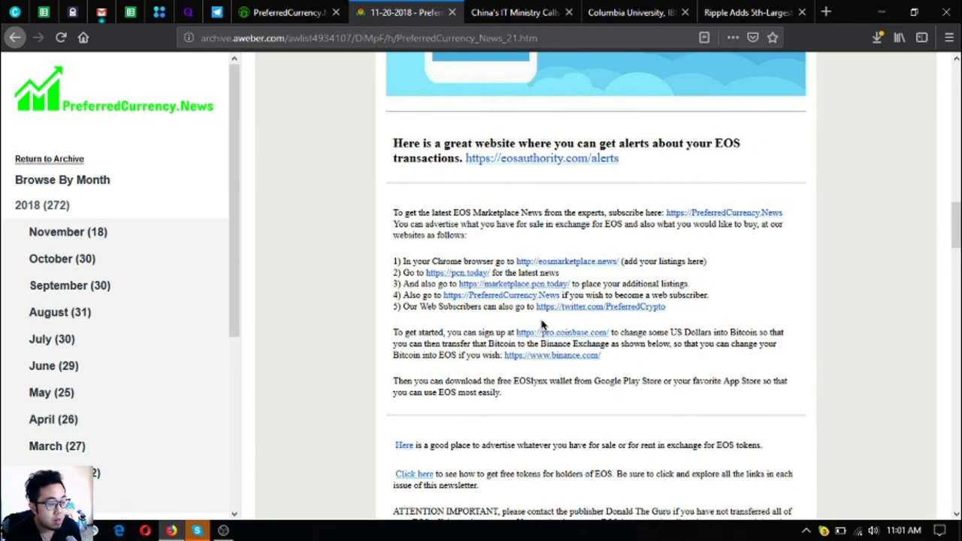
{"action": "mouse_move", "coordinate": [489, 293]}
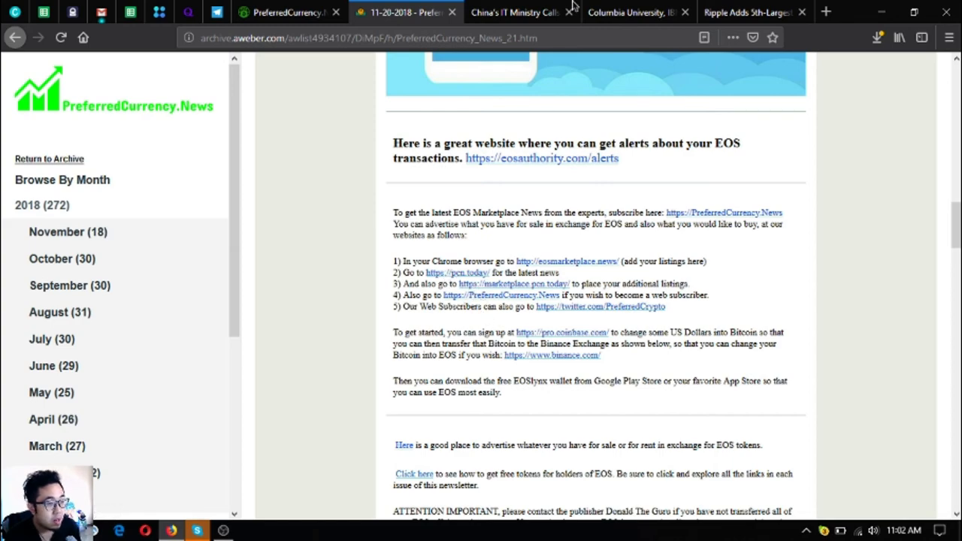
{"action": "left_click", "coordinate": [515, 12]}
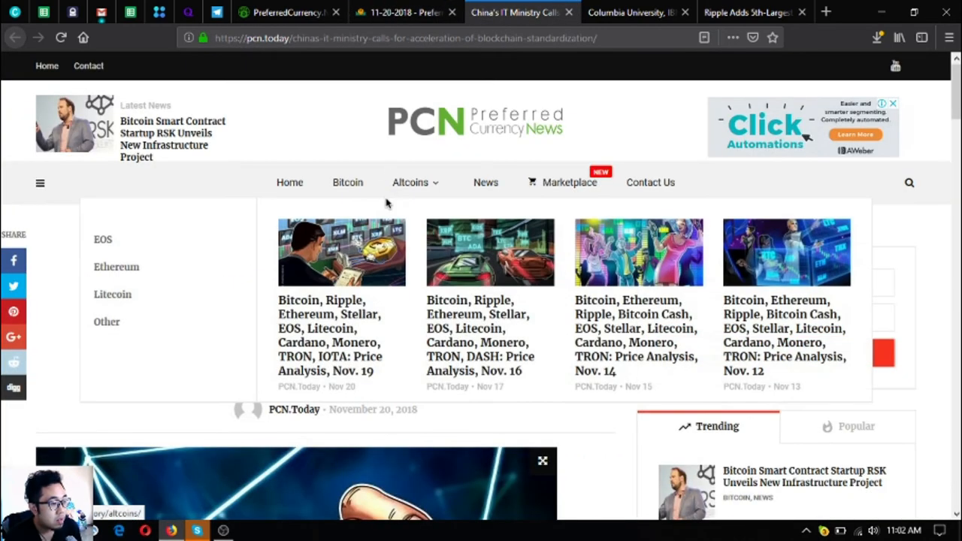
{"action": "scroll", "scroll_direction": "down", "scroll_amount": 3}
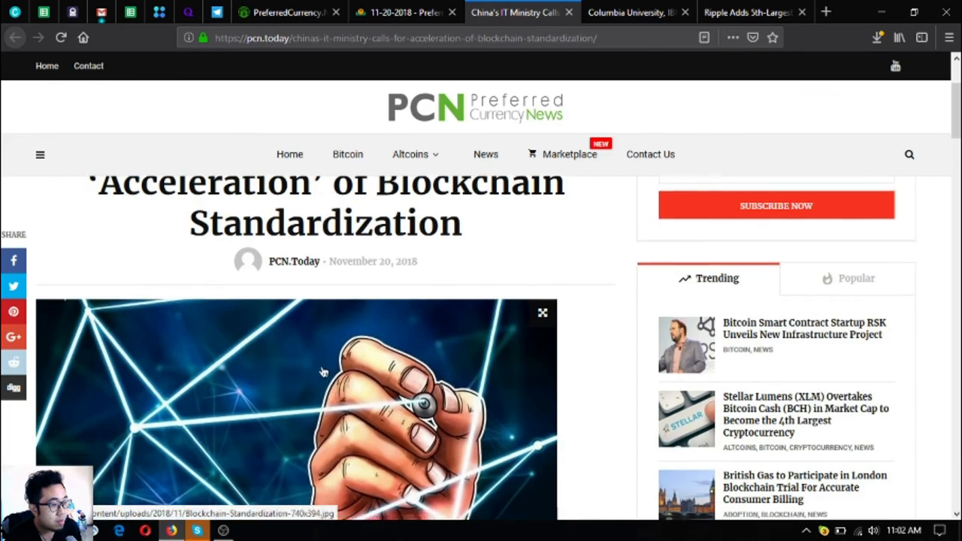
{"action": "scroll", "scroll_direction": "down", "scroll_amount": 3}
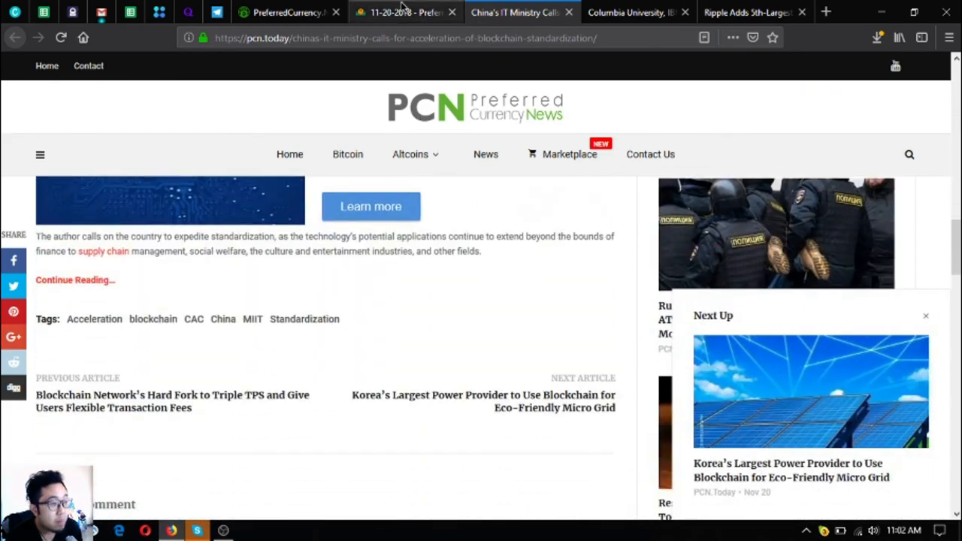
{"action": "left_click", "coordinate": [406, 12]}
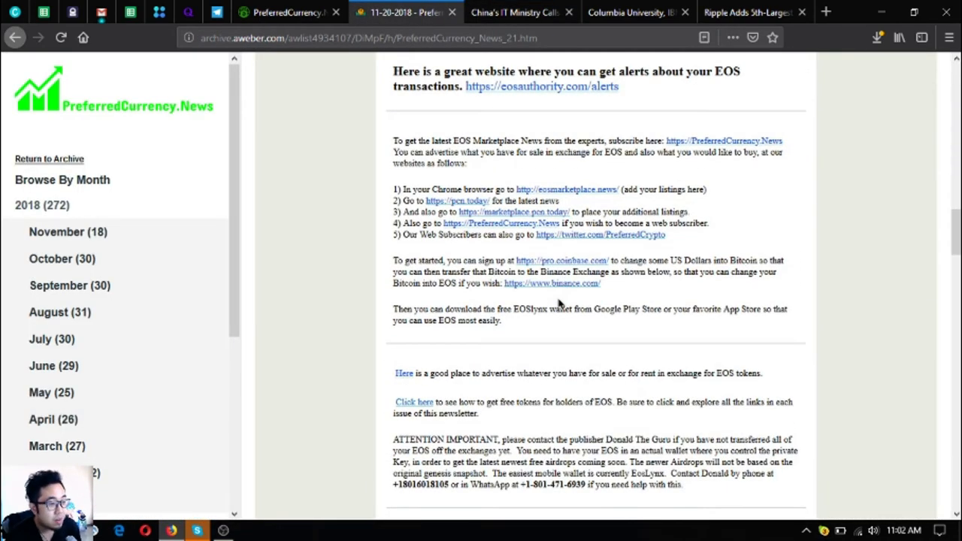
Move down the 21 November newsletter past the EOS notices to the important notices and Donald's Research List.
{"action": "scroll", "scroll_direction": "up", "scroll_amount": 3}
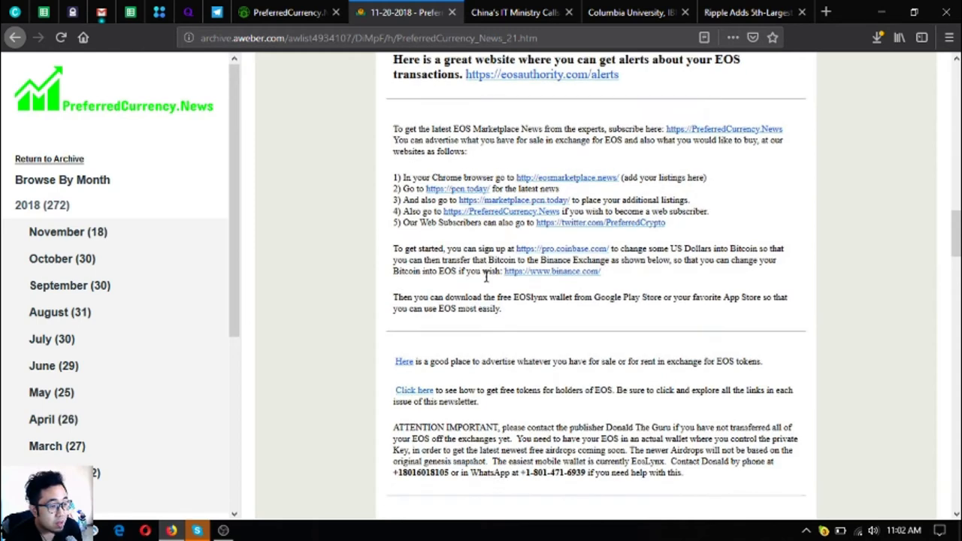
{"action": "scroll", "scroll_direction": "down", "scroll_amount": 3}
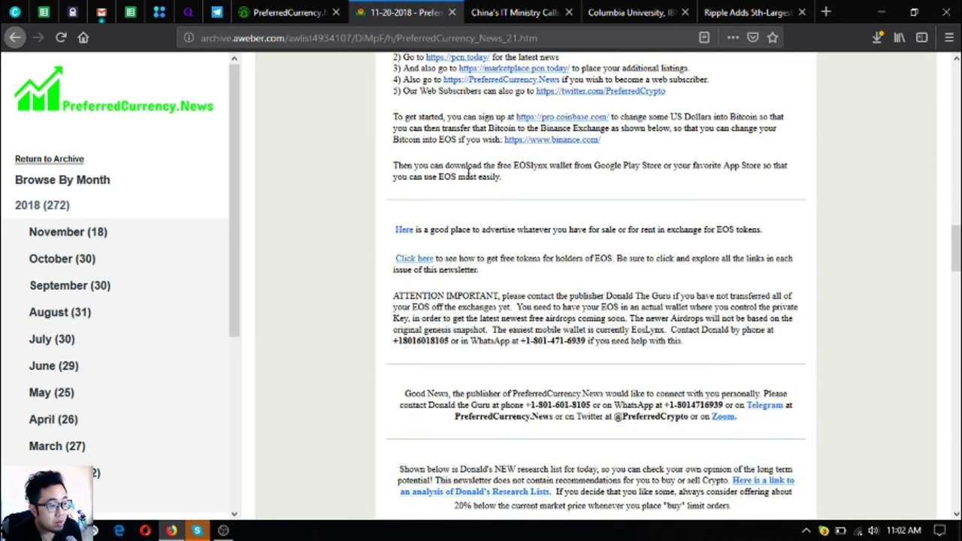
{"action": "mouse_move", "coordinate": [549, 188]}
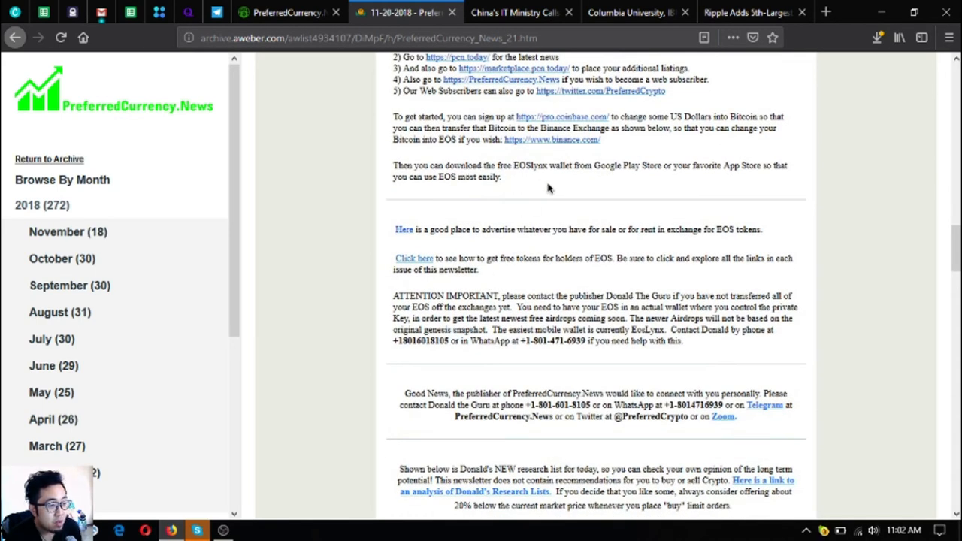
{"action": "mouse_move", "coordinate": [577, 189]}
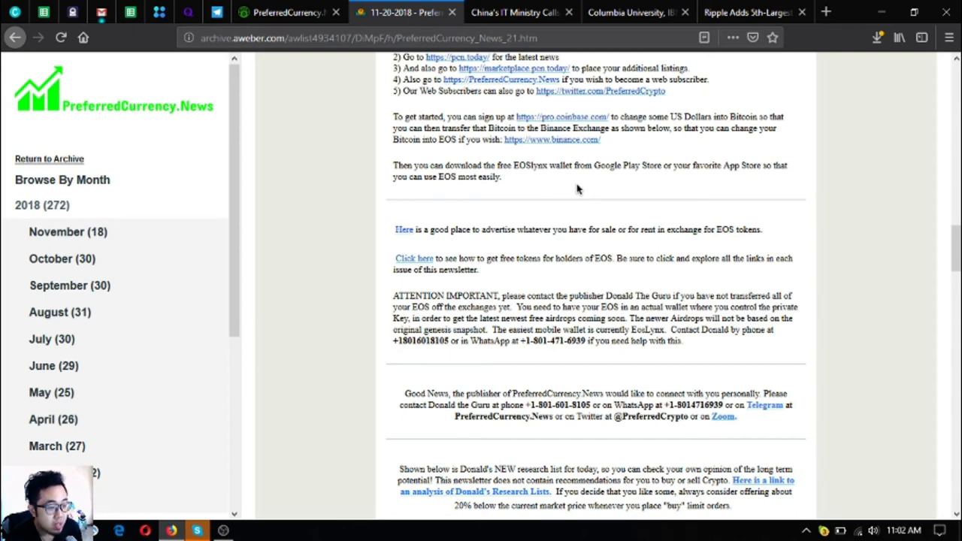
{"action": "double_click", "coordinate": [530, 165]}
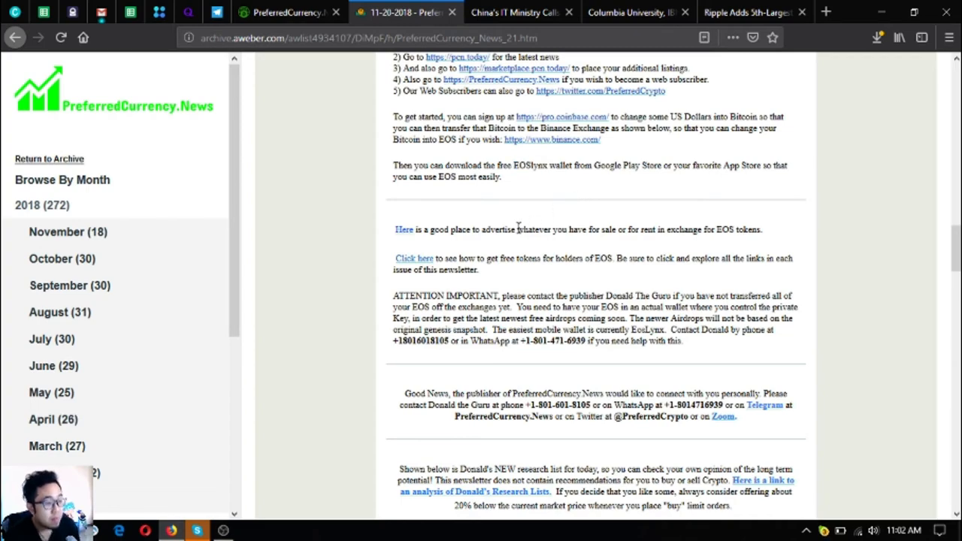
{"action": "scroll", "scroll_direction": "down", "scroll_amount": 3}
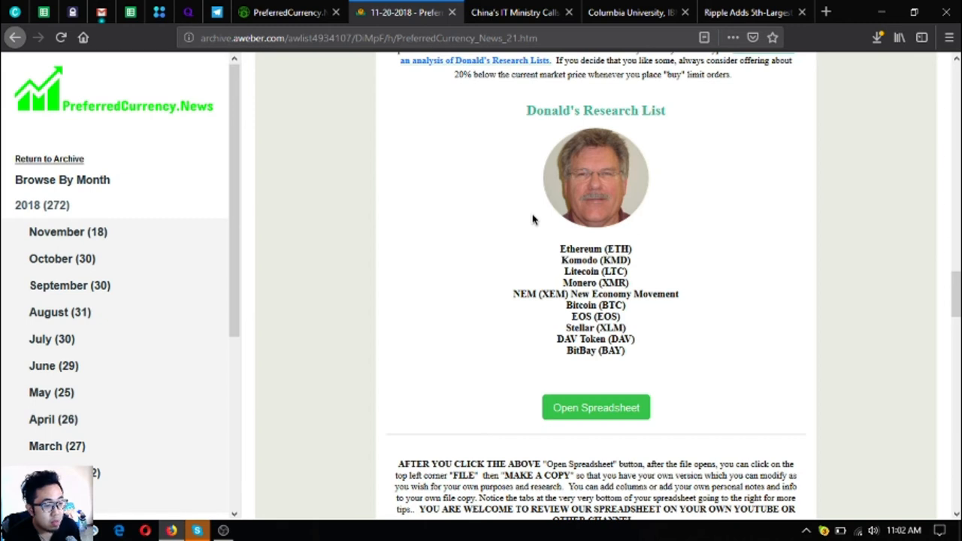
{"action": "mouse_move", "coordinate": [615, 284]}
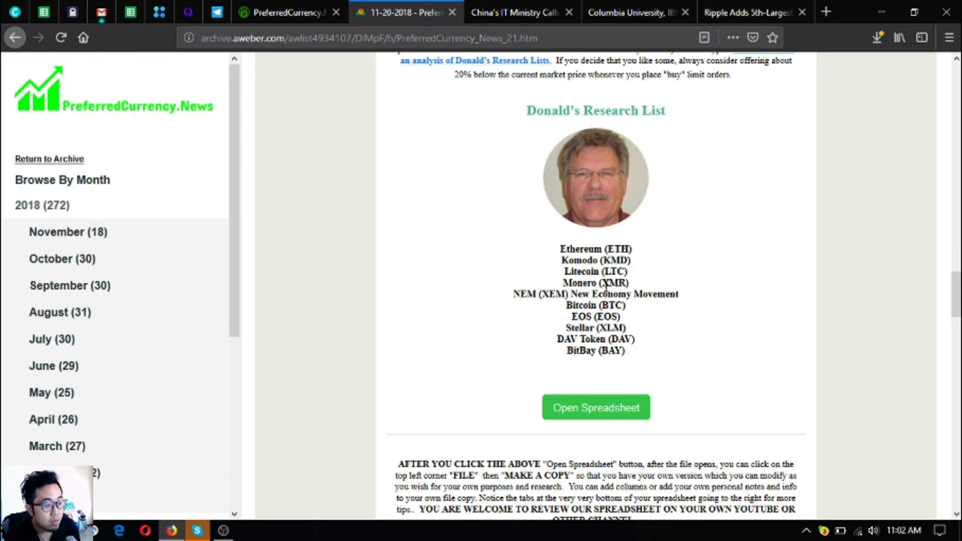
Open Donald's Research List spreadsheet from the newsletter and switch to its Google Sheets tab.
{"action": "scroll", "scroll_direction": "down", "scroll_amount": 3}
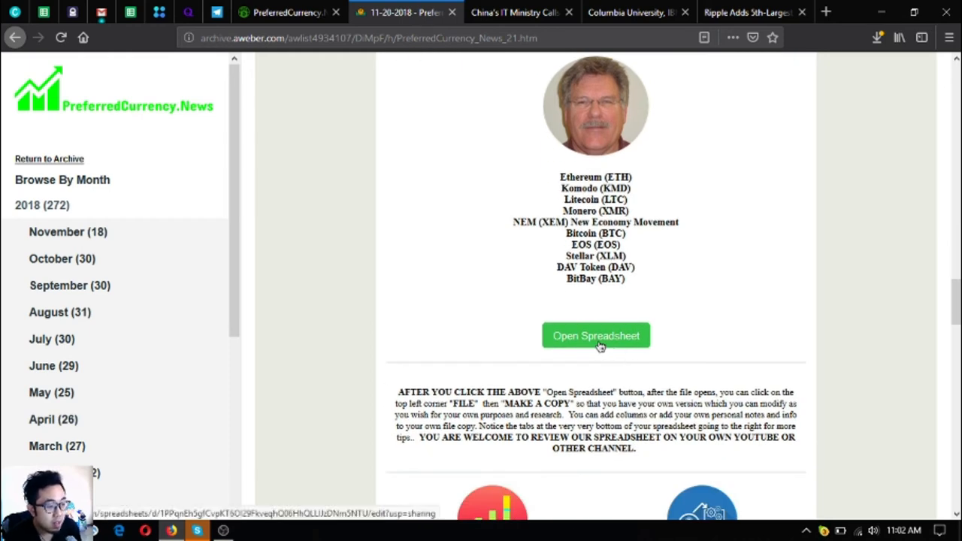
{"action": "left_click", "coordinate": [595, 335]}
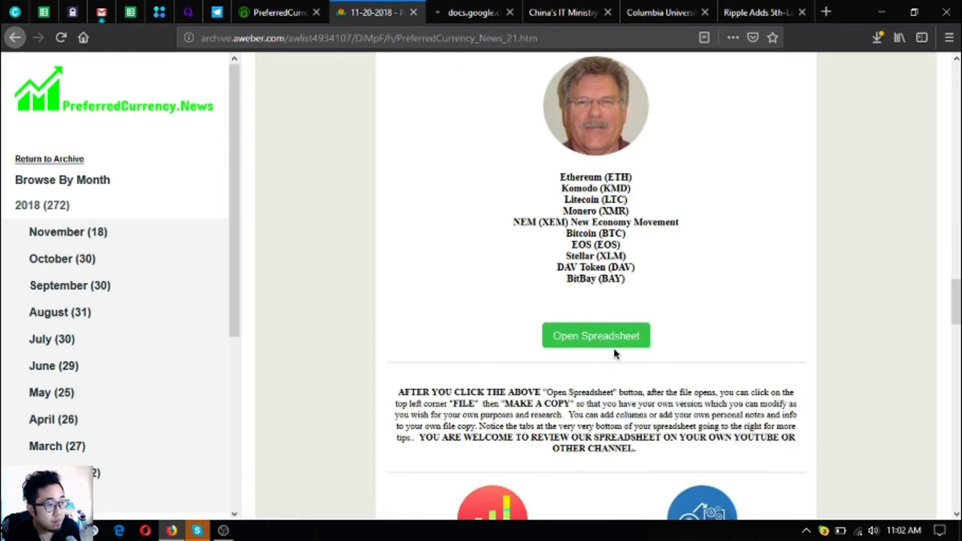
{"action": "mouse_move", "coordinate": [478, 12]}
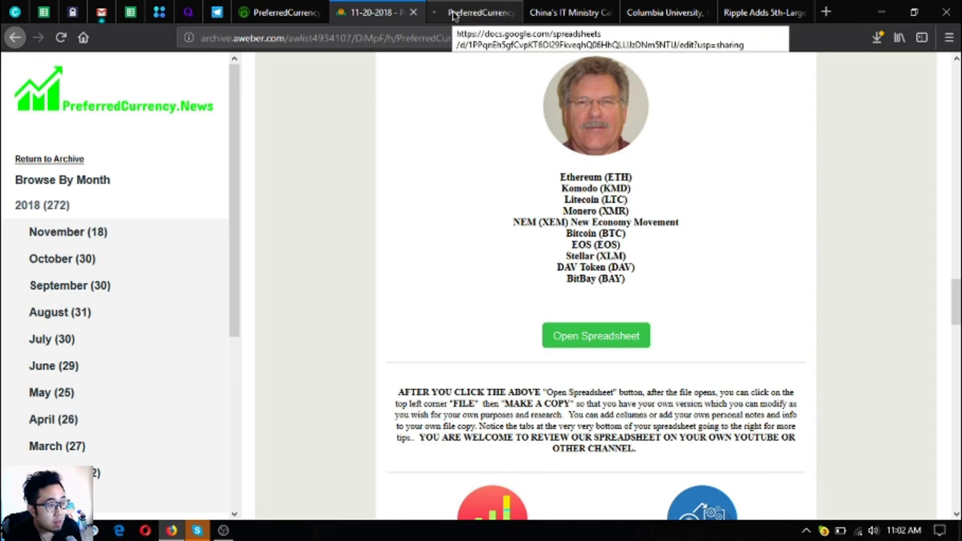
{"action": "left_click", "coordinate": [596, 335]}
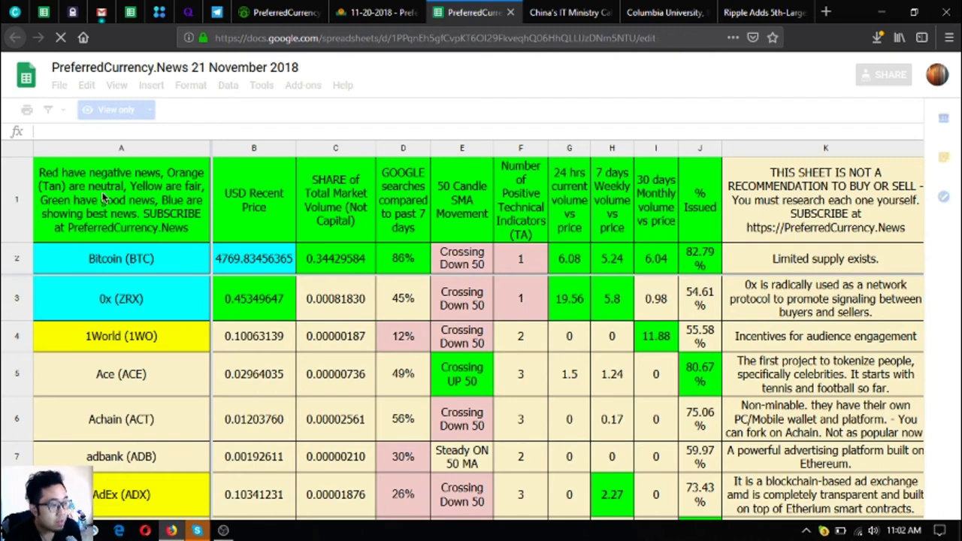
Review the colour legend and Bitcoin's 50-candle SMA movement, 24h volume vs price and positive indicator count.
{"action": "left_click", "coordinate": [60, 37]}
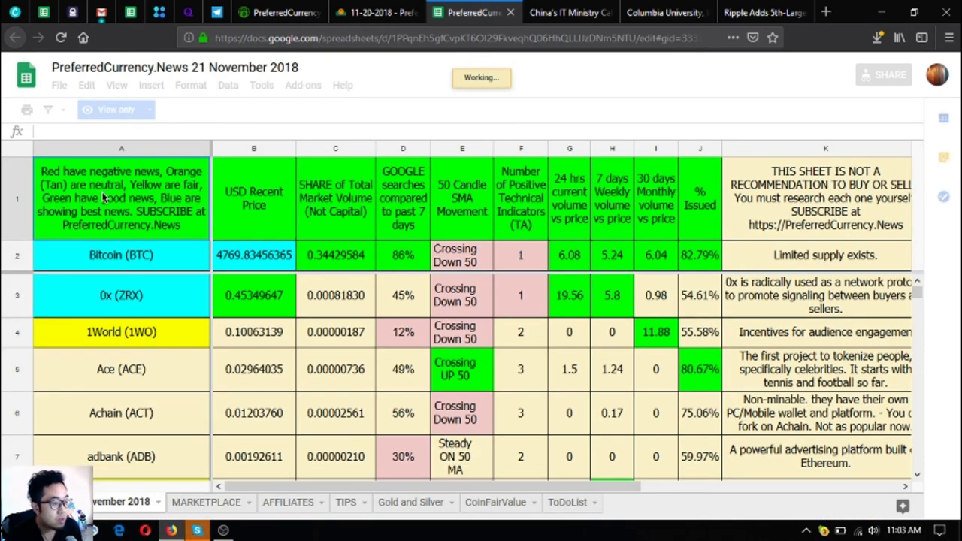
{"action": "left_click", "coordinate": [120, 199]}
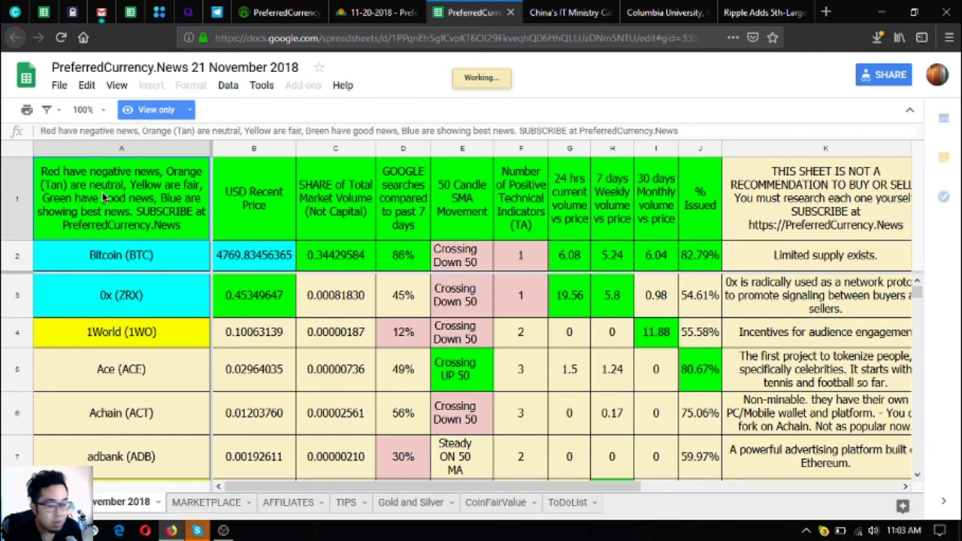
{"action": "left_click", "coordinate": [120, 256]}
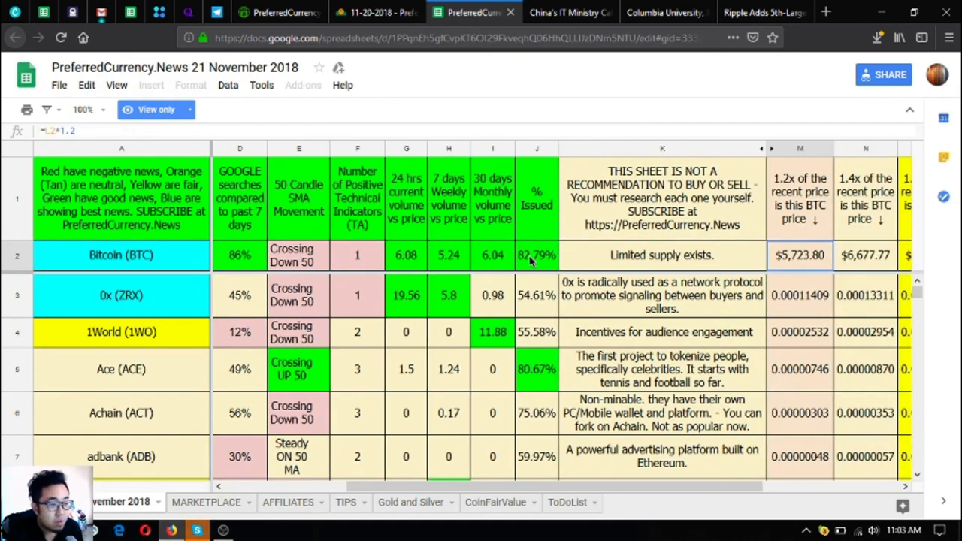
{"action": "left_click", "coordinate": [298, 255]}
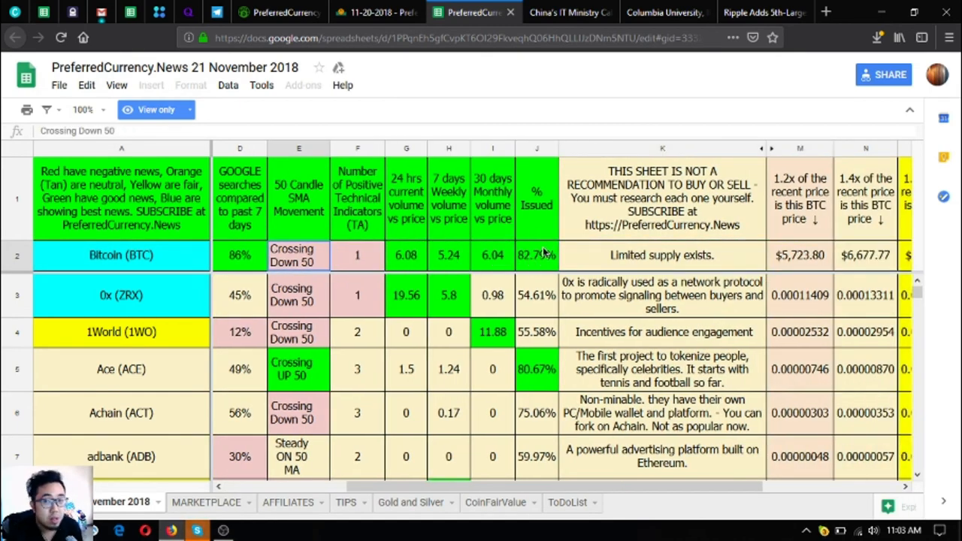
{"action": "mouse_move", "coordinate": [574, 239]}
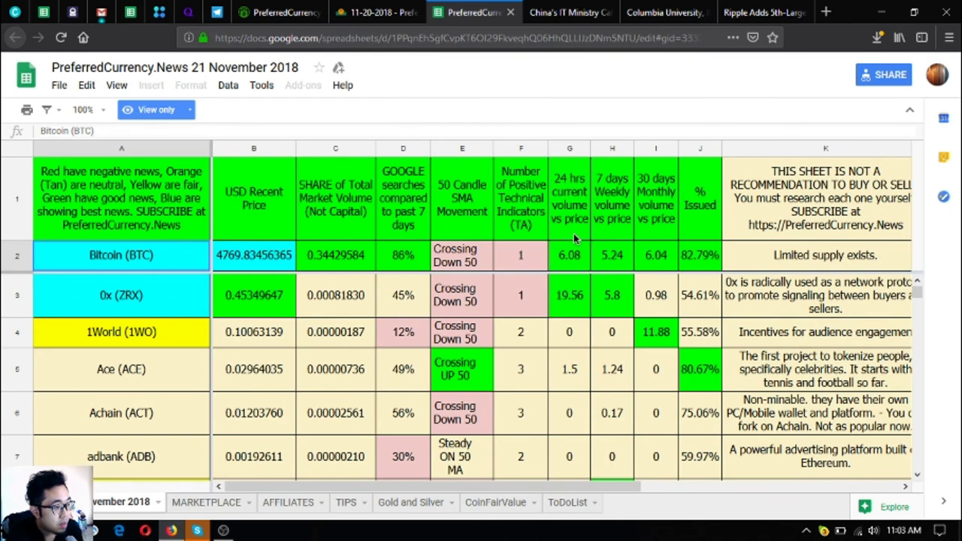
{"action": "left_click", "coordinate": [568, 256]}
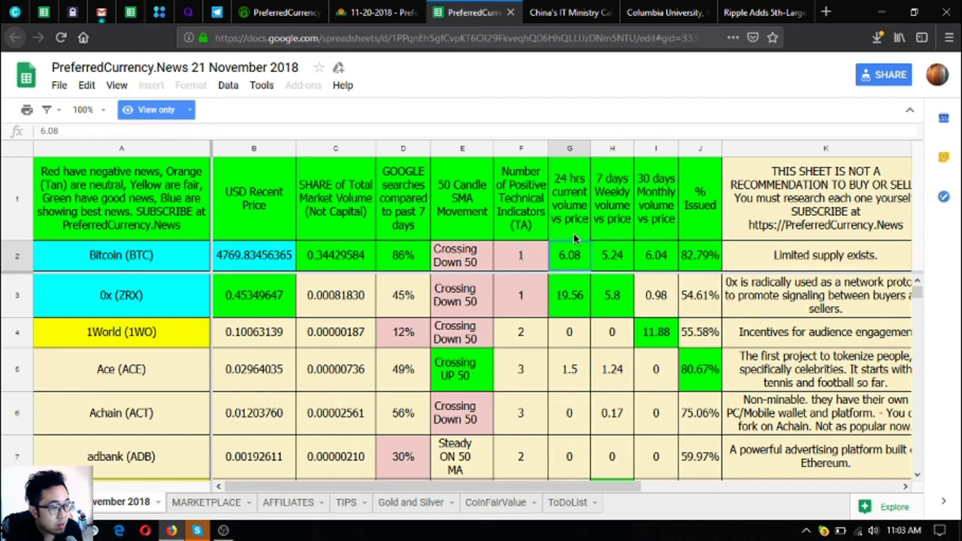
{"action": "left_click", "coordinate": [520, 256]}
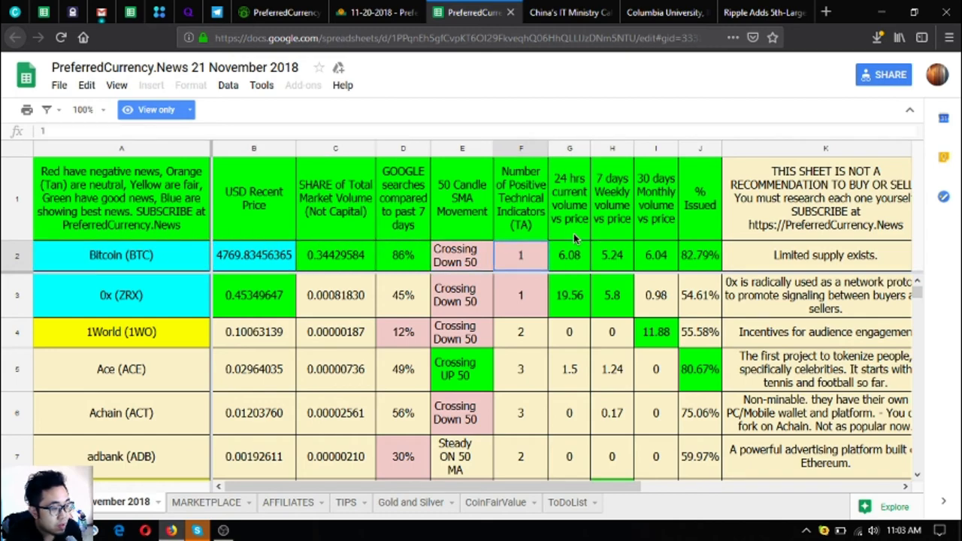
Check Bitcoin's full USD recent price and its limited-supply note in the spreadsheet.
{"action": "scroll", "scroll_direction": "right", "scroll_amount": 3}
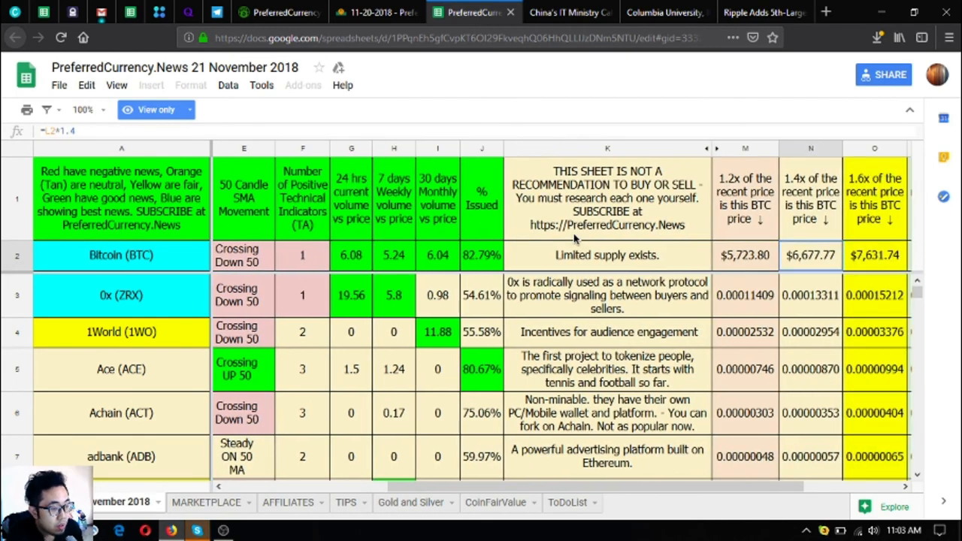
{"action": "scroll", "scroll_direction": "left", "scroll_amount": 3}
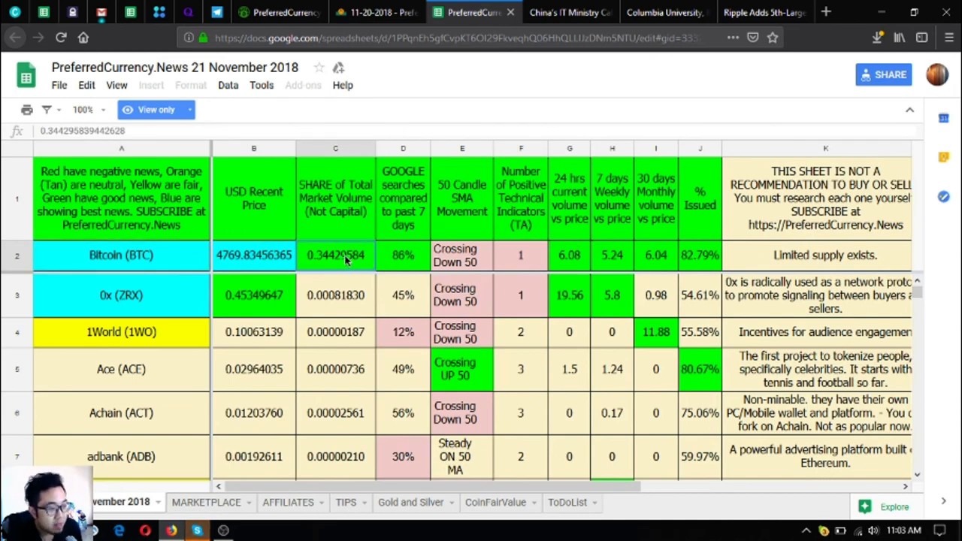
{"action": "left_click", "coordinate": [252, 199]}
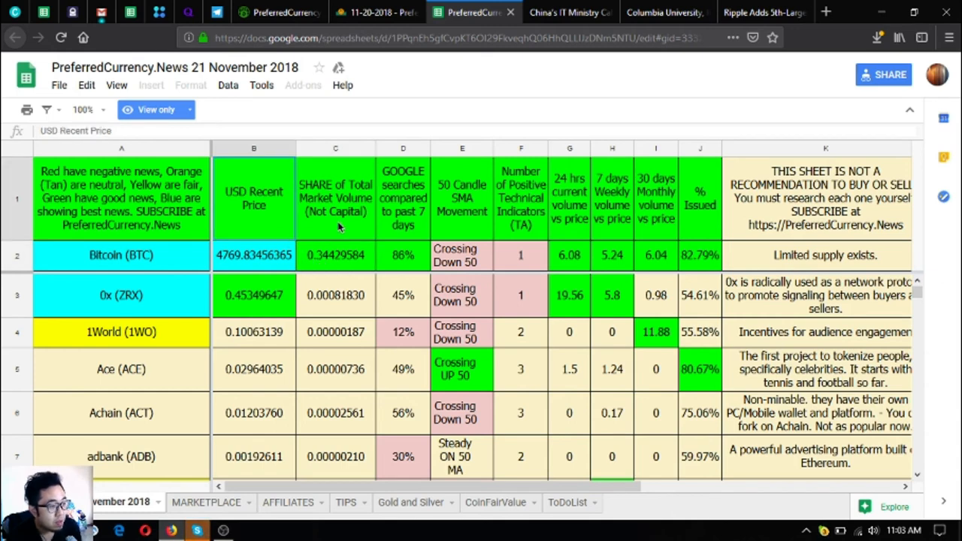
{"action": "left_click", "coordinate": [254, 256]}
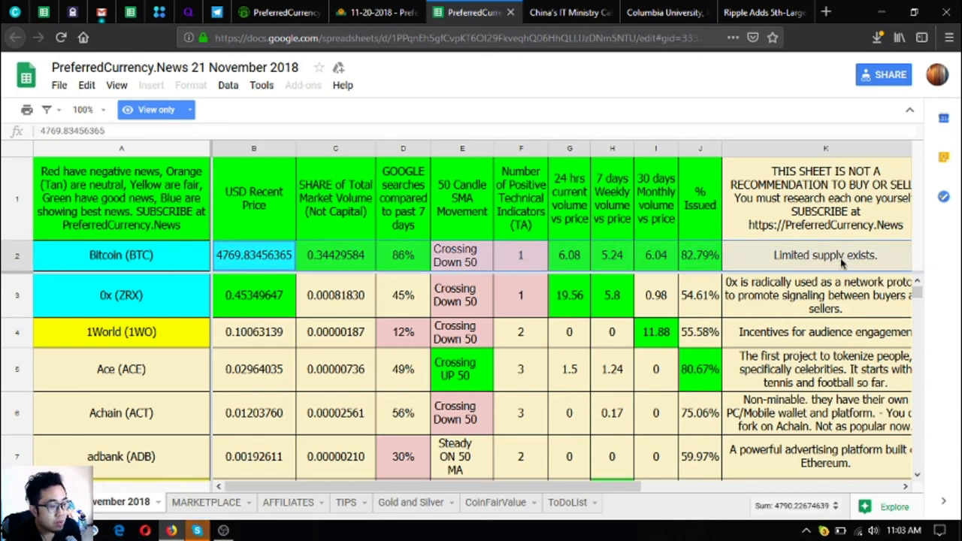
{"action": "left_click", "coordinate": [825, 256]}
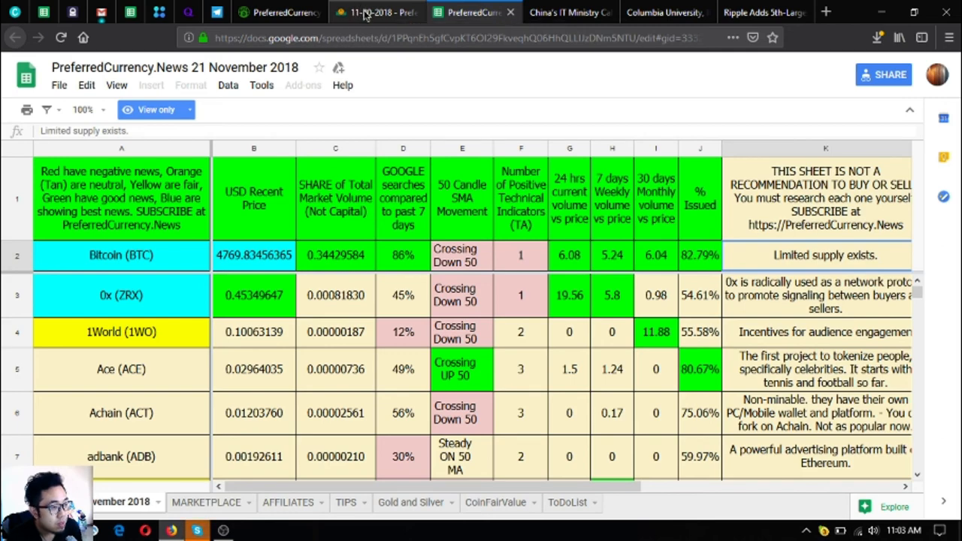
Return to the 21 November newsletter, glance at the PreferredCurrency.News subscription section, then back to Donald's Research List.
{"action": "left_click", "coordinate": [376, 12]}
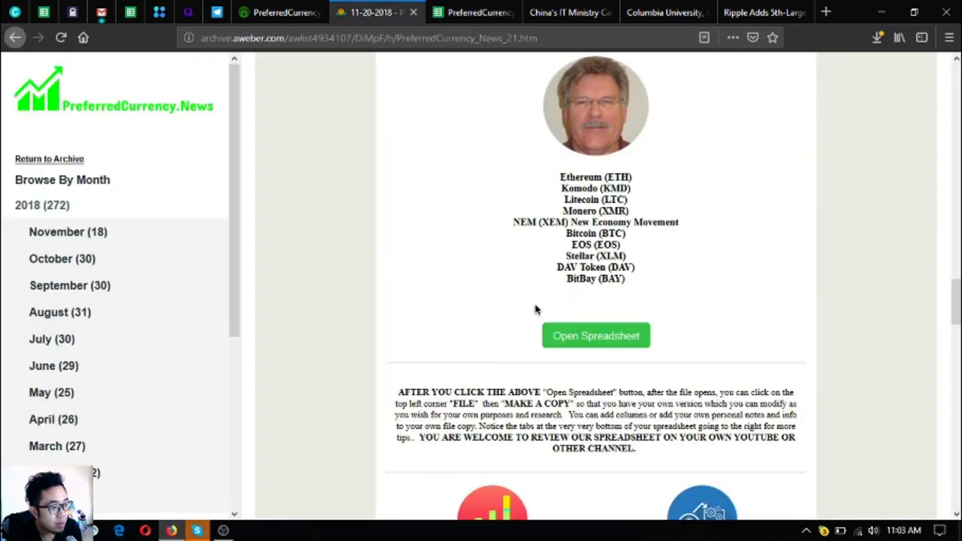
{"action": "mouse_move", "coordinate": [567, 385]}
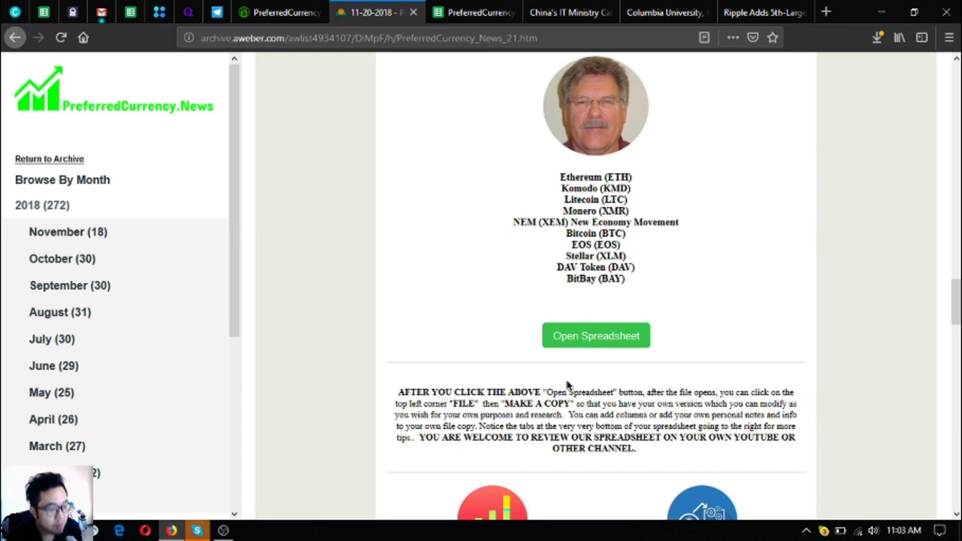
{"action": "scroll", "scroll_direction": "down", "scroll_amount": 3}
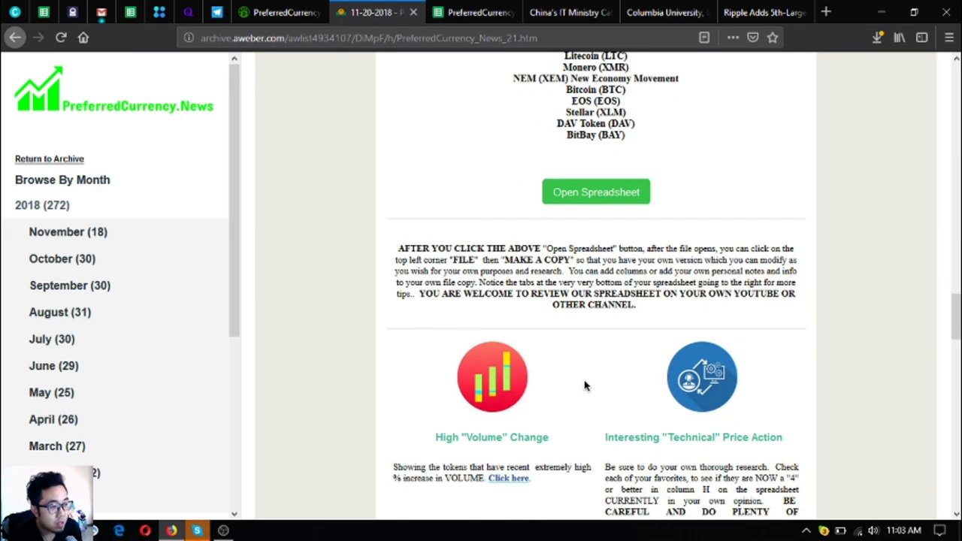
{"action": "scroll", "scroll_direction": "up", "scroll_amount": 3}
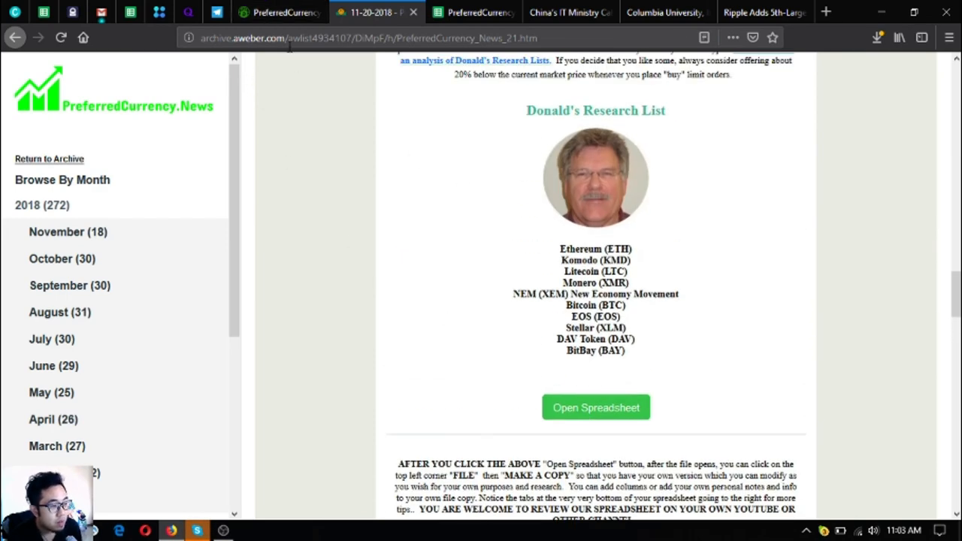
{"action": "left_click", "coordinate": [278, 12]}
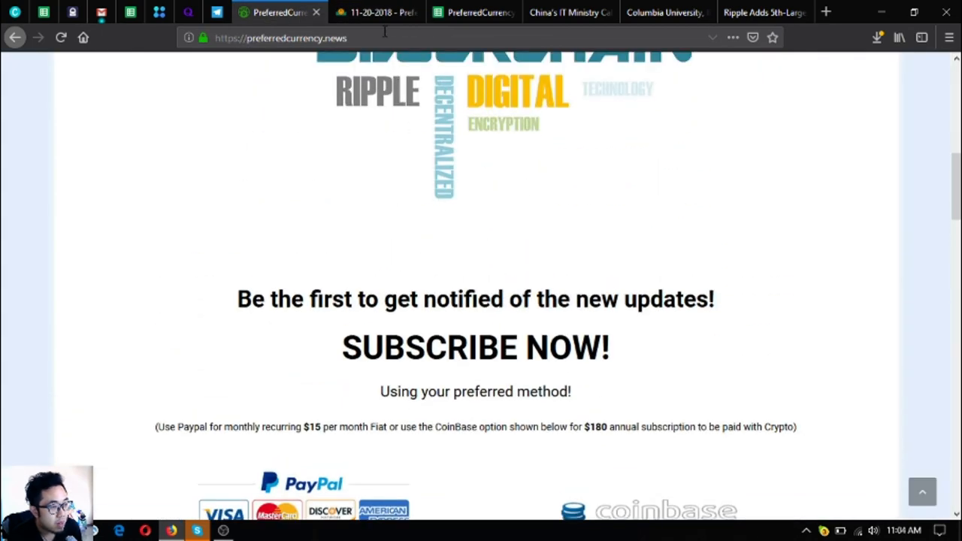
{"action": "scroll", "scroll_direction": "down", "scroll_amount": 3}
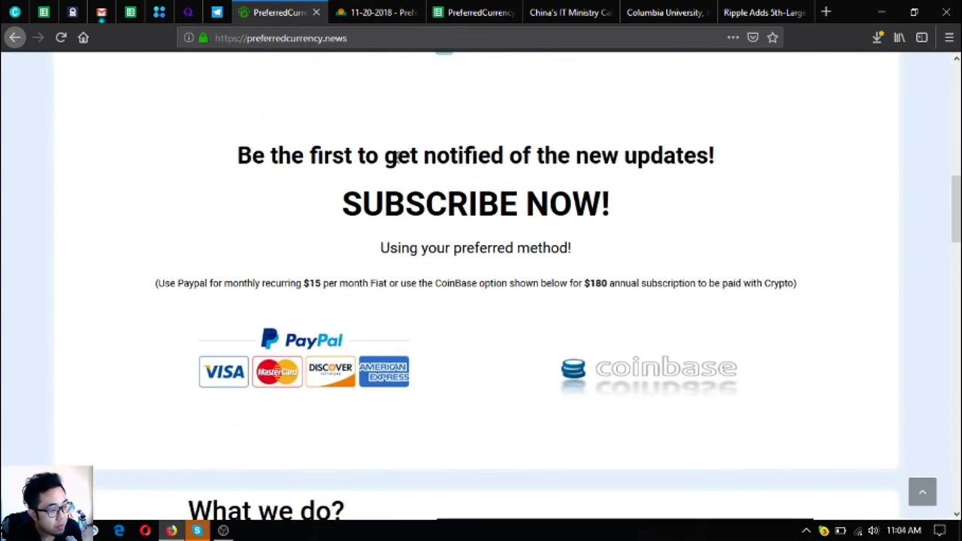
{"action": "left_click", "coordinate": [376, 12]}
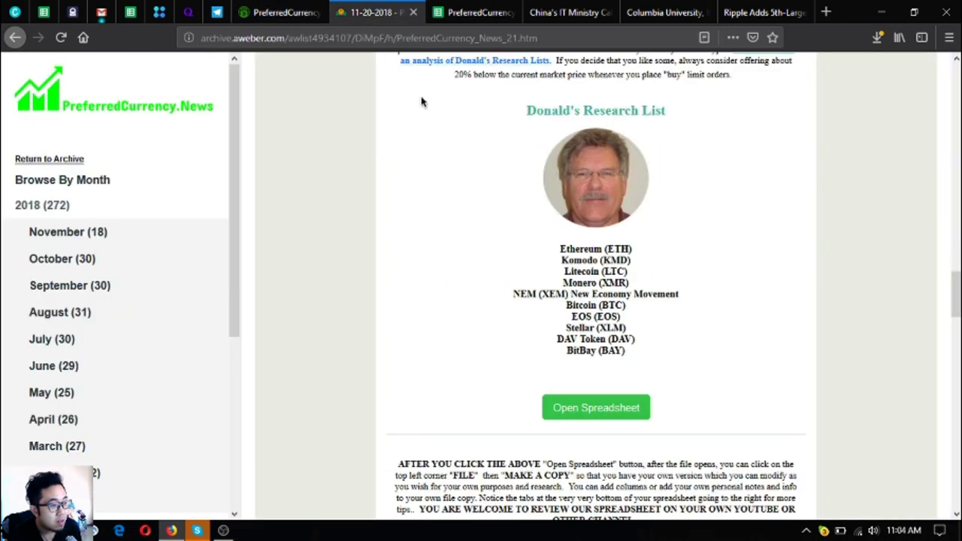
Scroll past the Volume, Technical, Weekly and Google Search token lists to the Become an Affiliate section.
{"action": "scroll", "scroll_direction": "down", "scroll_amount": 3}
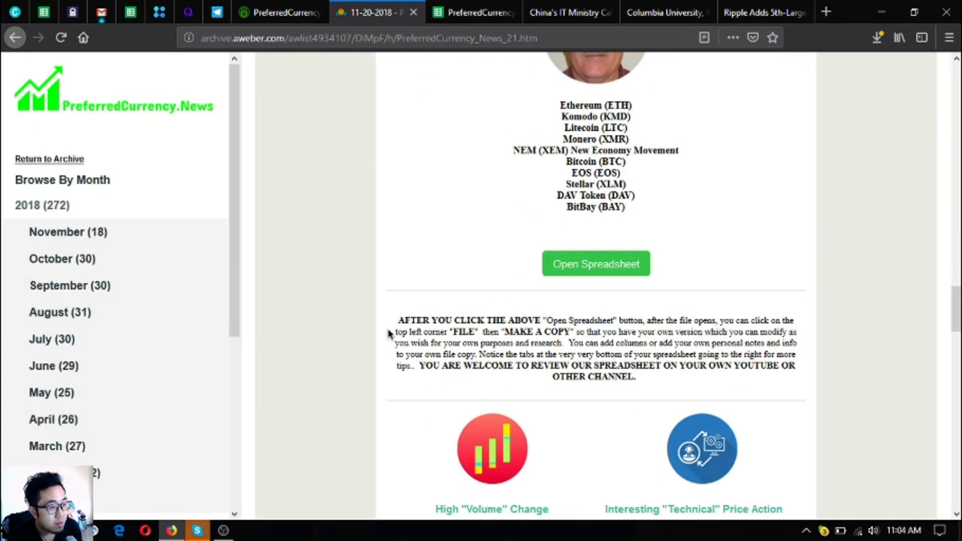
{"action": "mouse_move", "coordinate": [499, 330]}
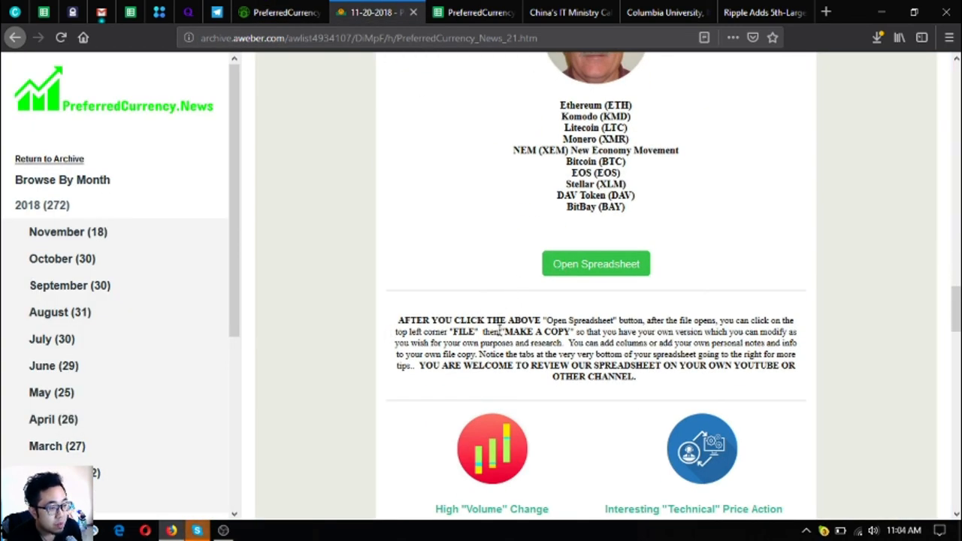
{"action": "scroll", "scroll_direction": "down", "scroll_amount": 3}
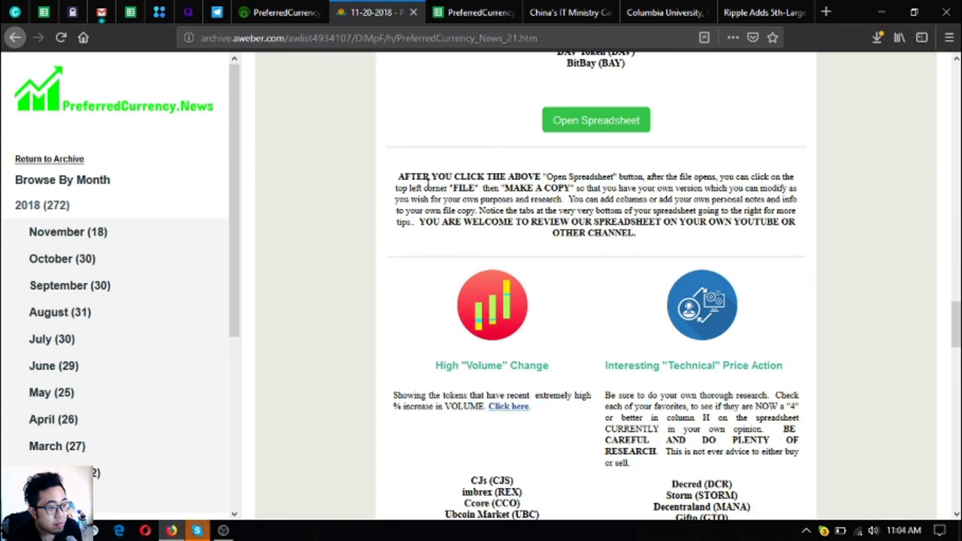
{"action": "scroll", "scroll_direction": "down", "scroll_amount": 3}
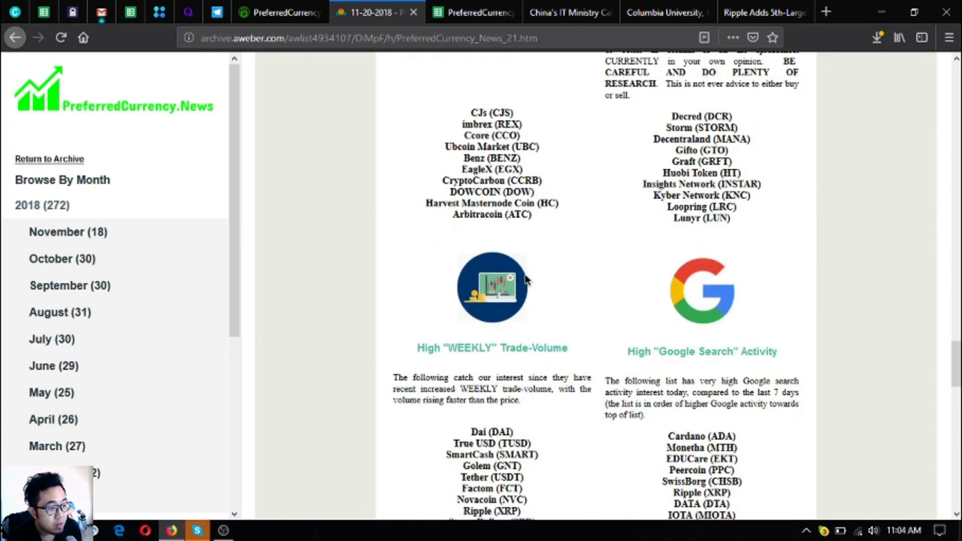
{"action": "scroll", "scroll_direction": "up", "scroll_amount": 3}
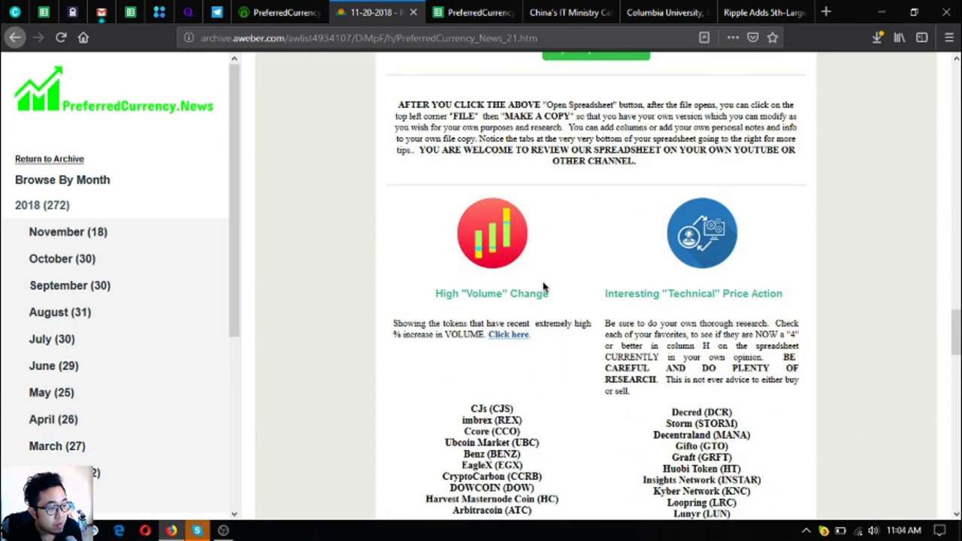
{"action": "scroll", "scroll_direction": "down", "scroll_amount": 3}
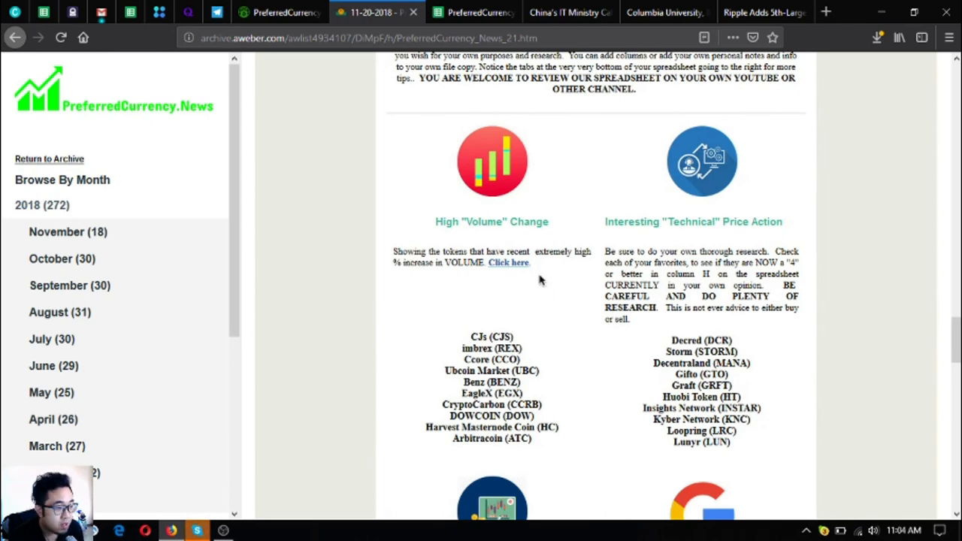
{"action": "mouse_move", "coordinate": [651, 272]}
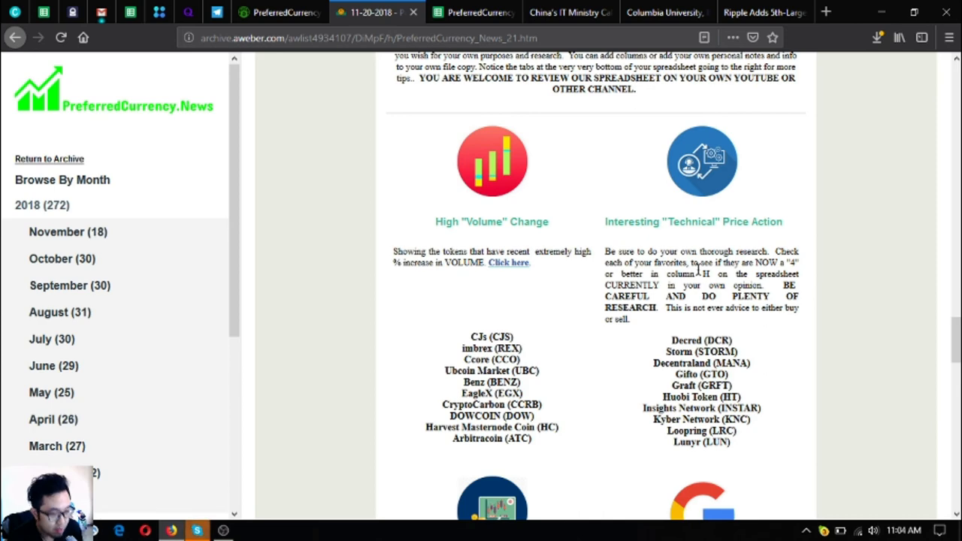
{"action": "scroll", "scroll_direction": "down", "scroll_amount": 3}
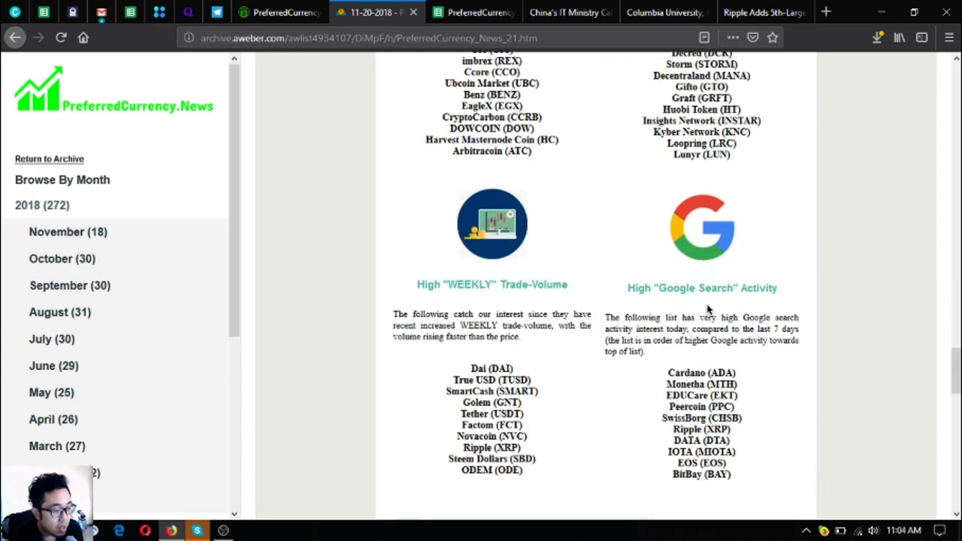
{"action": "mouse_move", "coordinate": [529, 263]}
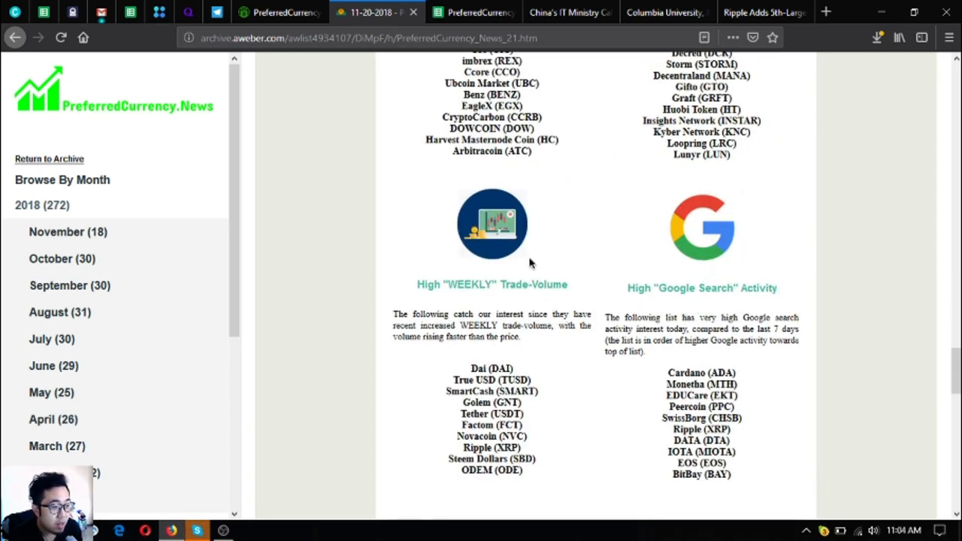
{"action": "scroll", "scroll_direction": "down", "scroll_amount": 3}
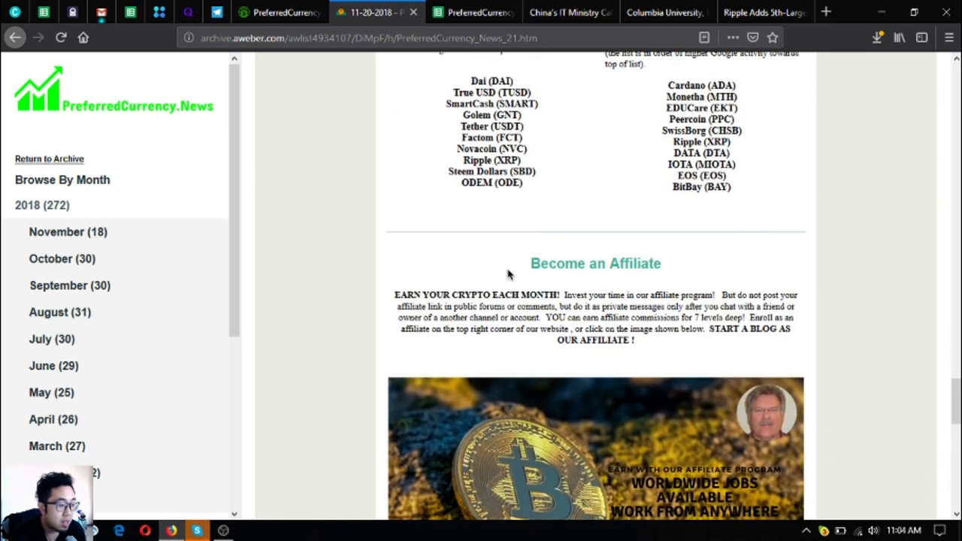
{"action": "mouse_move", "coordinate": [601, 319]}
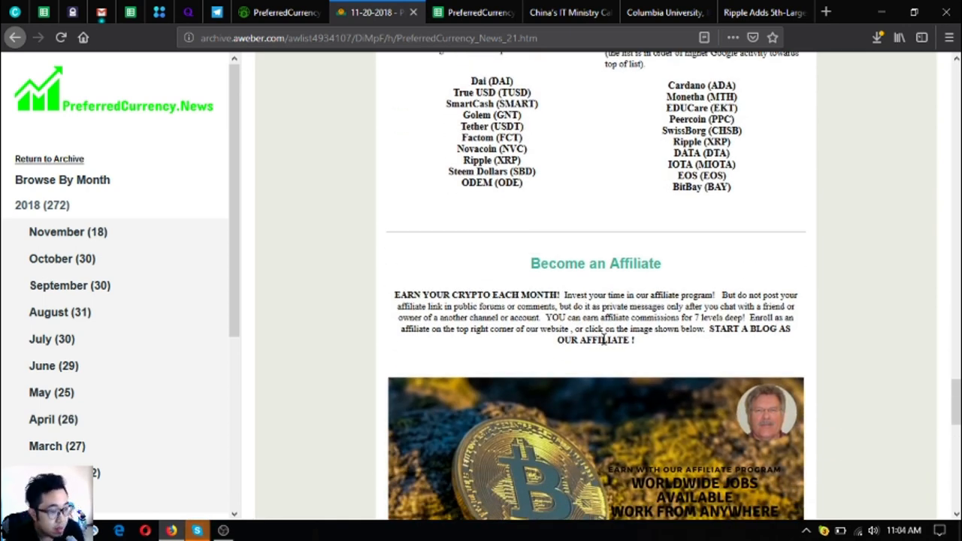
{"action": "scroll", "scroll_direction": "down", "scroll_amount": 3}
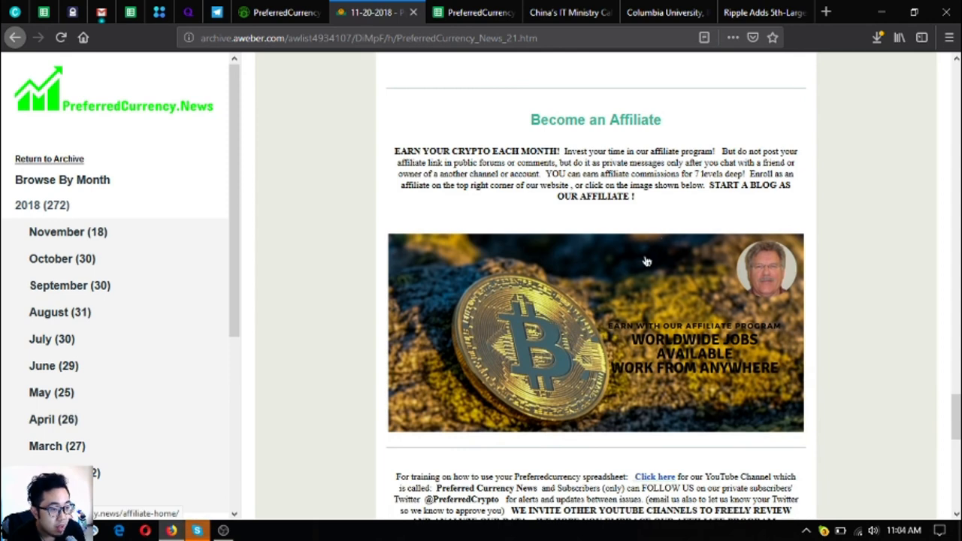
{"action": "mouse_move", "coordinate": [594, 355]}
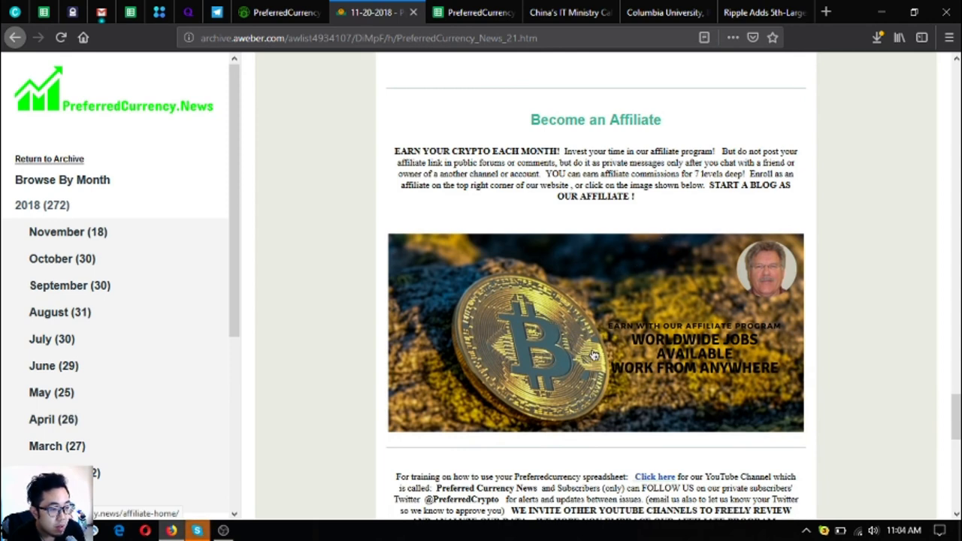
{"action": "mouse_move", "coordinate": [544, 240]}
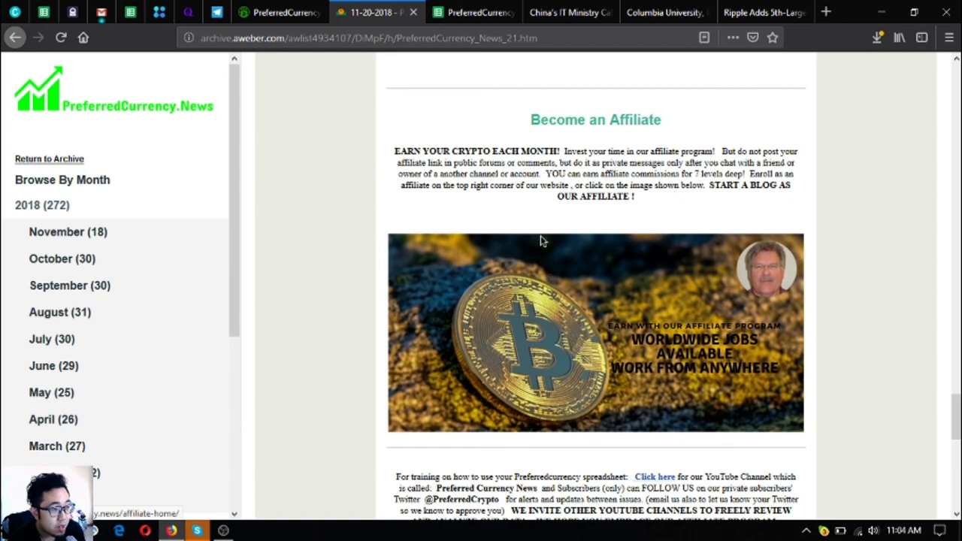
{"action": "mouse_move", "coordinate": [547, 204]}
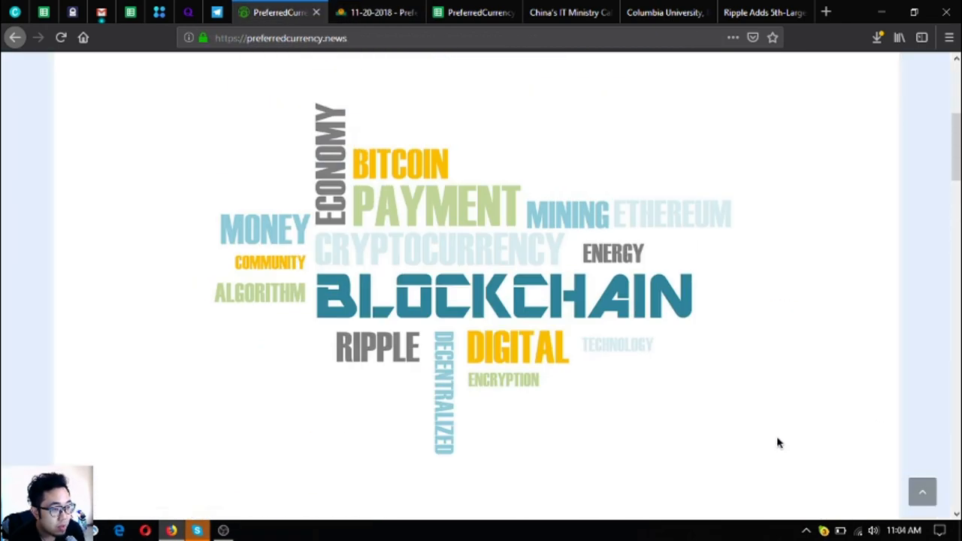
Scroll the newsletter back up to its Ripple headline, then switch to the EOS Podcasts and Videos Telegram page.
{"action": "scroll", "scroll_direction": "up", "scroll_amount": 3}
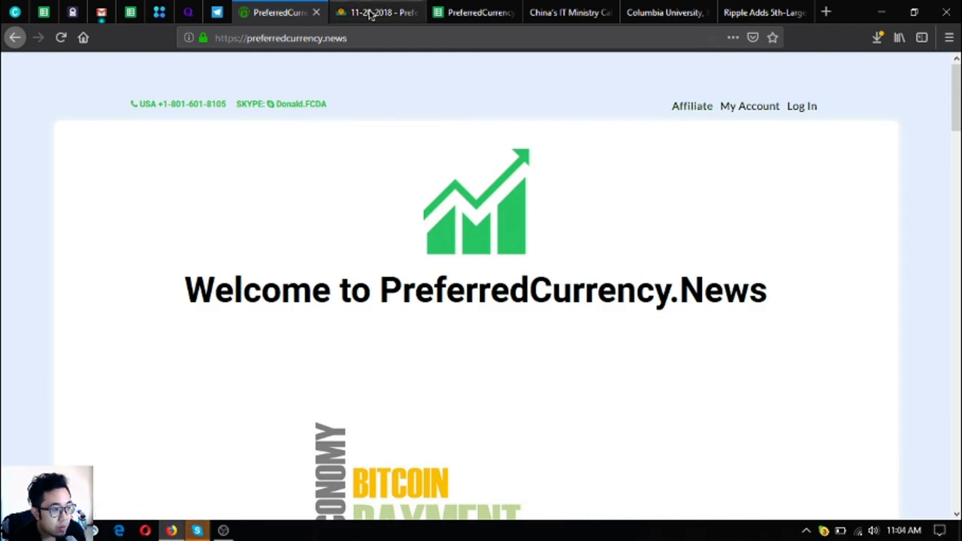
{"action": "left_click", "coordinate": [376, 12]}
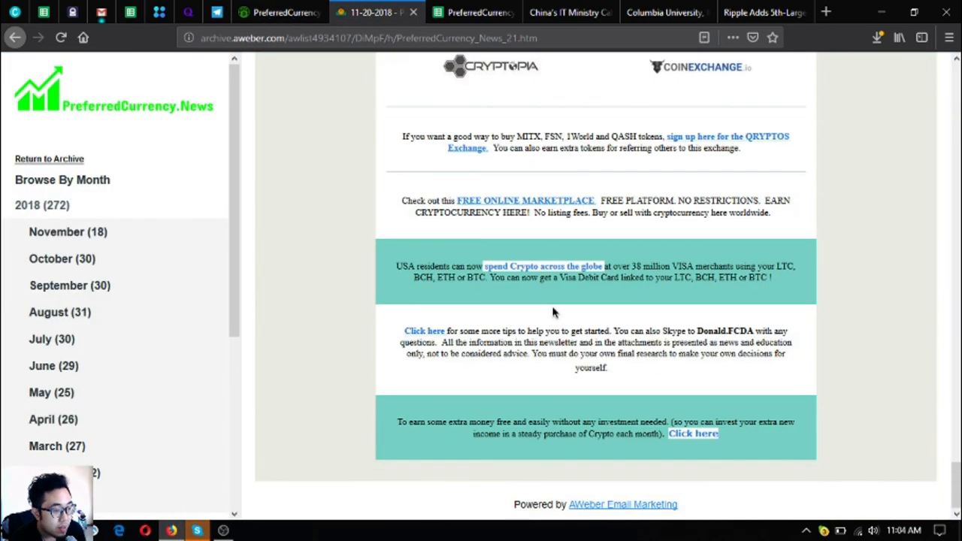
{"action": "scroll", "scroll_direction": "up", "scroll_amount": 3}
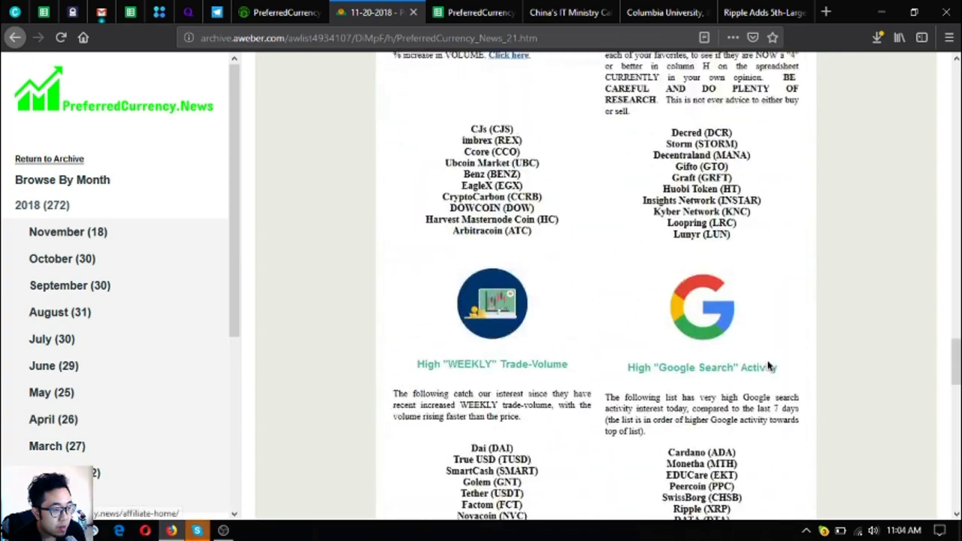
{"action": "scroll", "scroll_direction": "up", "scroll_amount": 3}
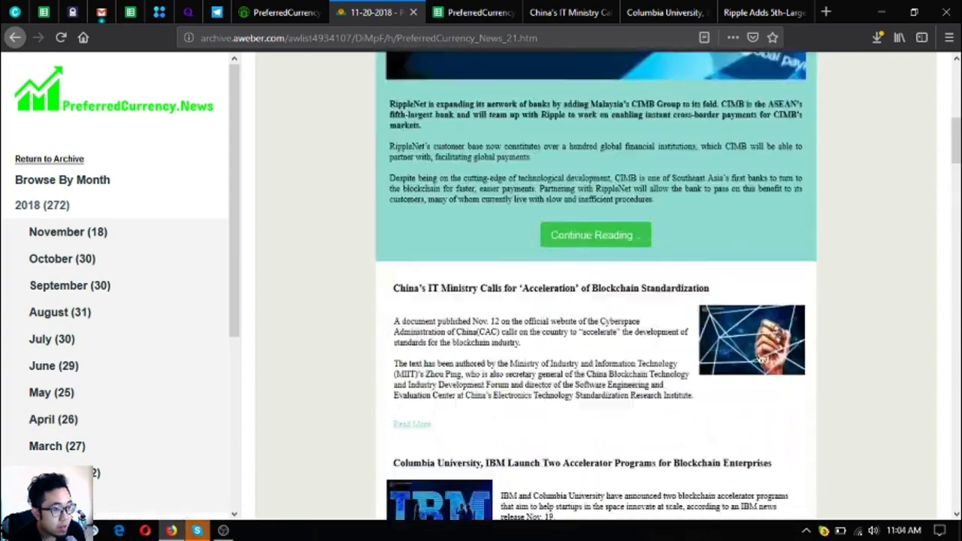
{"action": "scroll", "scroll_direction": "up", "scroll_amount": 3}
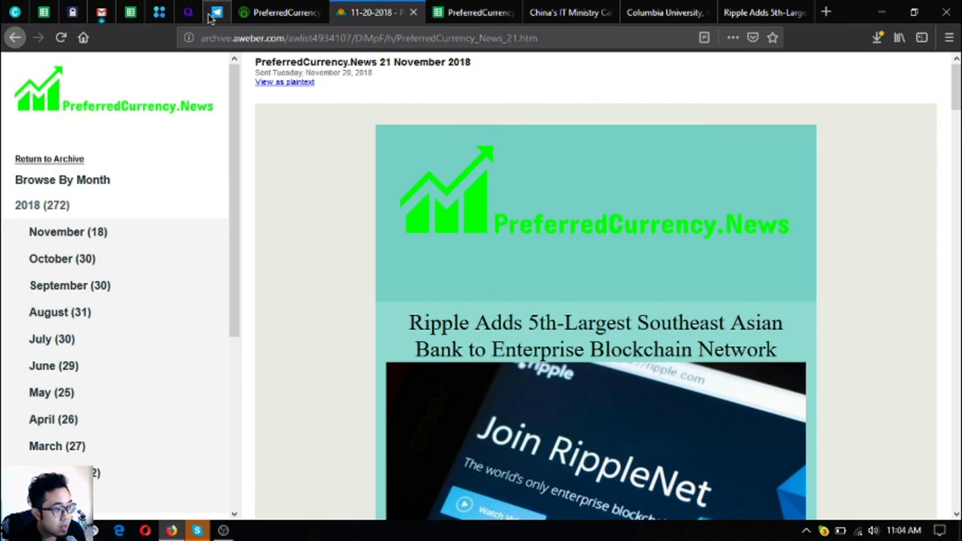
{"action": "left_click", "coordinate": [217, 12]}
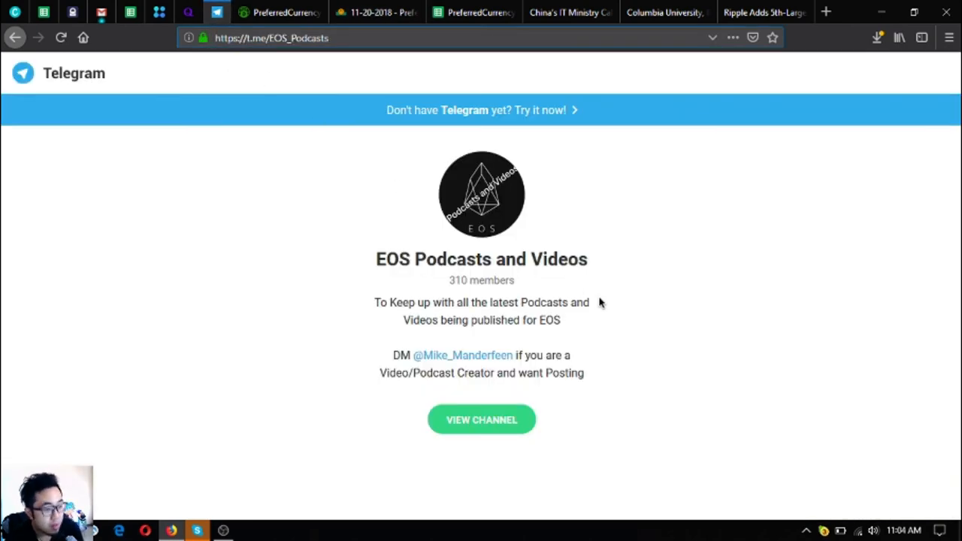
{"action": "mouse_move", "coordinate": [593, 301]}
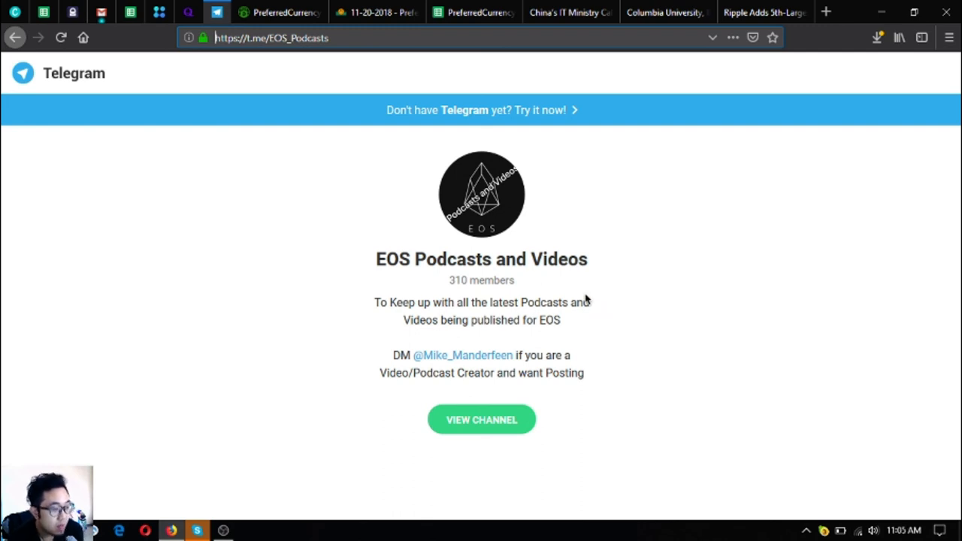
{"action": "mouse_move", "coordinate": [671, 292]}
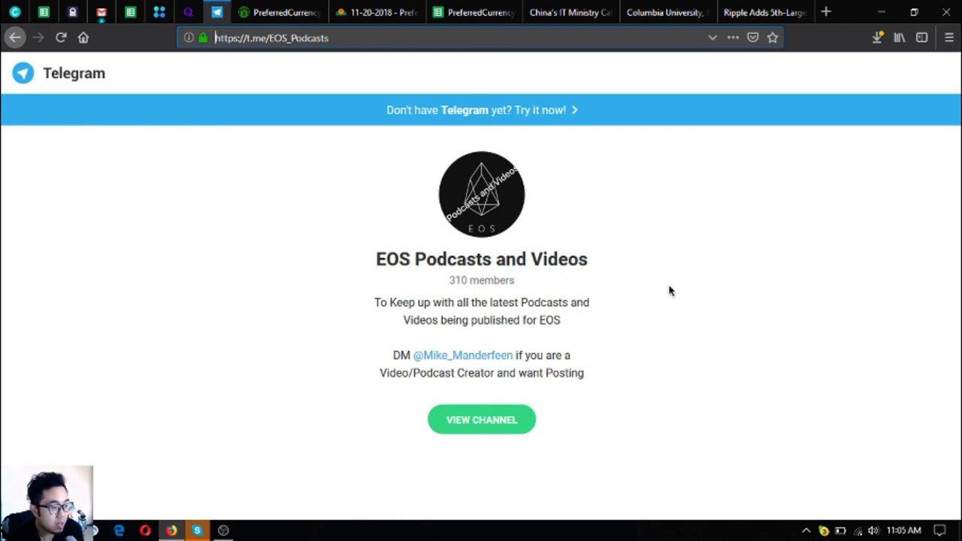
{"action": "mouse_move", "coordinate": [526, 306]}
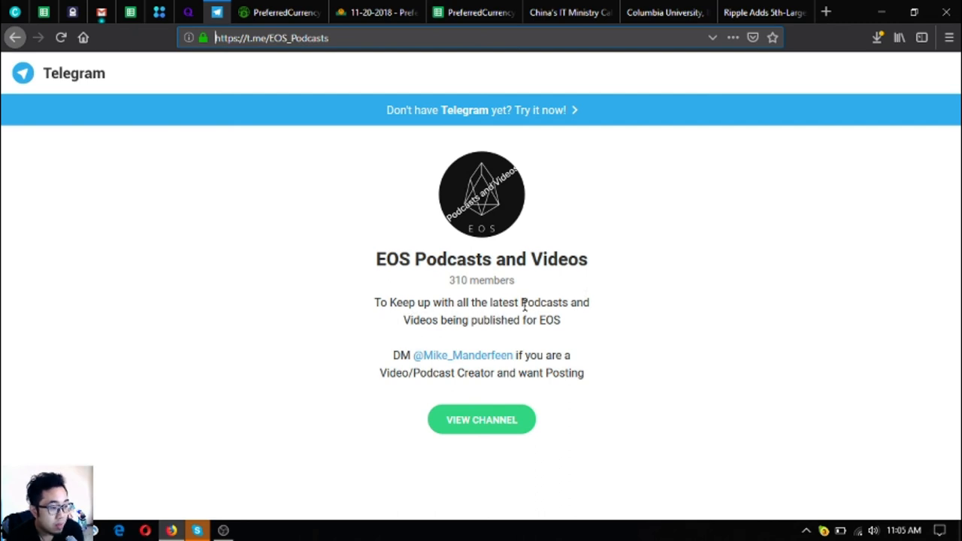
{"action": "mouse_move", "coordinate": [526, 337]}
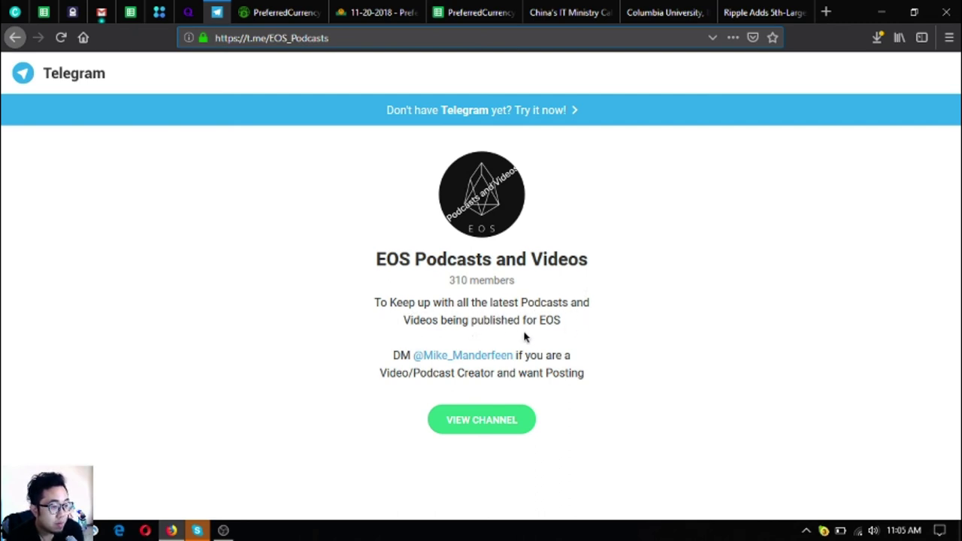
{"action": "mouse_move", "coordinate": [189, 186]}
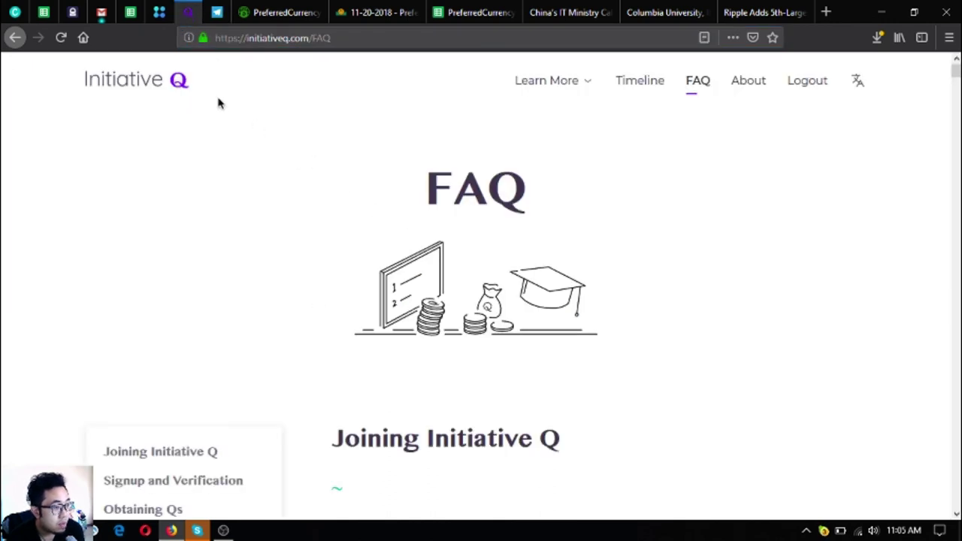
Scroll the Initiative Q FAQ to the 'What is Initiative Q?' answer, then switch to the Lumeos homepage.
{"action": "scroll", "scroll_direction": "down", "scroll_amount": 3}
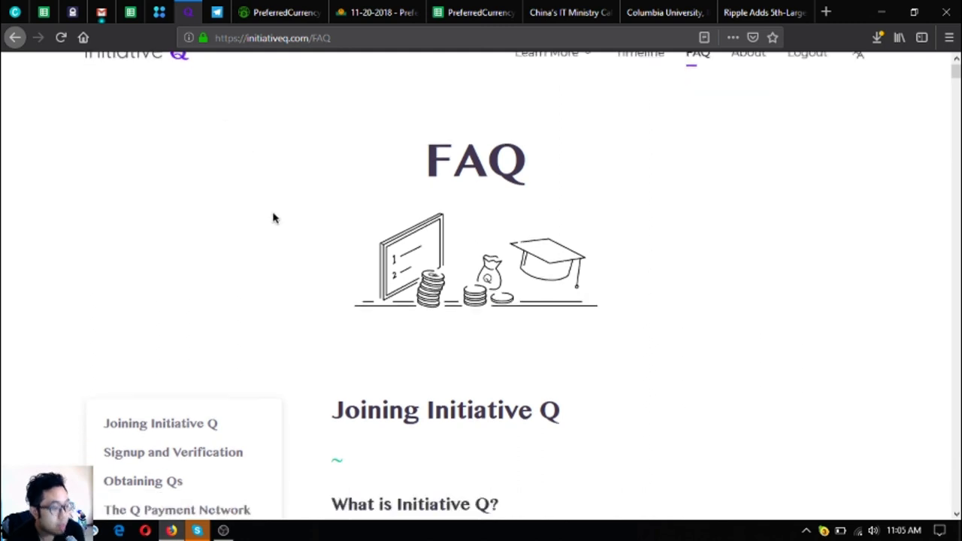
{"action": "scroll", "scroll_direction": "down", "scroll_amount": 3}
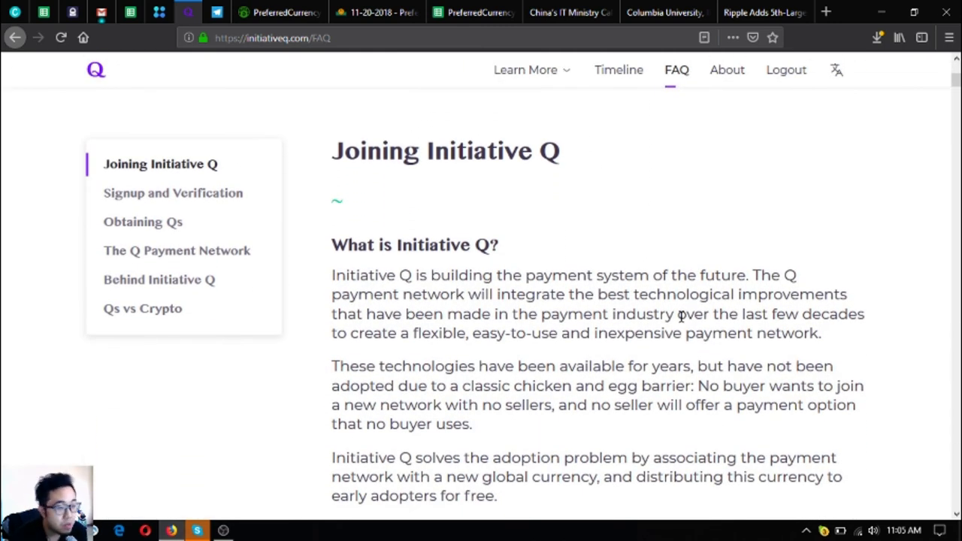
{"action": "scroll", "scroll_direction": "down", "scroll_amount": 3}
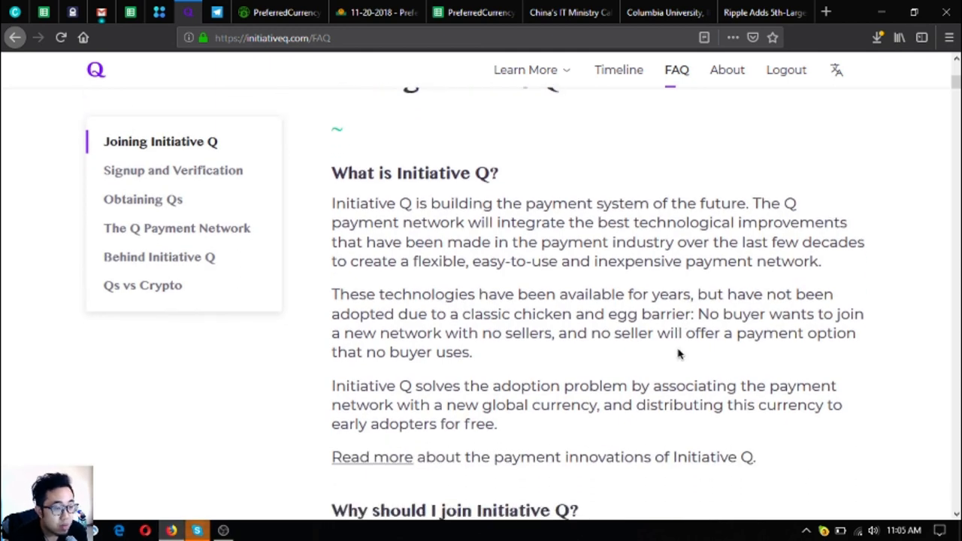
{"action": "mouse_move", "coordinate": [644, 356]}
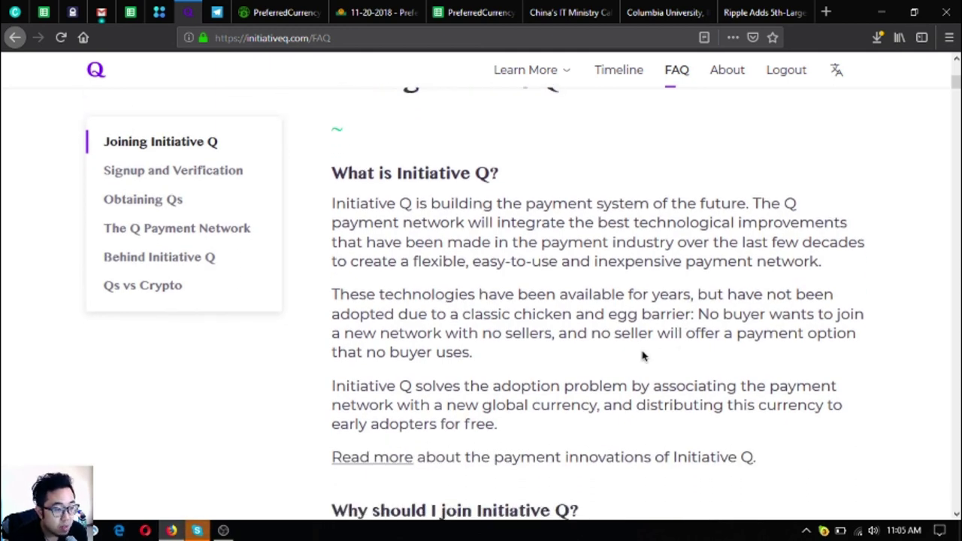
{"action": "scroll", "scroll_direction": "up", "scroll_amount": 3}
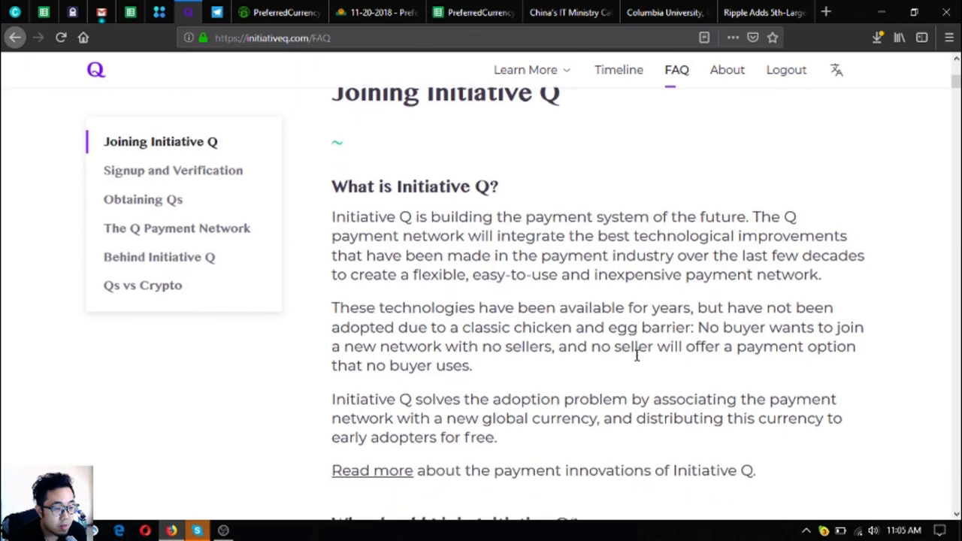
{"action": "scroll", "scroll_direction": "down", "scroll_amount": 3}
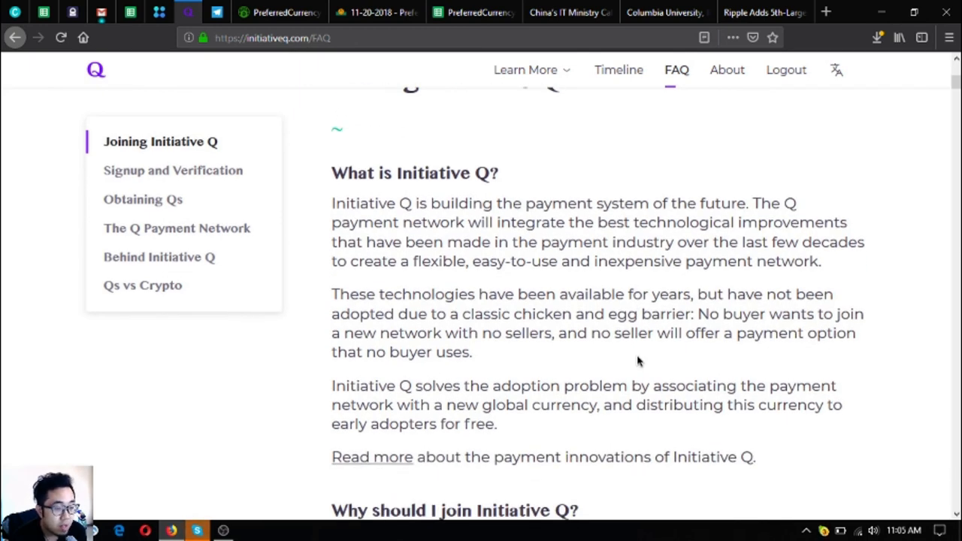
{"action": "mouse_move", "coordinate": [481, 261]}
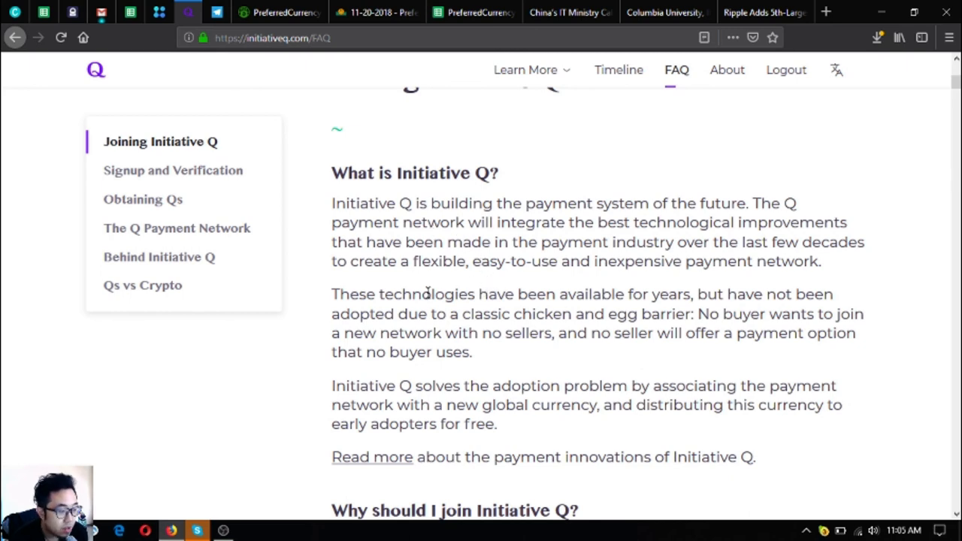
{"action": "mouse_move", "coordinate": [99, 212]}
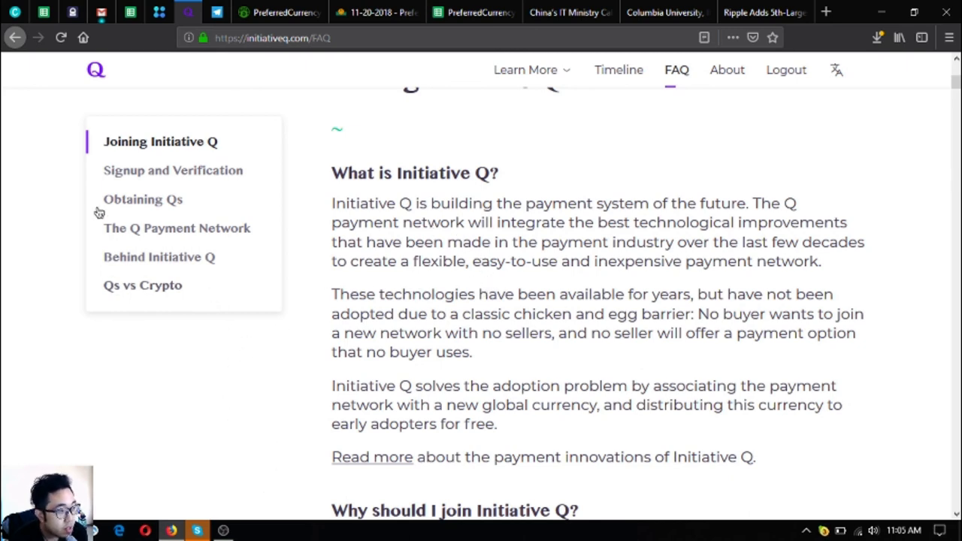
{"action": "mouse_move", "coordinate": [254, 199]}
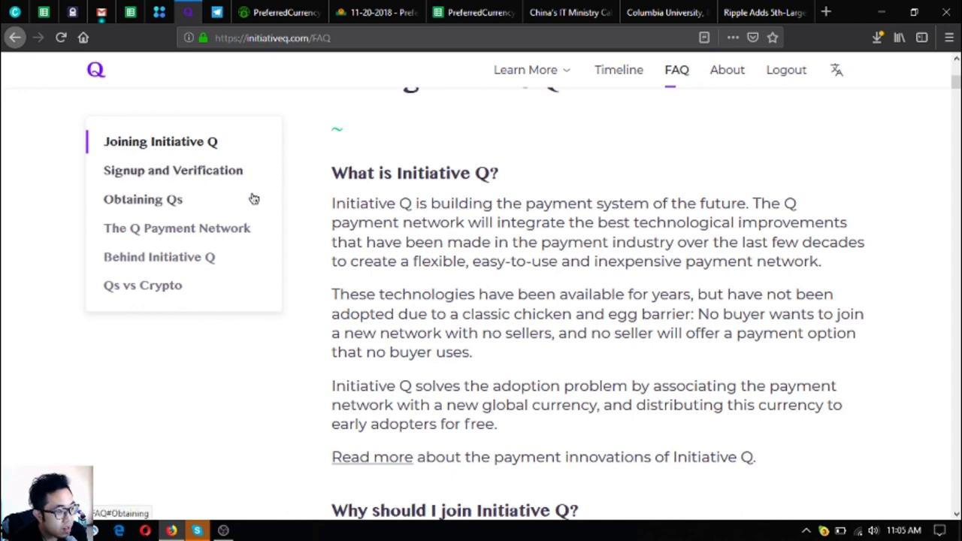
{"action": "left_click", "coordinate": [160, 12]}
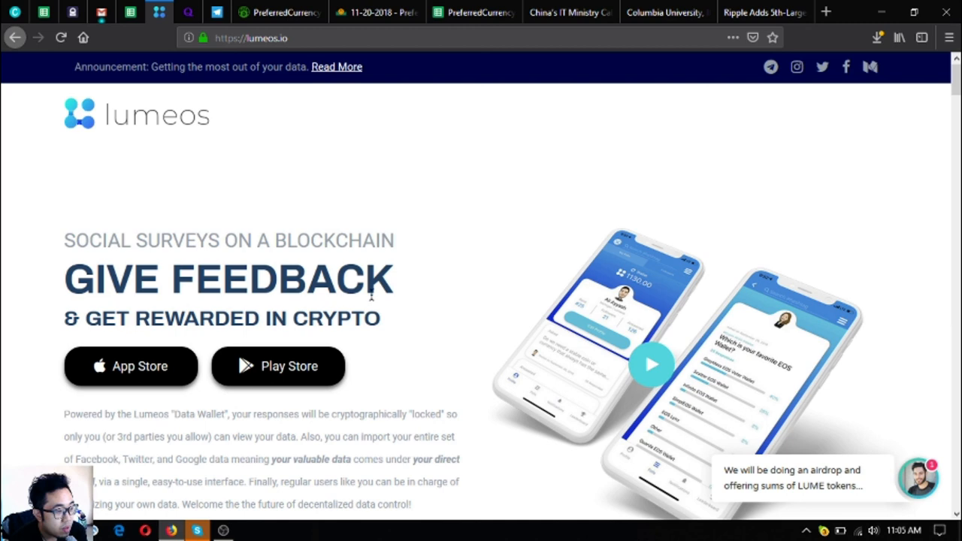
{"action": "mouse_move", "coordinate": [368, 295]}
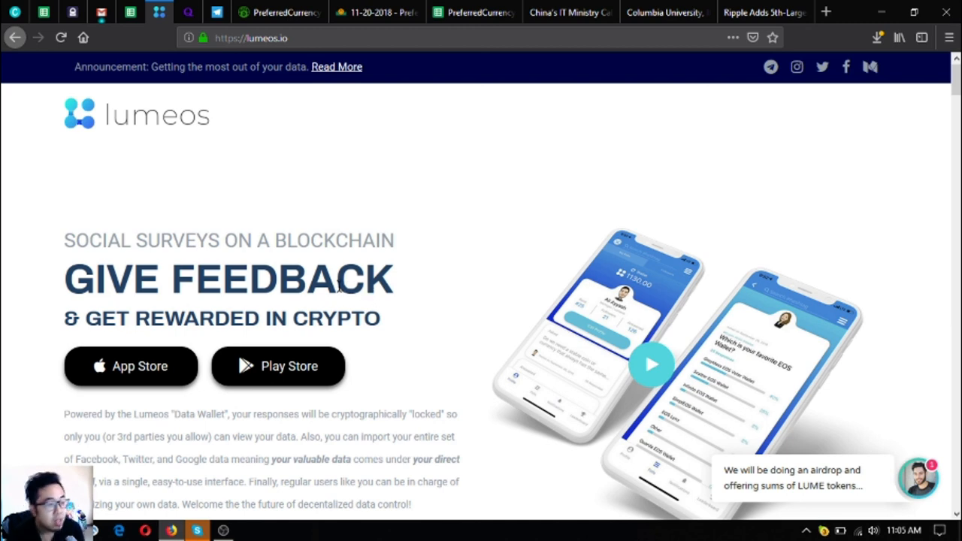
{"action": "mouse_move", "coordinate": [421, 274]}
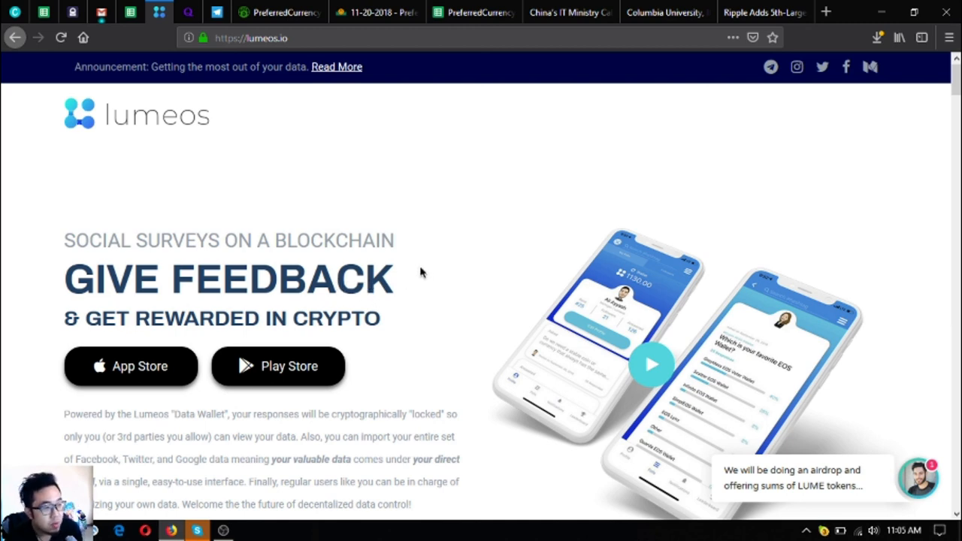
{"action": "mouse_move", "coordinate": [284, 308]}
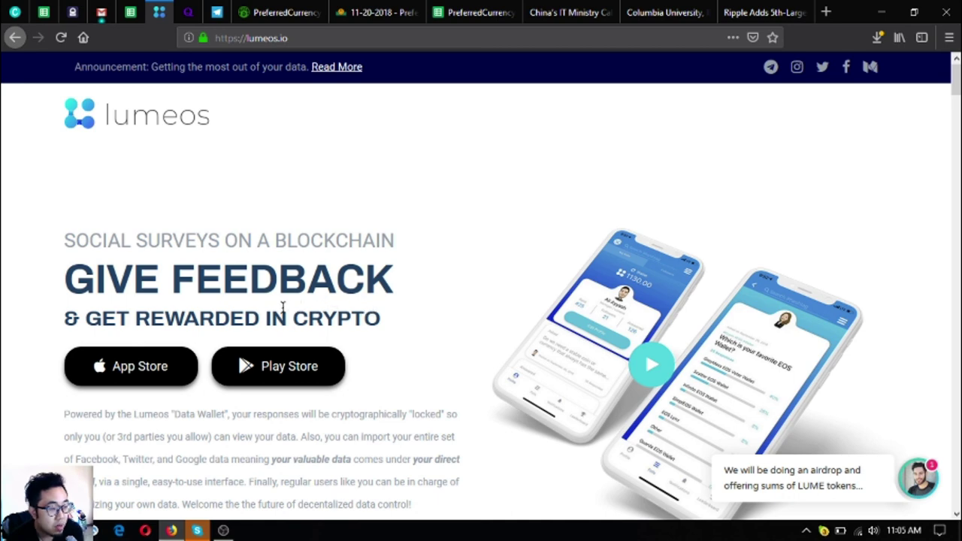
{"action": "mouse_move", "coordinate": [278, 367]}
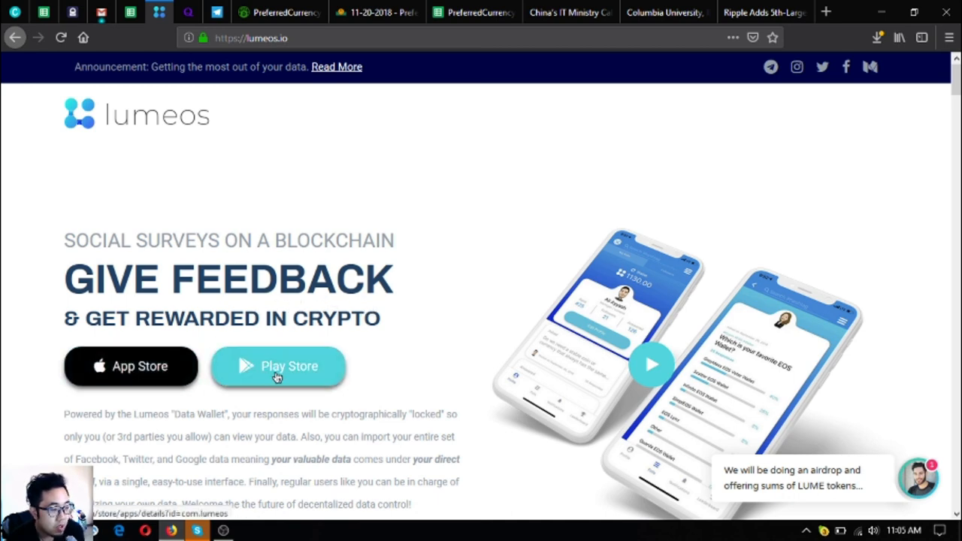
{"action": "mouse_move", "coordinate": [243, 281]}
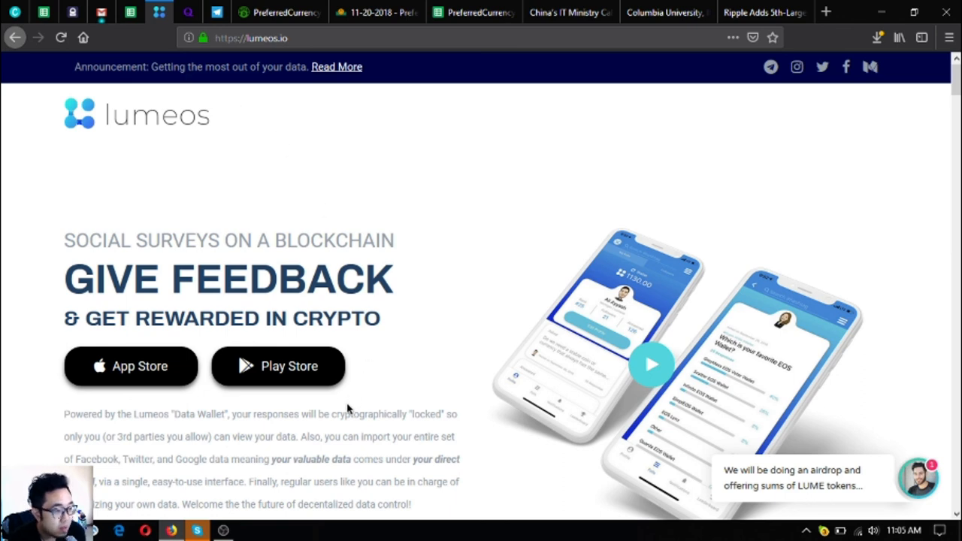
{"action": "mouse_move", "coordinate": [255, 421]}
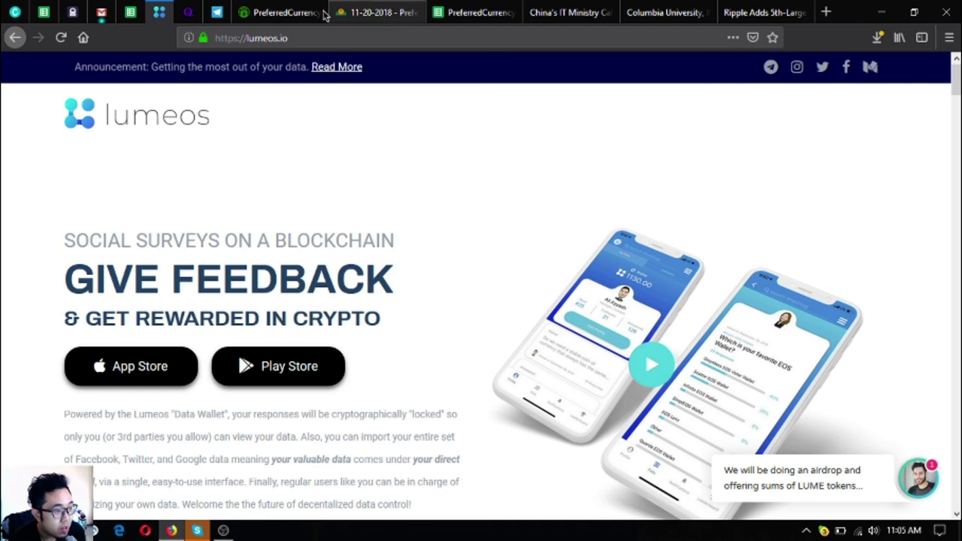
Return from the Lumeos social surveys homepage to the PreferredCurrency.News welcome page.
{"action": "left_click", "coordinate": [282, 12]}
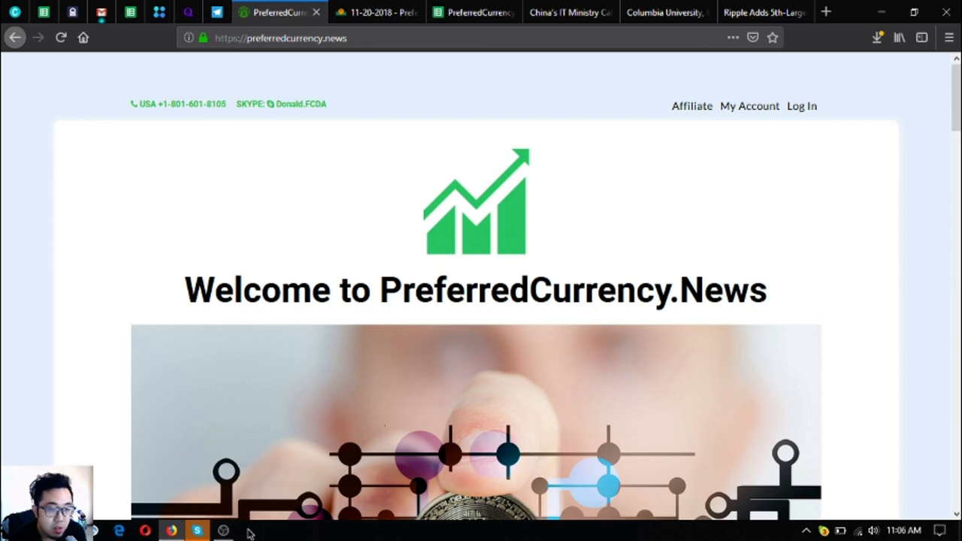
{"action": "mouse_move", "coordinate": [304, 514]}
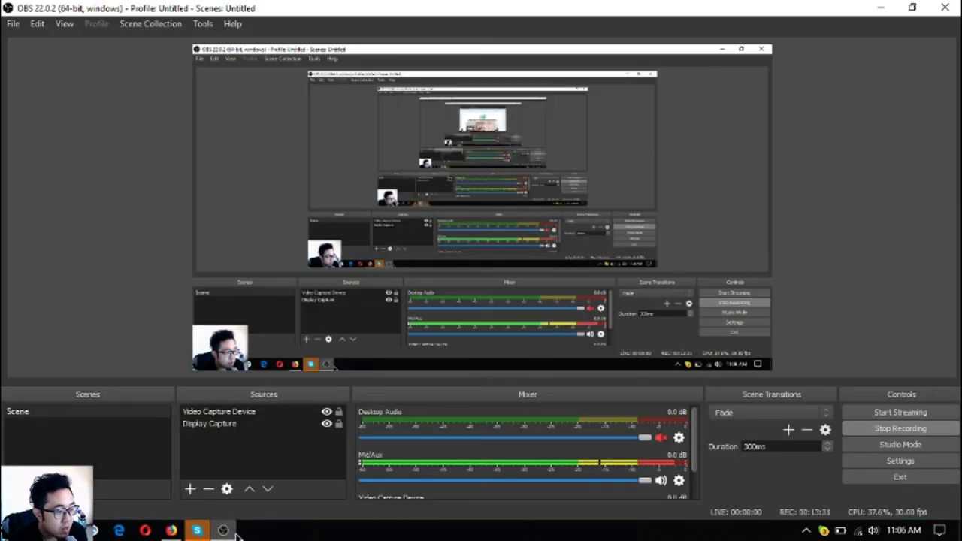
{"action": "mouse_move", "coordinate": [833, 406]}
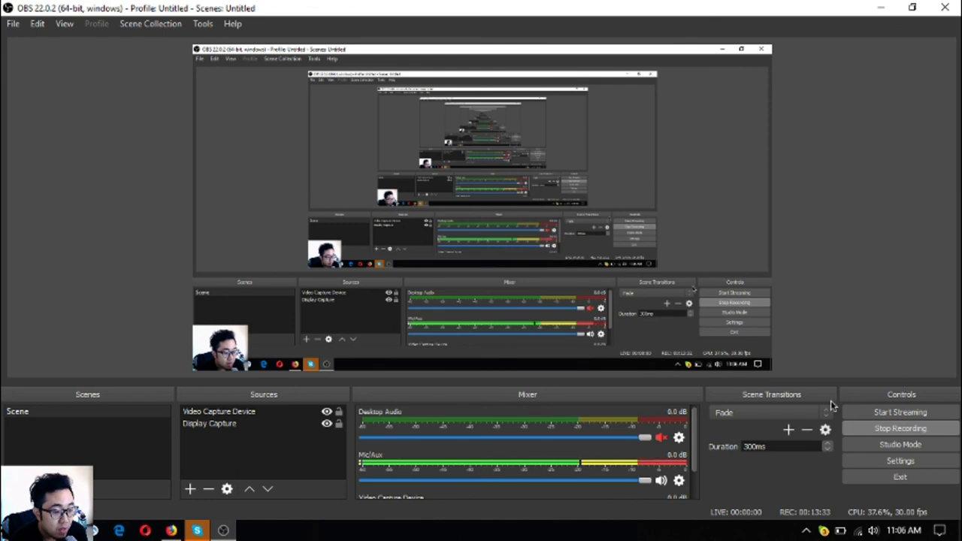